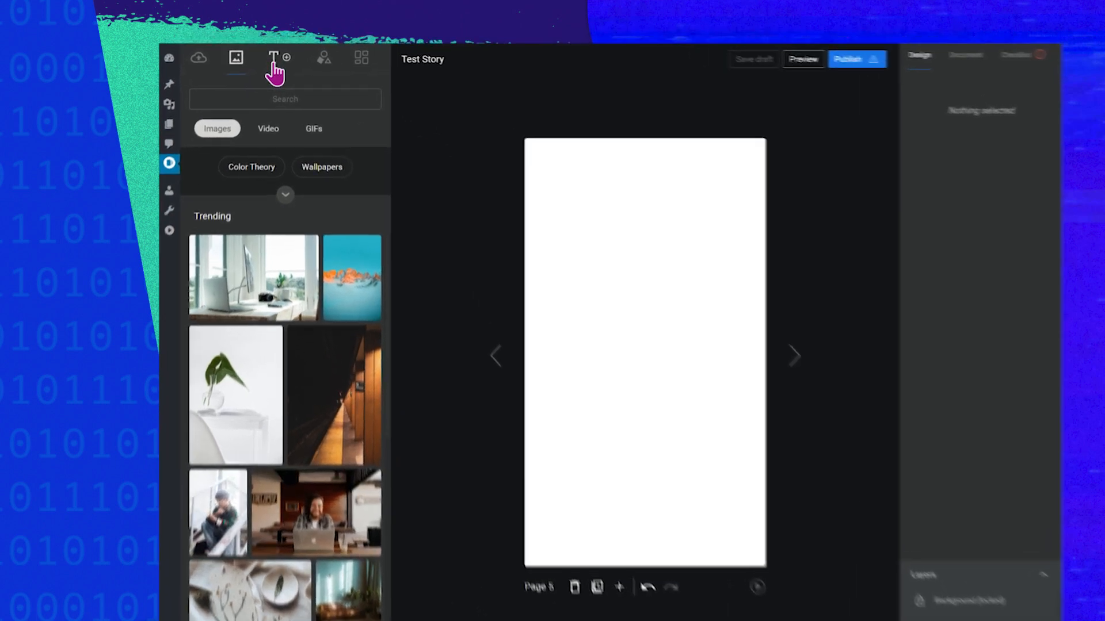
Show the Text library with its presets and text sets for the blank page.
left_click(272, 58)
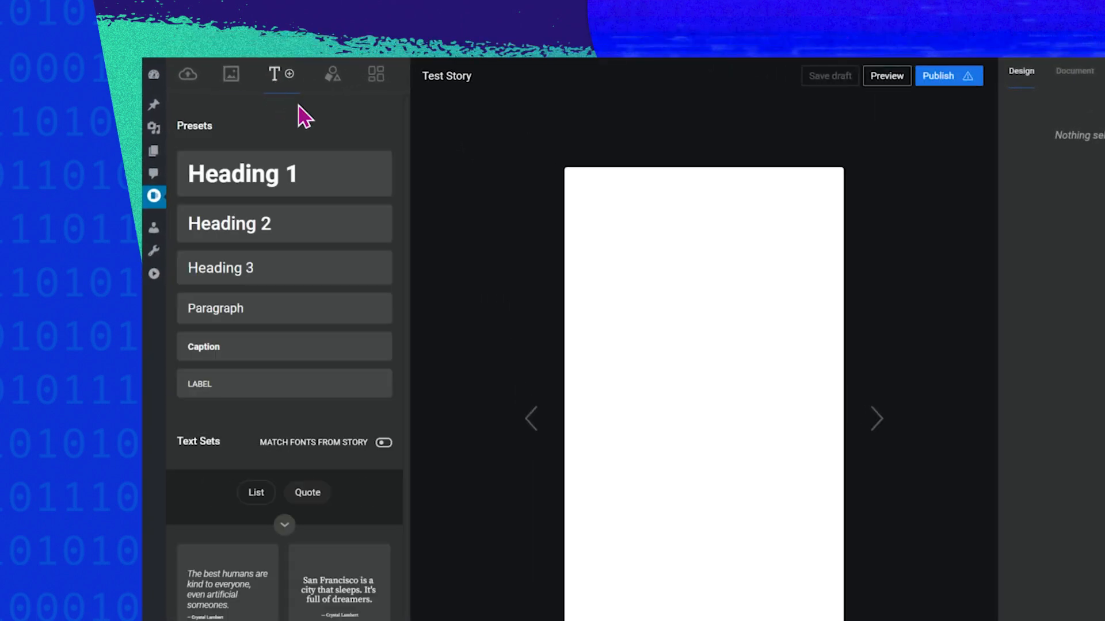
mouse_move(474, 385)
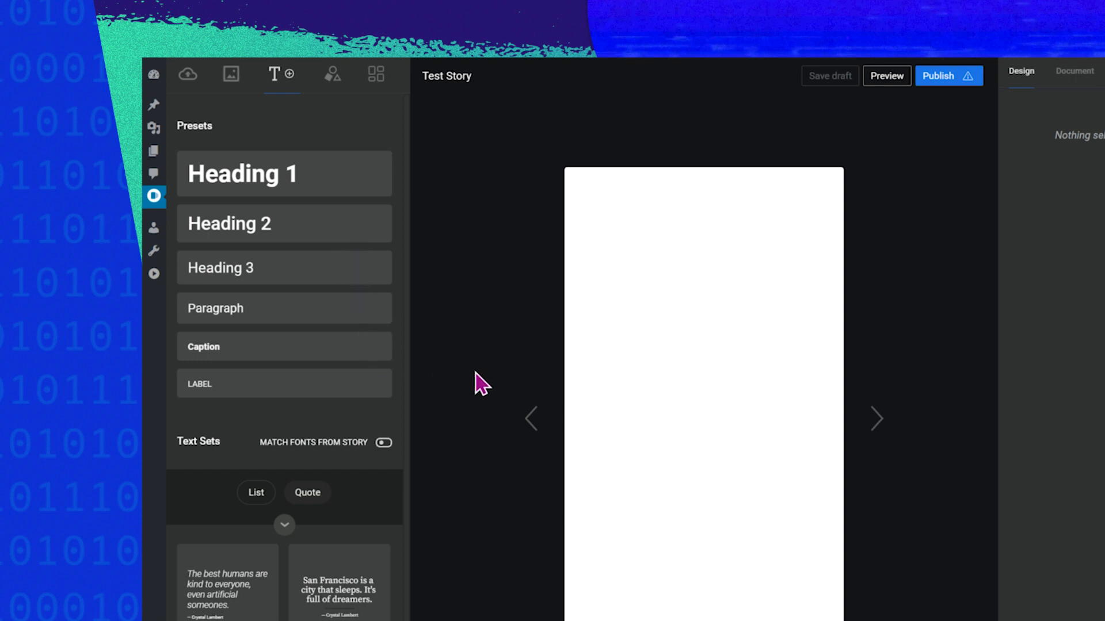
mouse_move(509, 378)
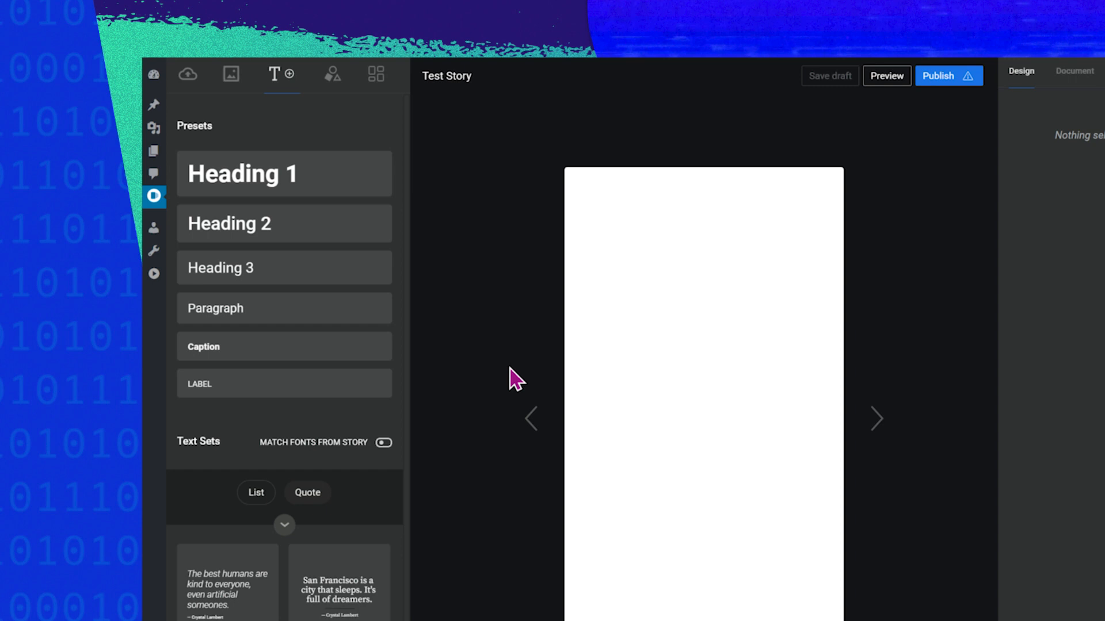
mouse_move(522, 396)
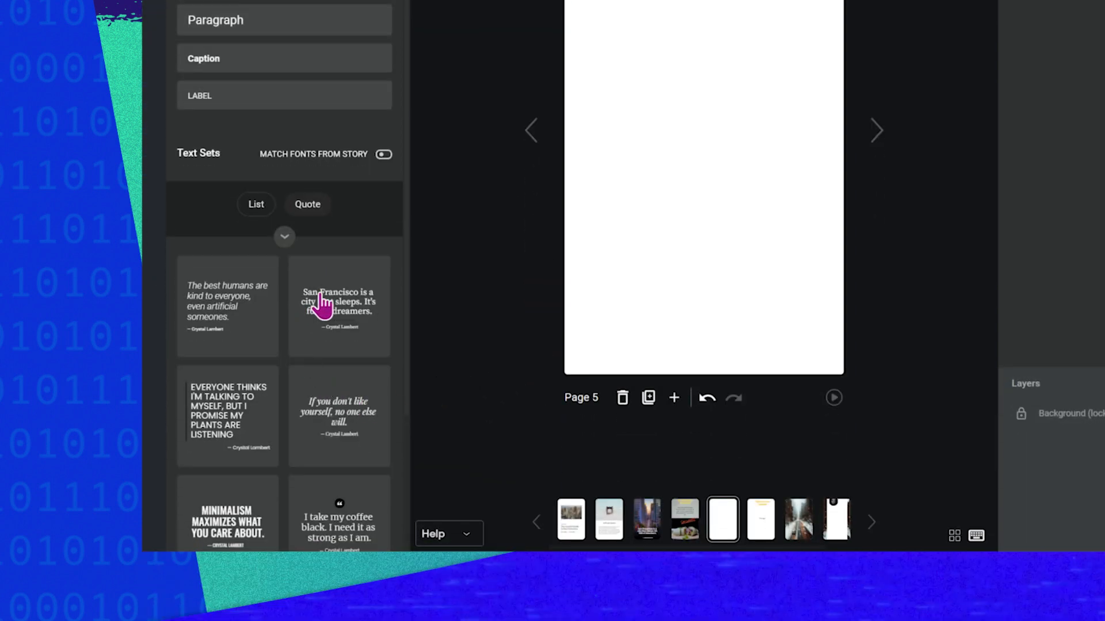
mouse_move(340, 380)
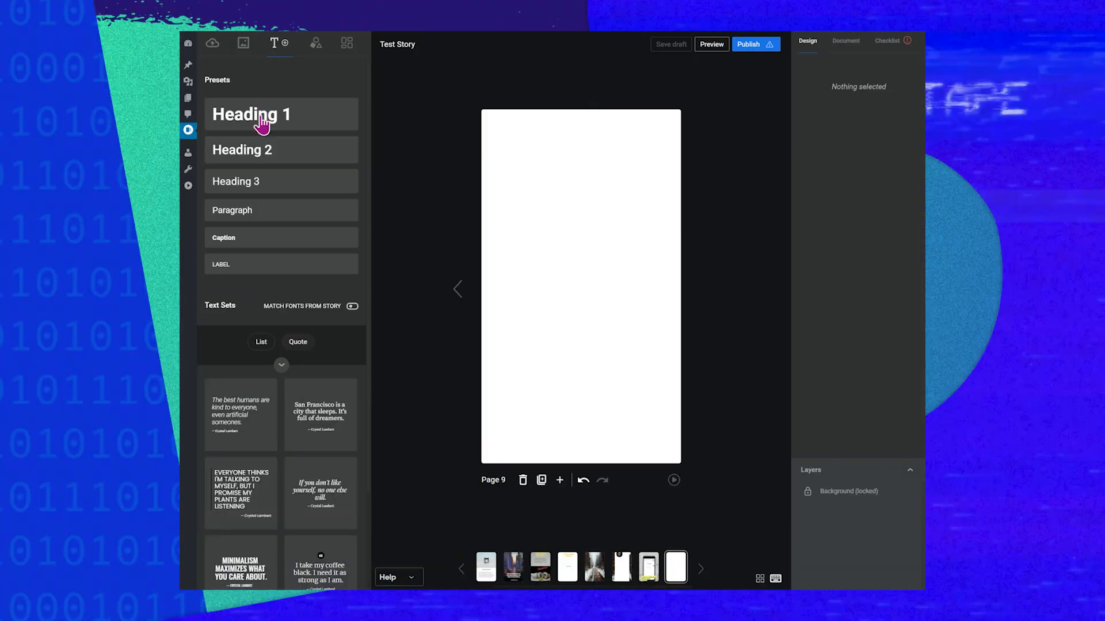
Insert a Heading 1 title and a Lorem ipsum paragraph onto page 9.
left_click(252, 114)
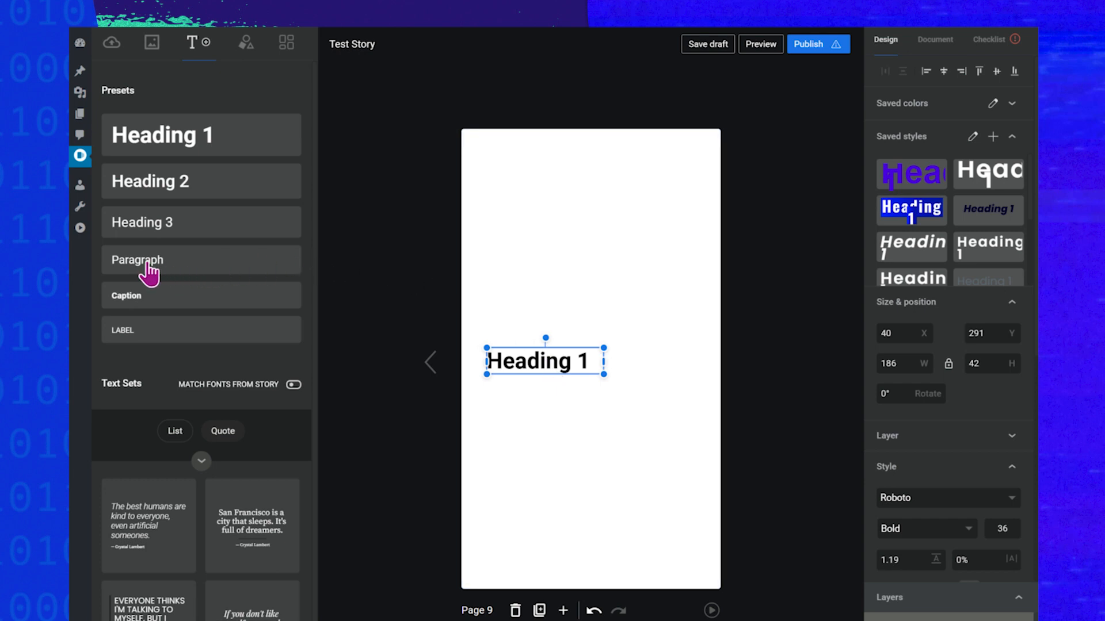
left_click(137, 260)
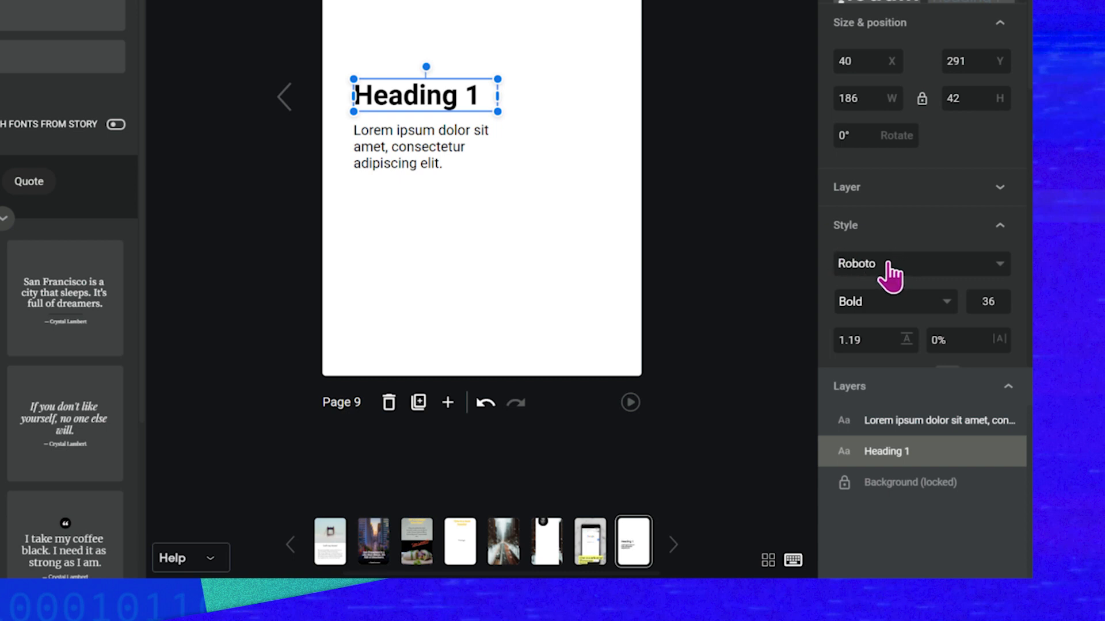
Find Source Sans Pro by searching 'source' and apply it to the heading.
left_click(921, 263)
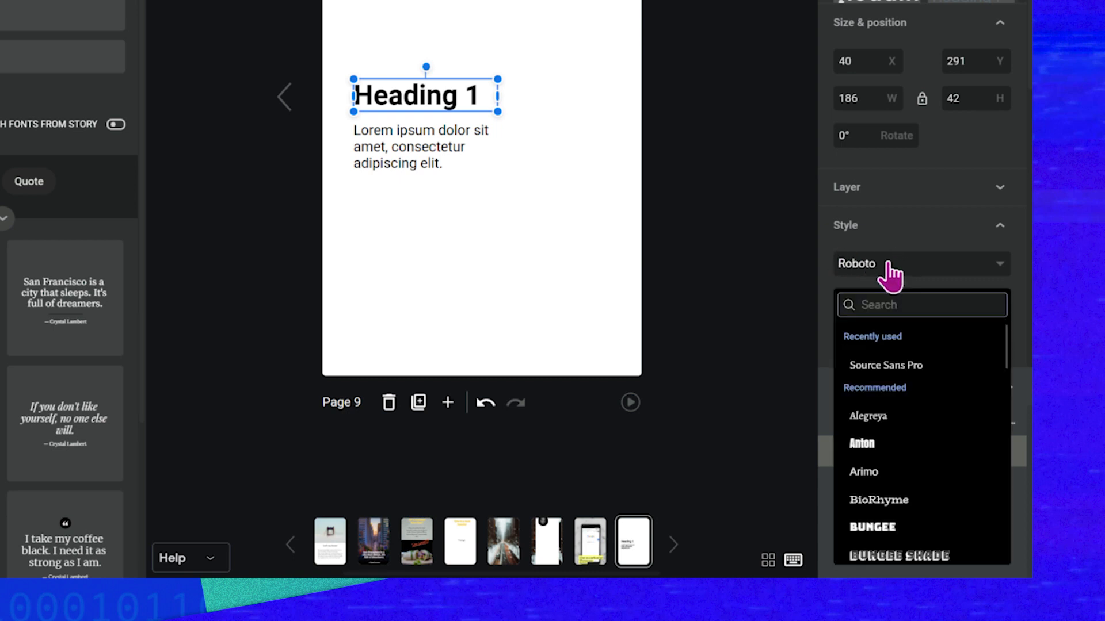
scroll("down", 3)
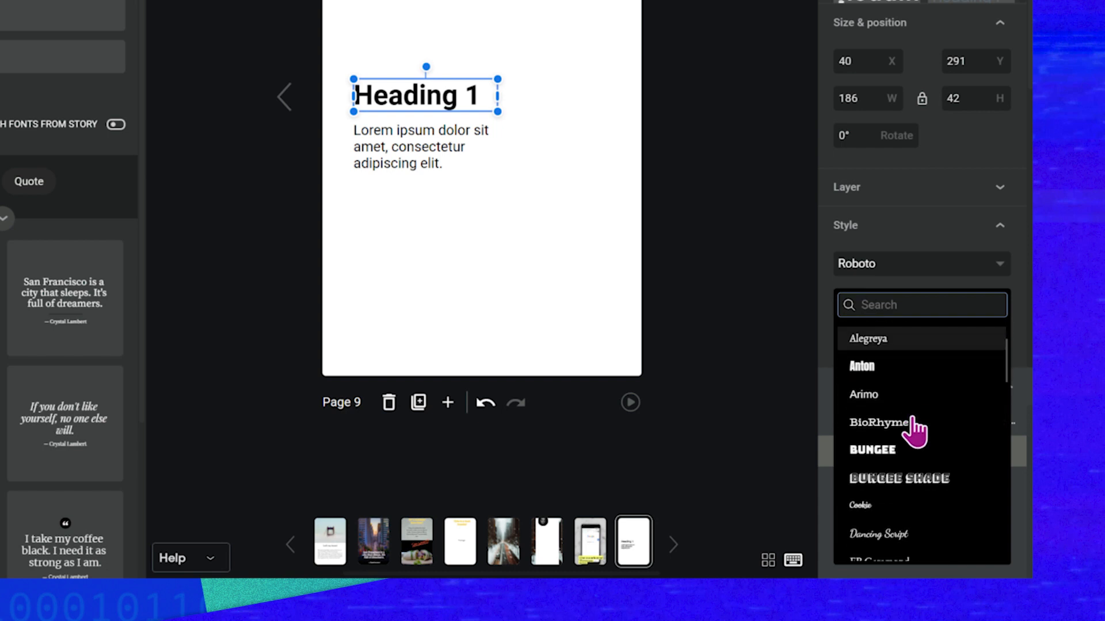
scroll("down", 3)
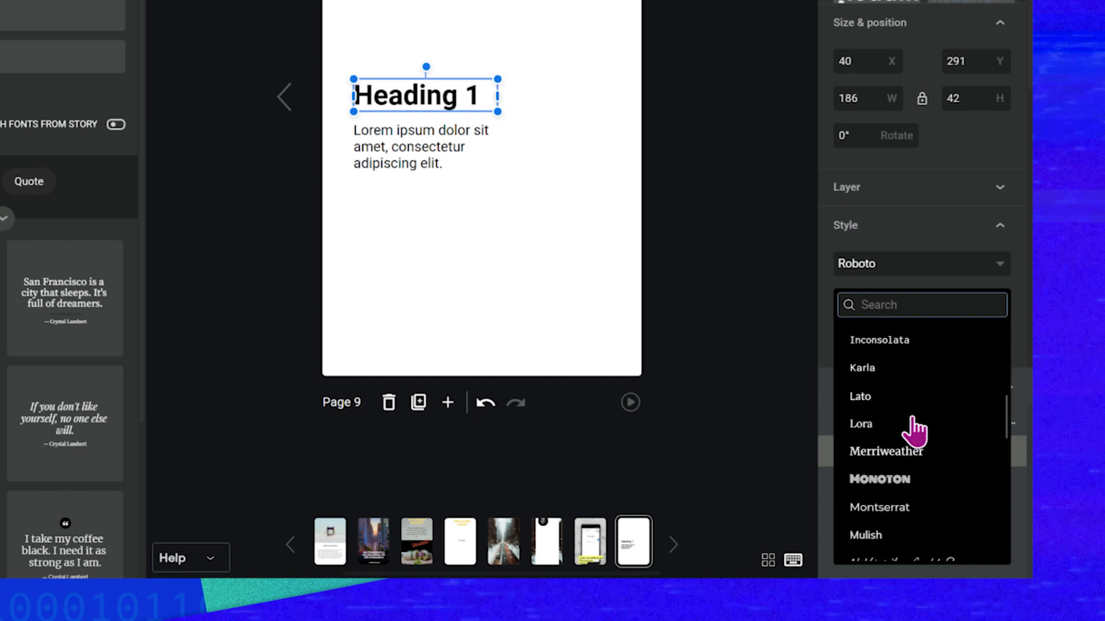
scroll("down", 3)
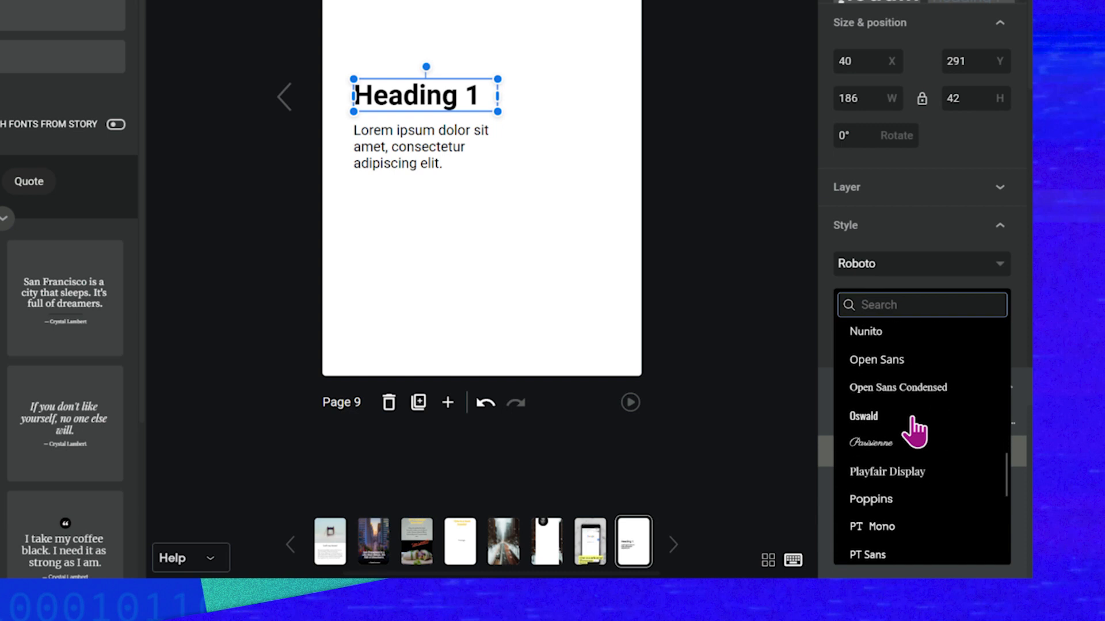
scroll("down", 3)
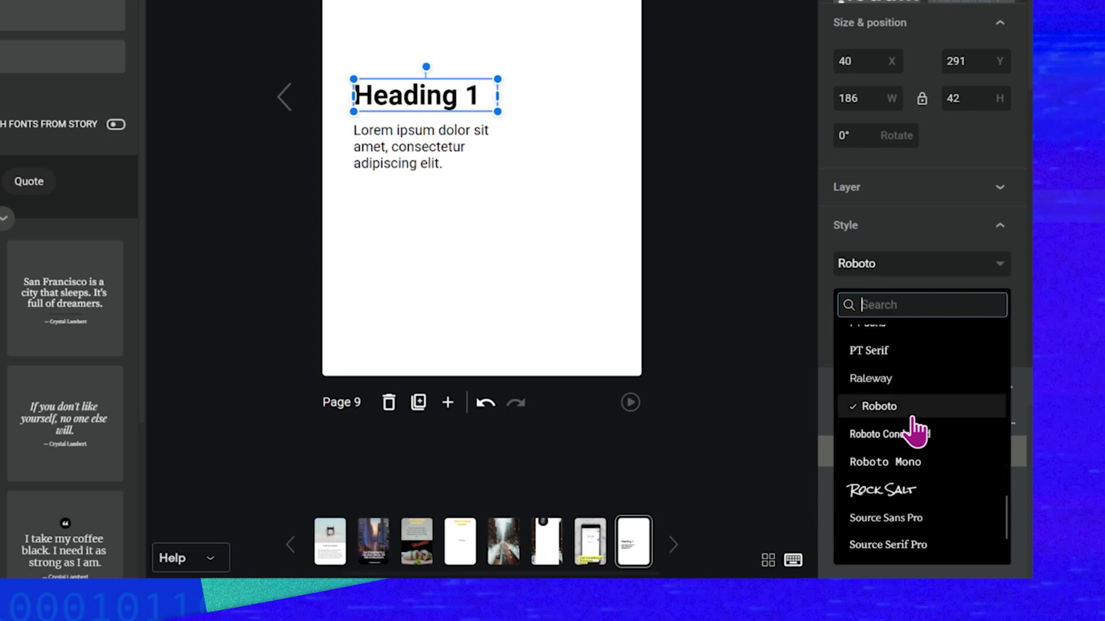
scroll("down", 3)
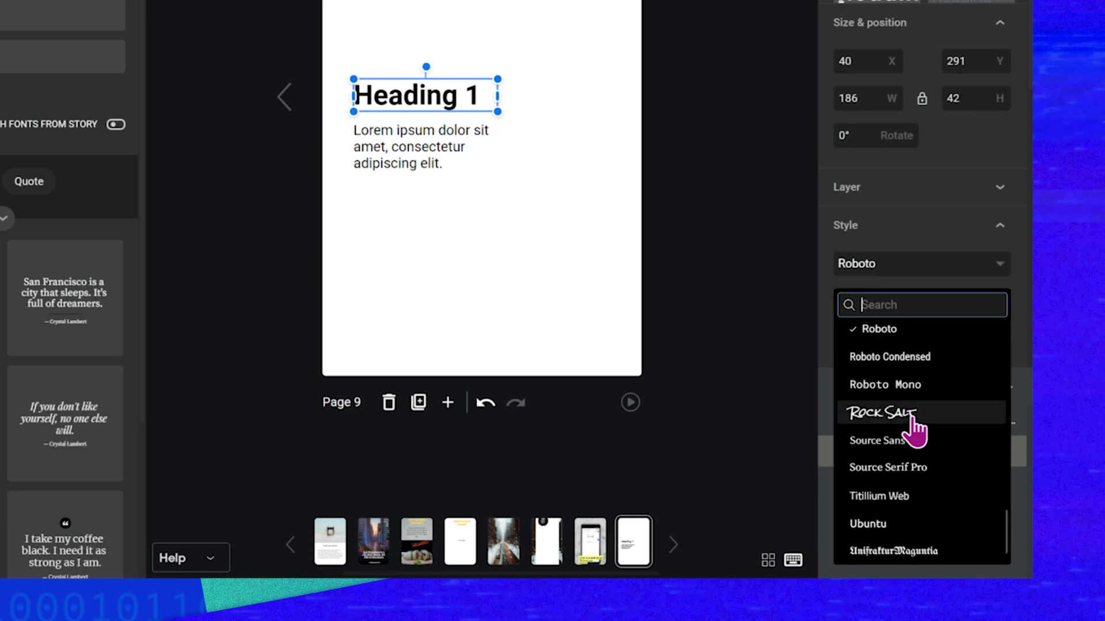
type("s")
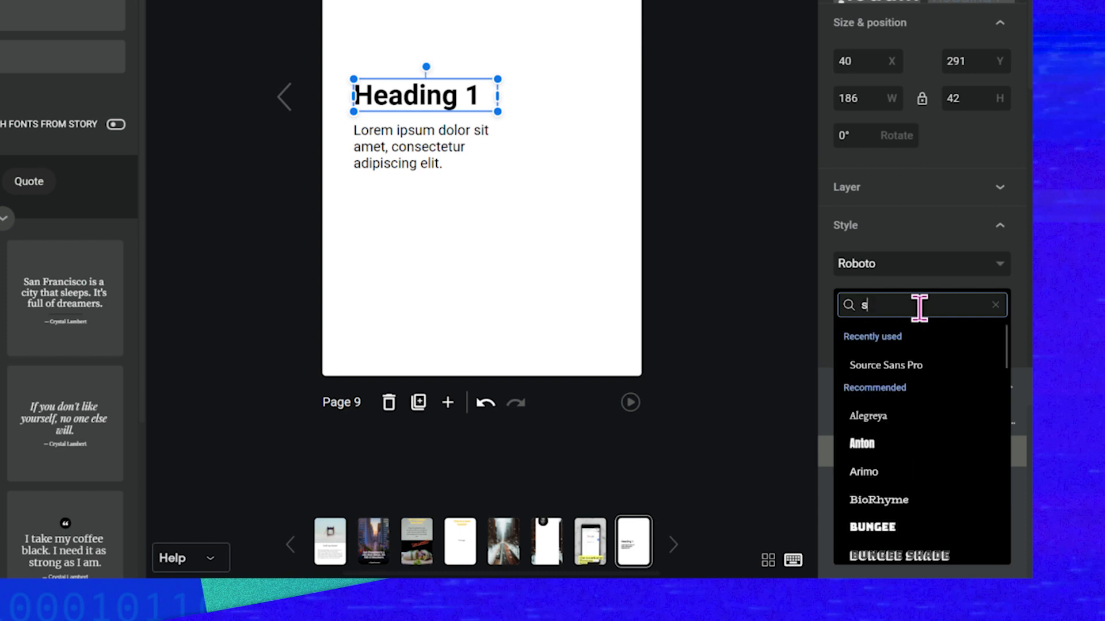
type("ource")
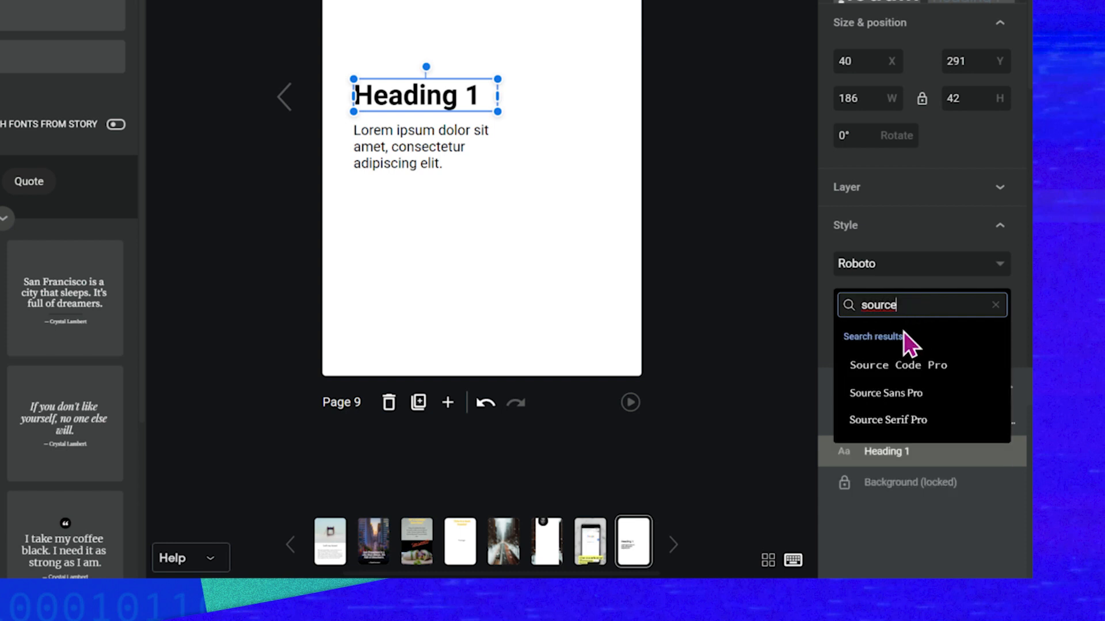
mouse_move(894, 400)
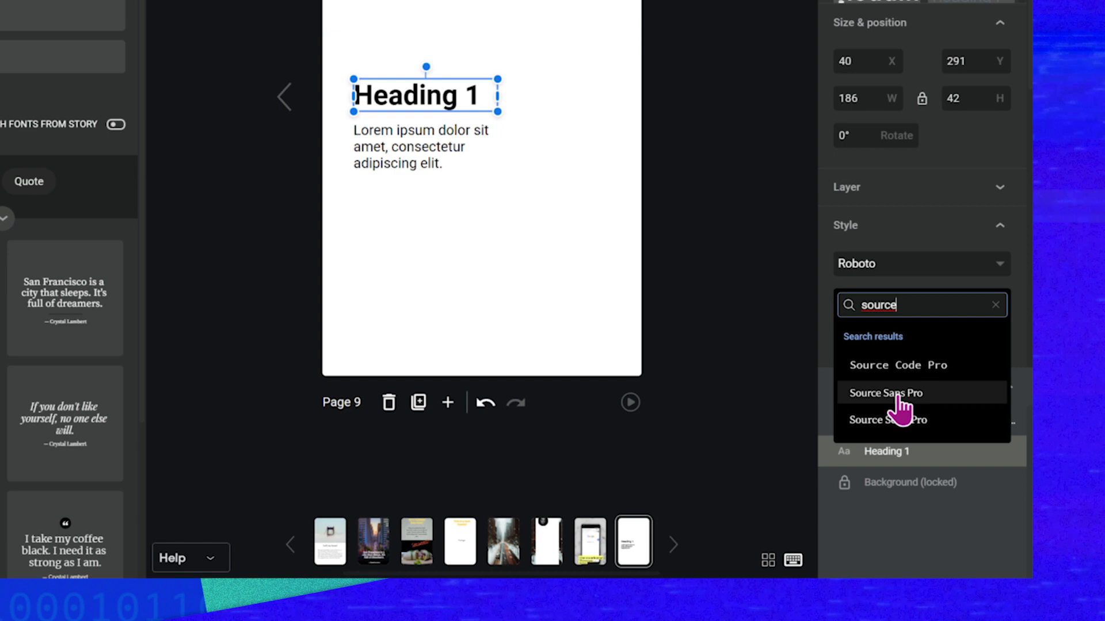
left_click(887, 394)
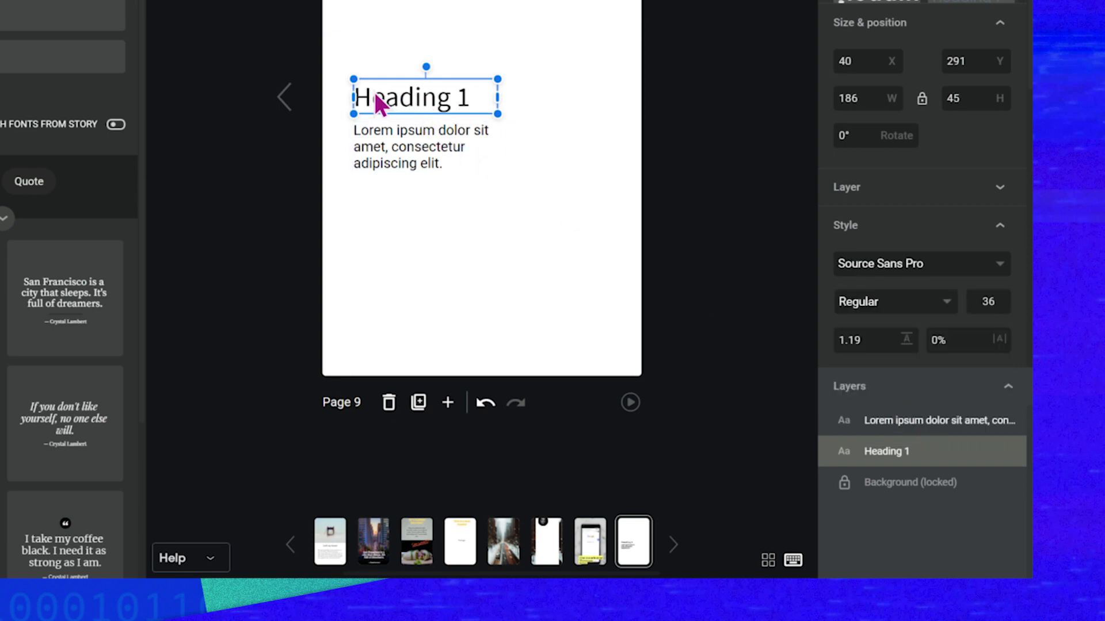
mouse_move(408, 106)
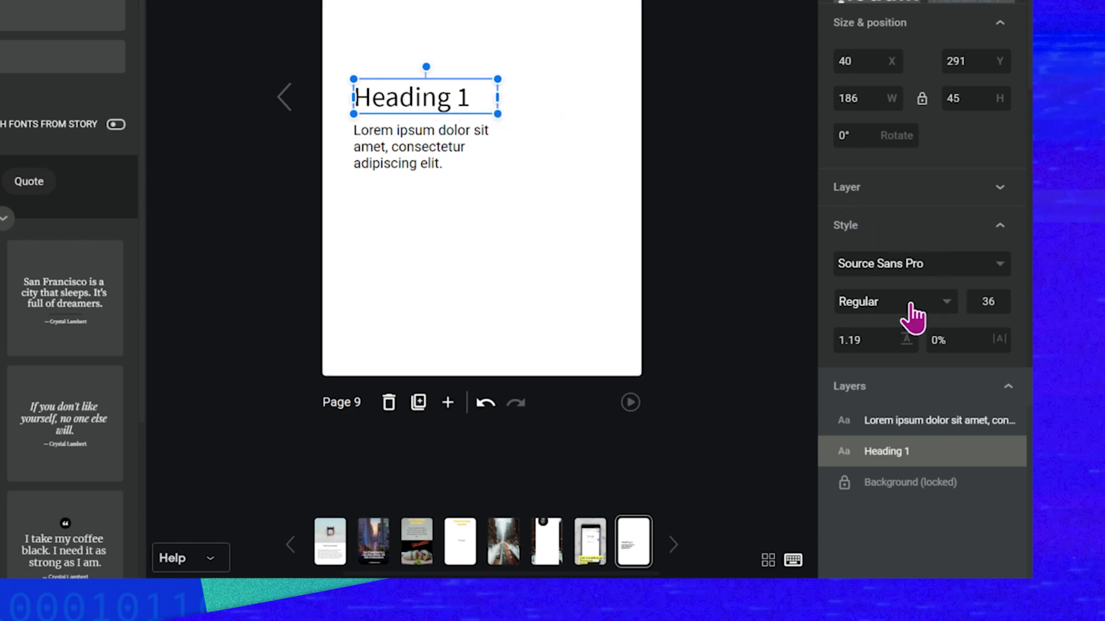
Set the heading's font weight to Bold.
left_click(896, 301)
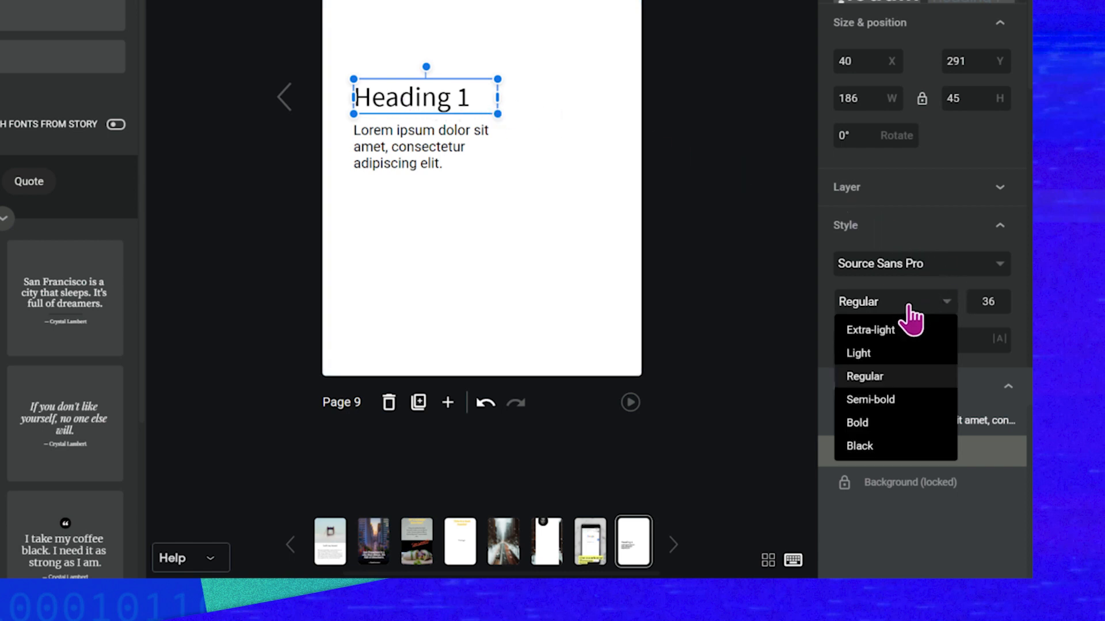
left_click(856, 424)
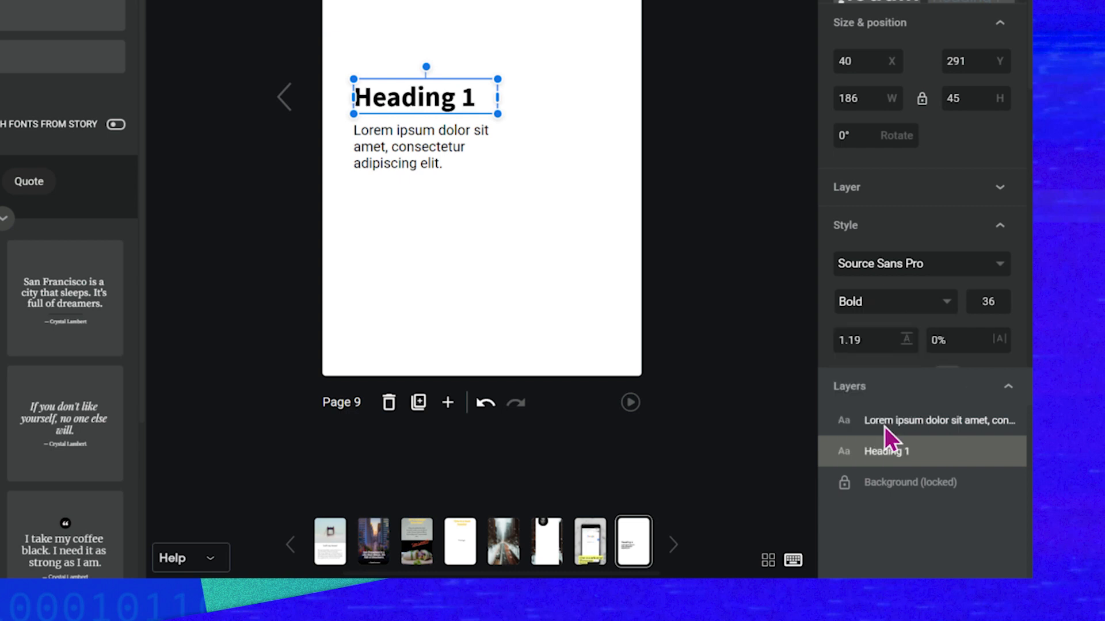
left_click(896, 301)
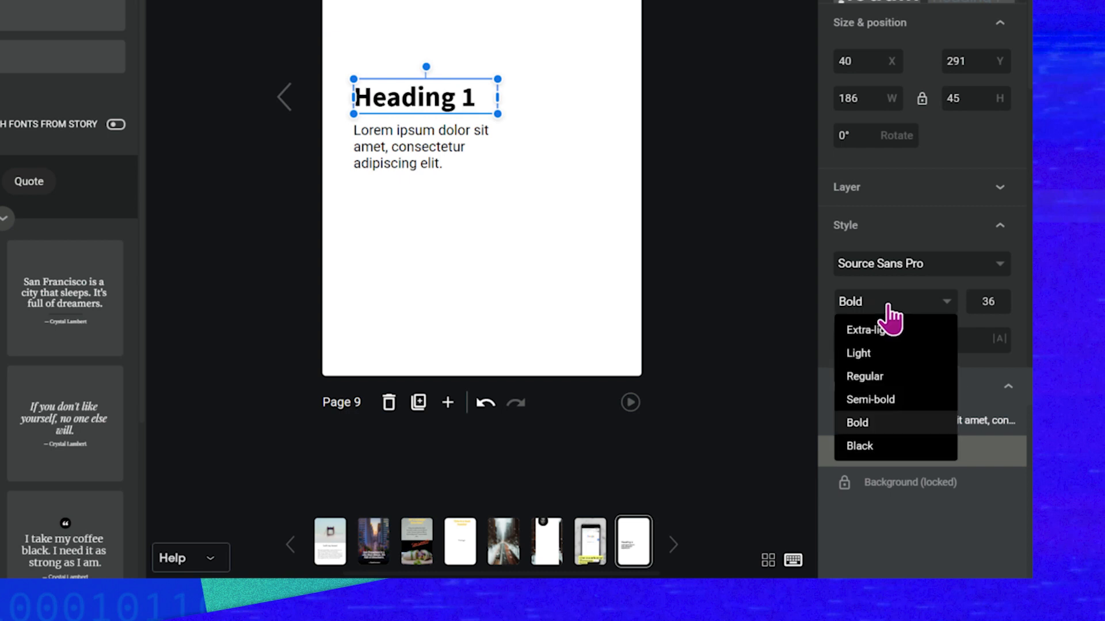
left_click(858, 447)
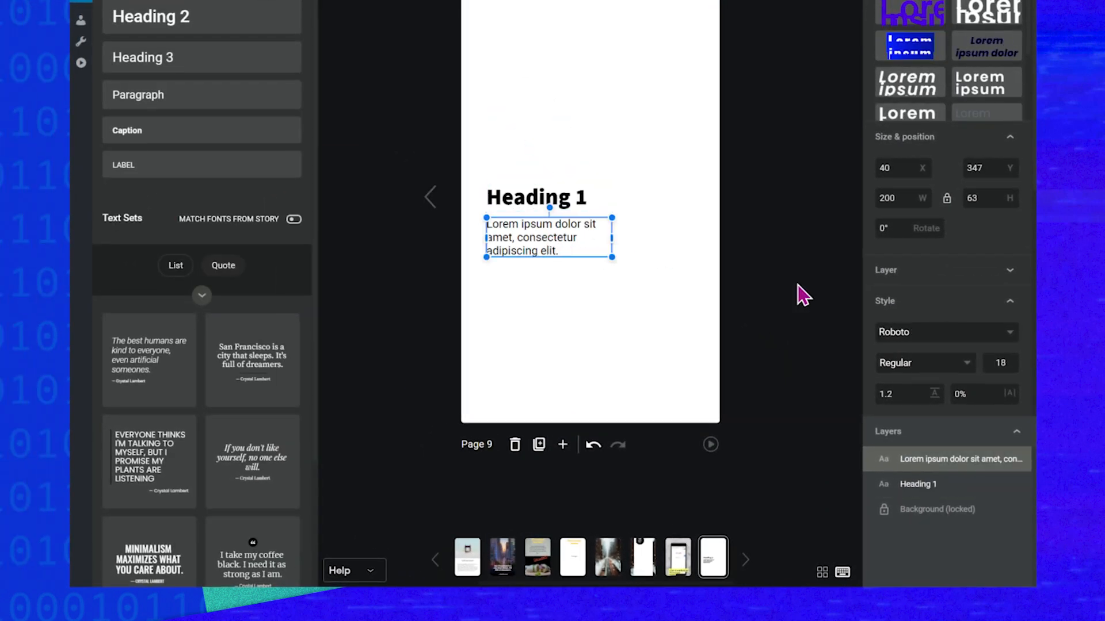
Bring up the paragraph's font list with Source Sans Pro under Recently used.
left_click(946, 333)
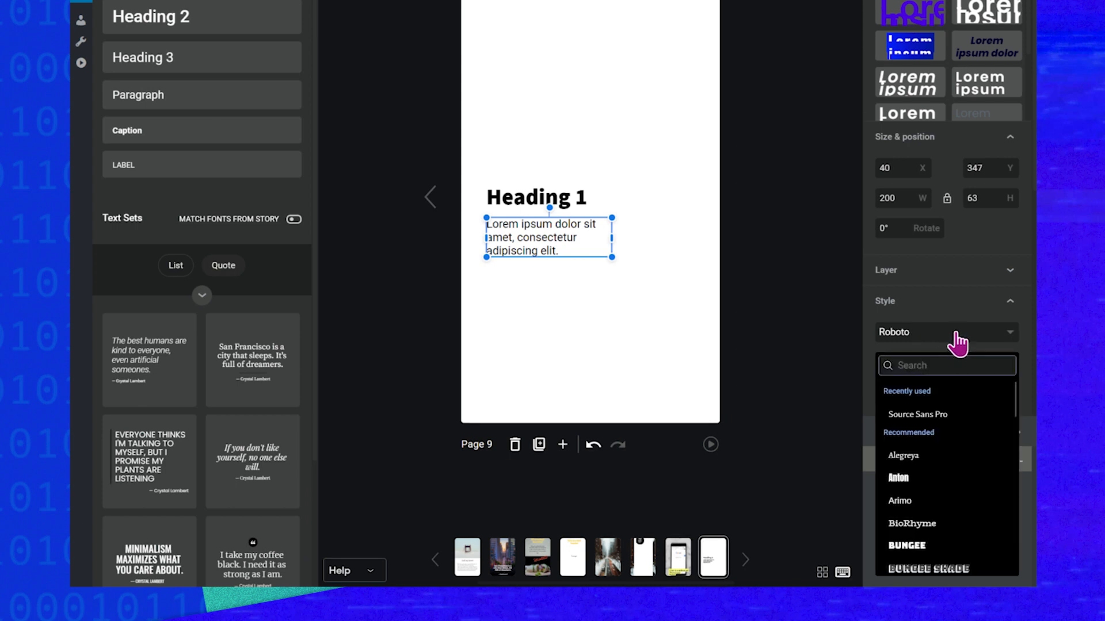
mouse_move(923, 419)
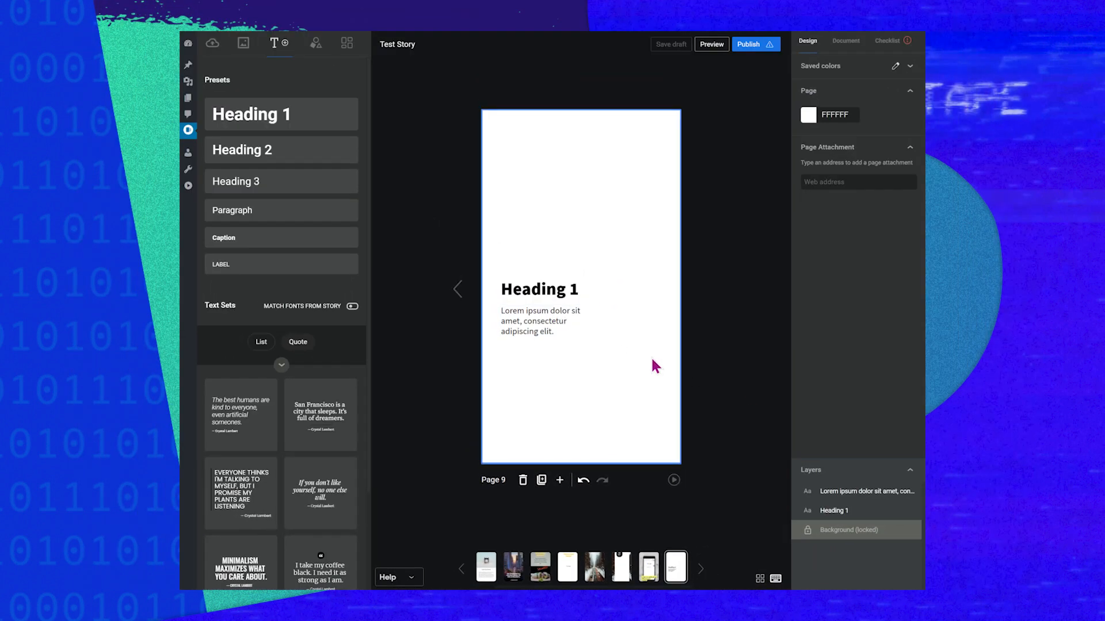
mouse_move(633, 362)
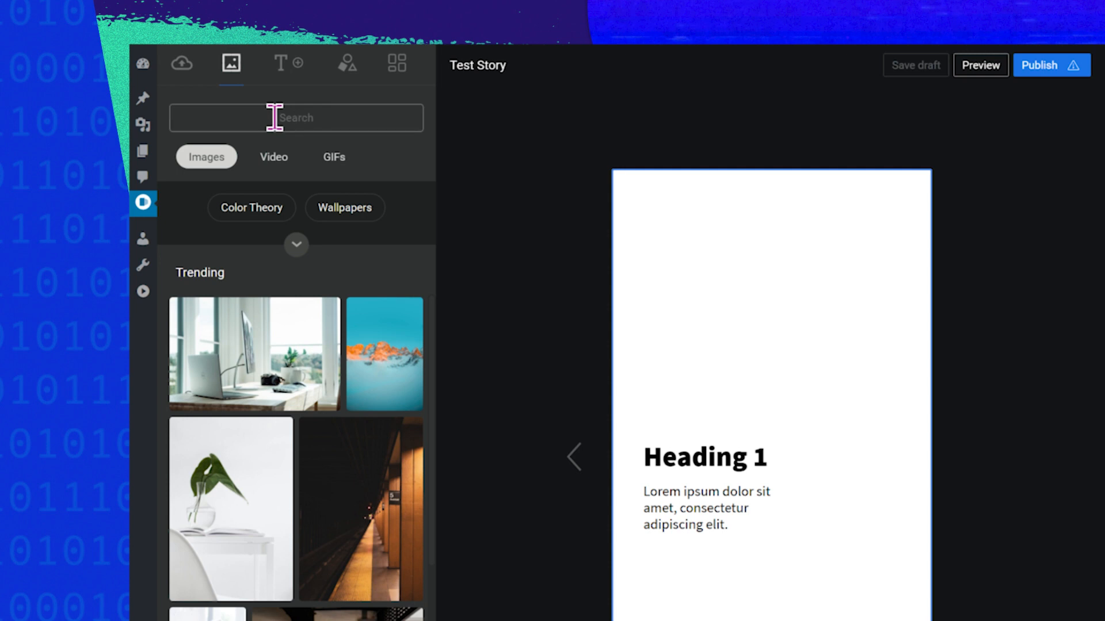
Search media for 'texture', set the grey concrete photo as page background, then clear the search.
type("texture")
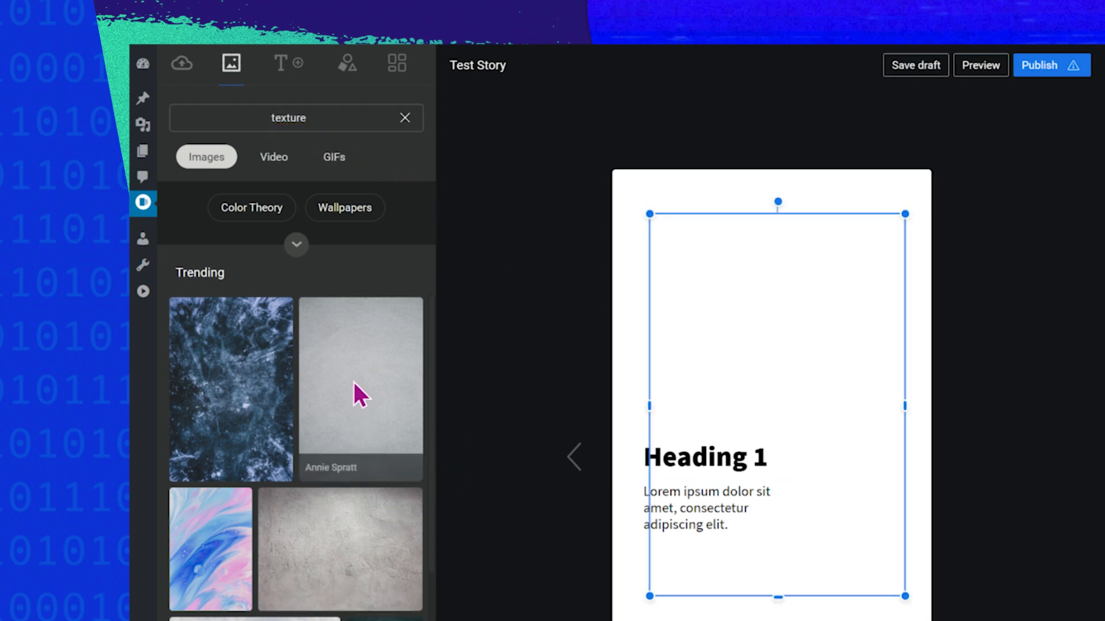
left_click(360, 388)
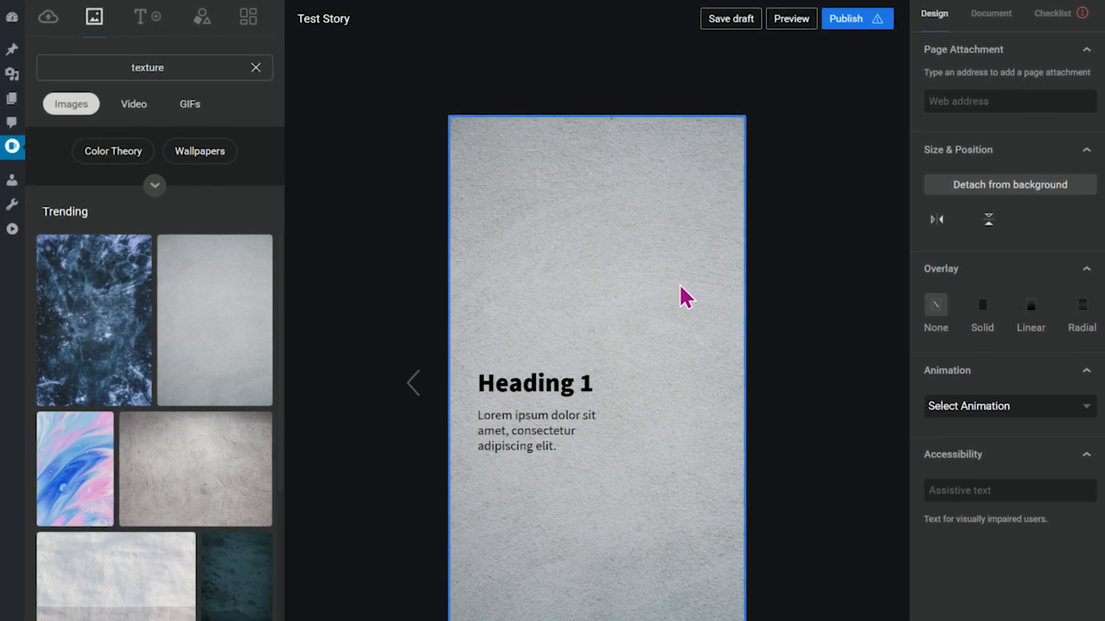
left_click(255, 67)
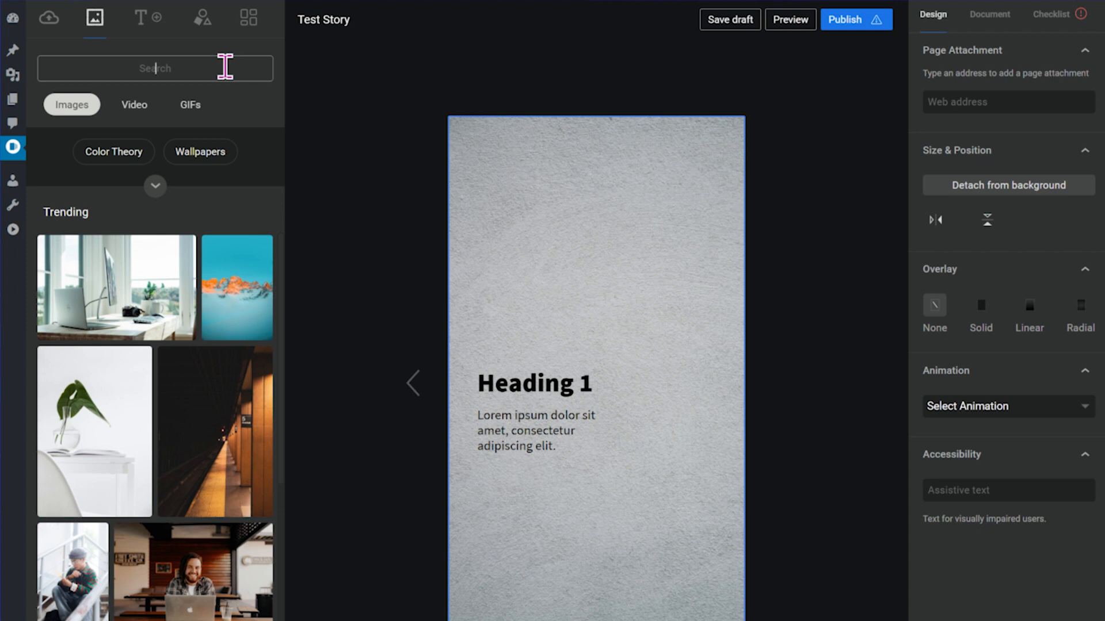
Search the media library for 'burrito' photos.
type("burrito")
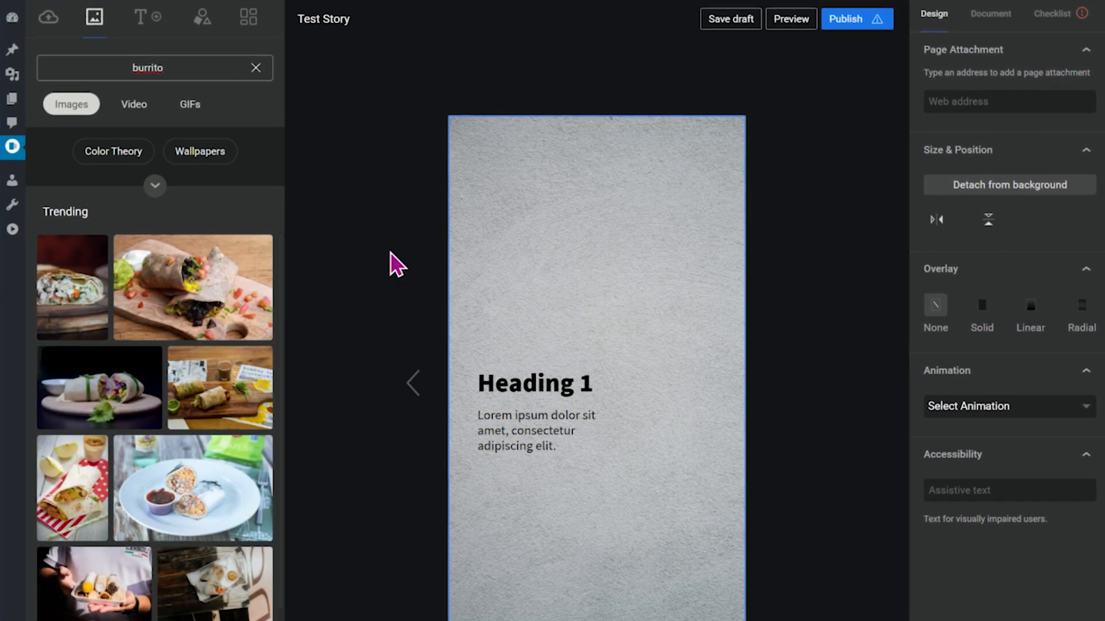
mouse_move(293, 380)
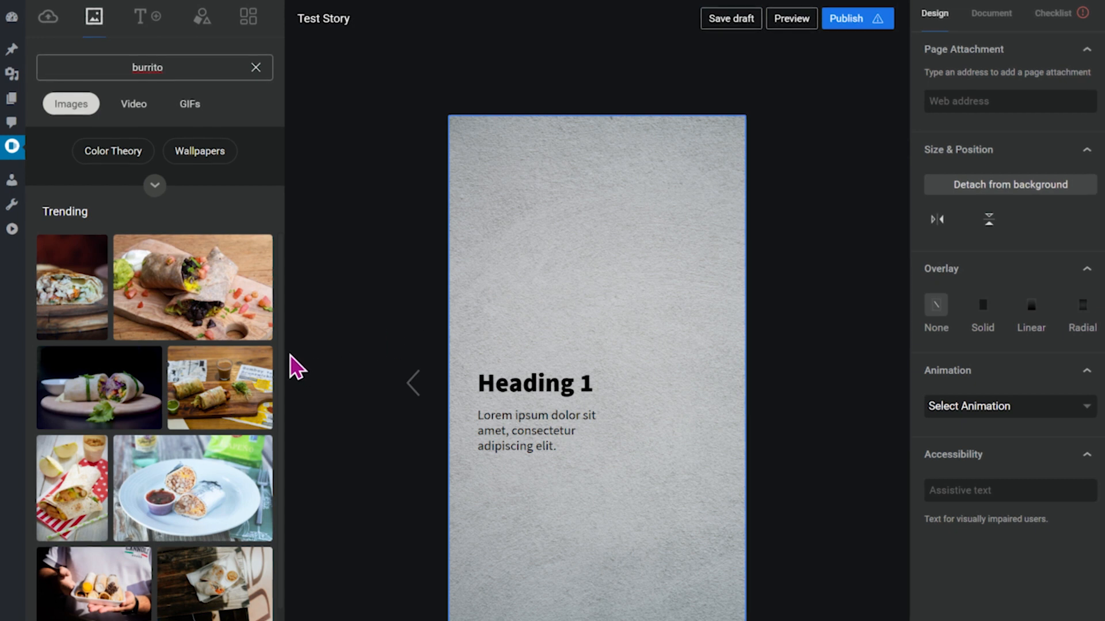
mouse_move(129, 411)
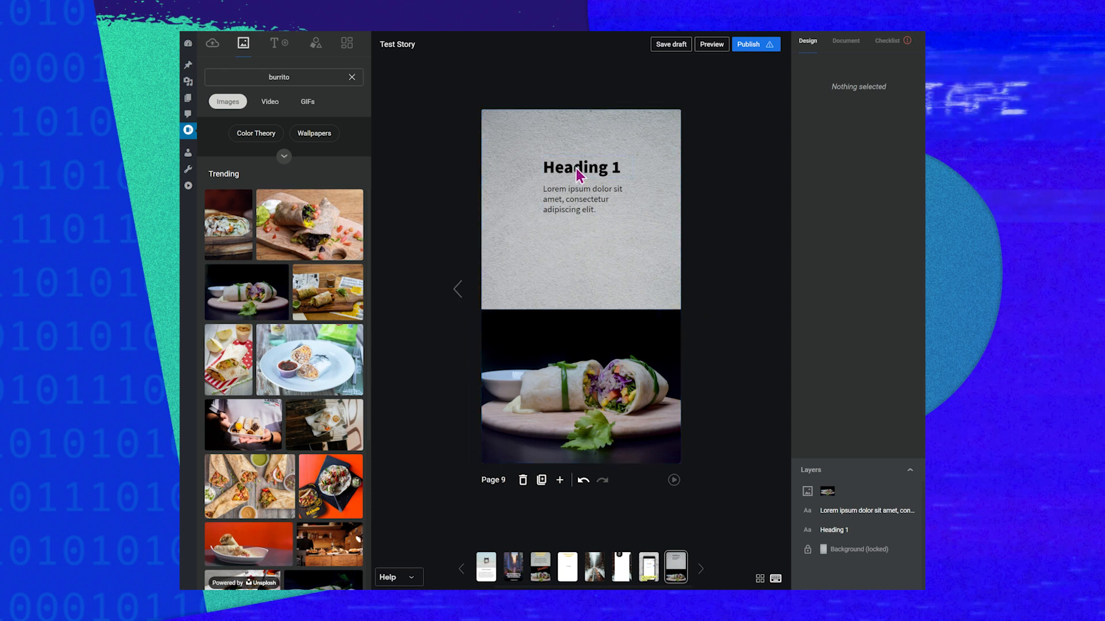
Recolor the heading text to yellow FFD200 in the color picker.
left_click(582, 168)
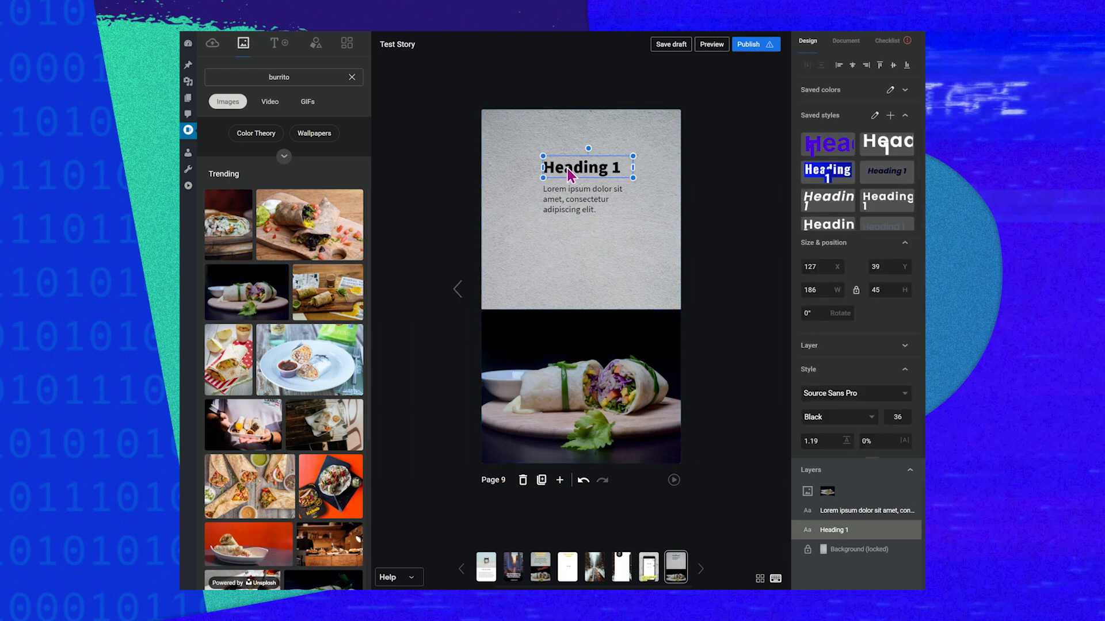
mouse_move(761, 375)
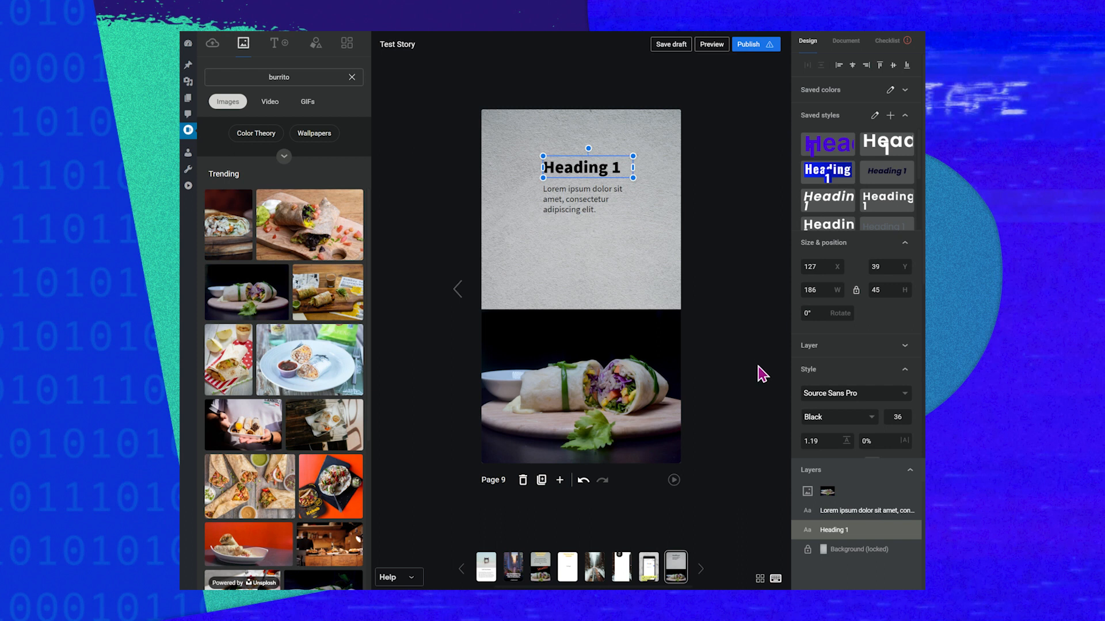
mouse_move(806, 387)
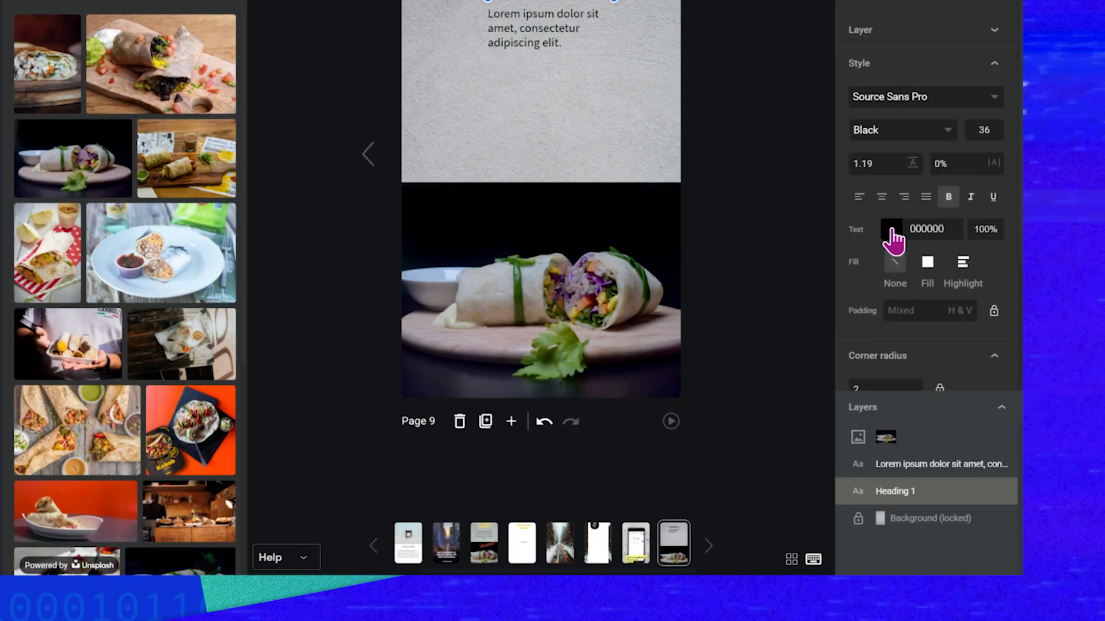
left_click(891, 229)
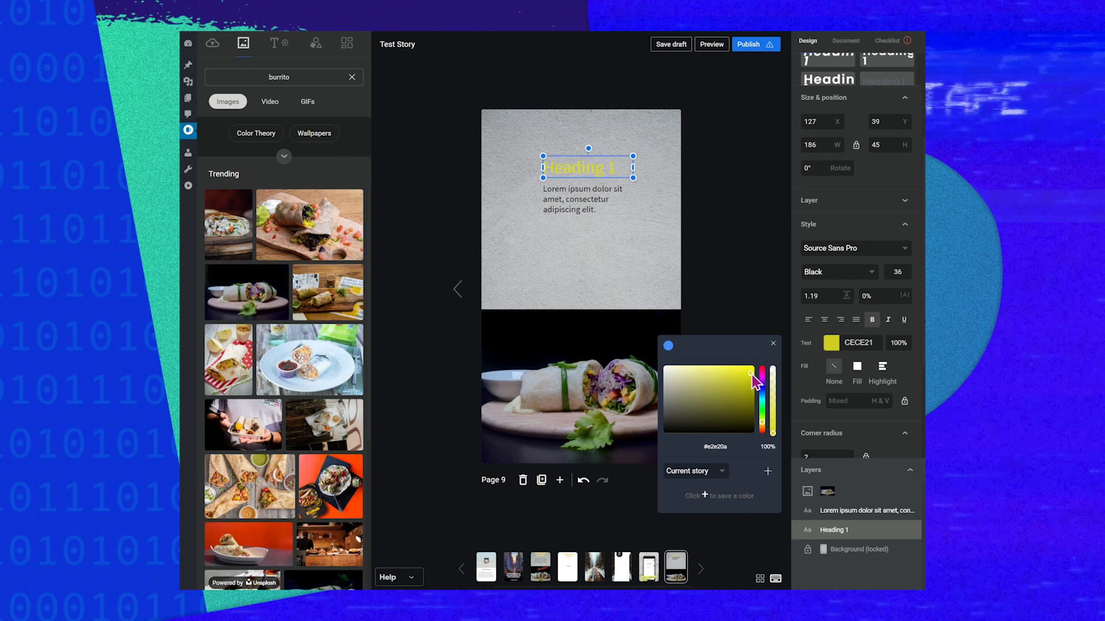
left_click_drag(768, 373, 767, 428)
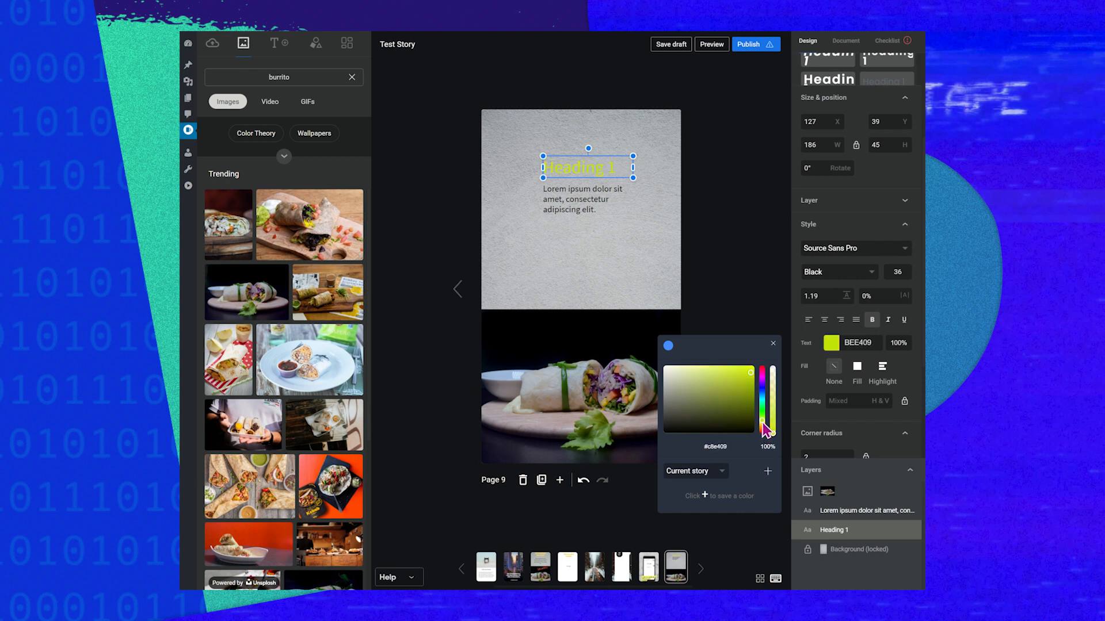
left_click_drag(767, 430, 767, 435)
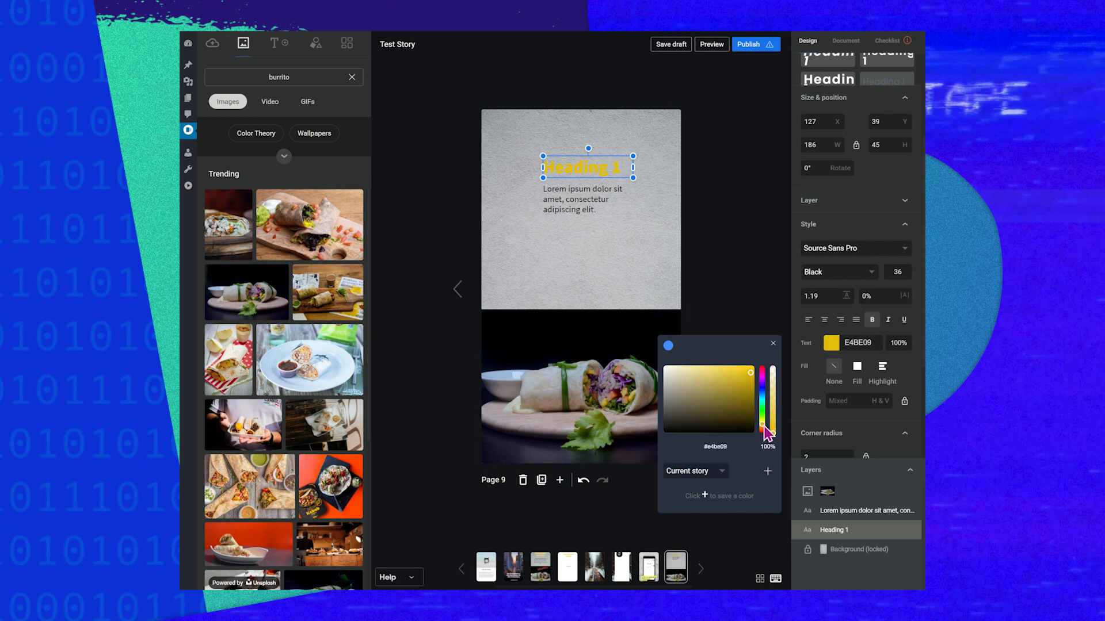
left_click_drag(770, 431, 770, 385)
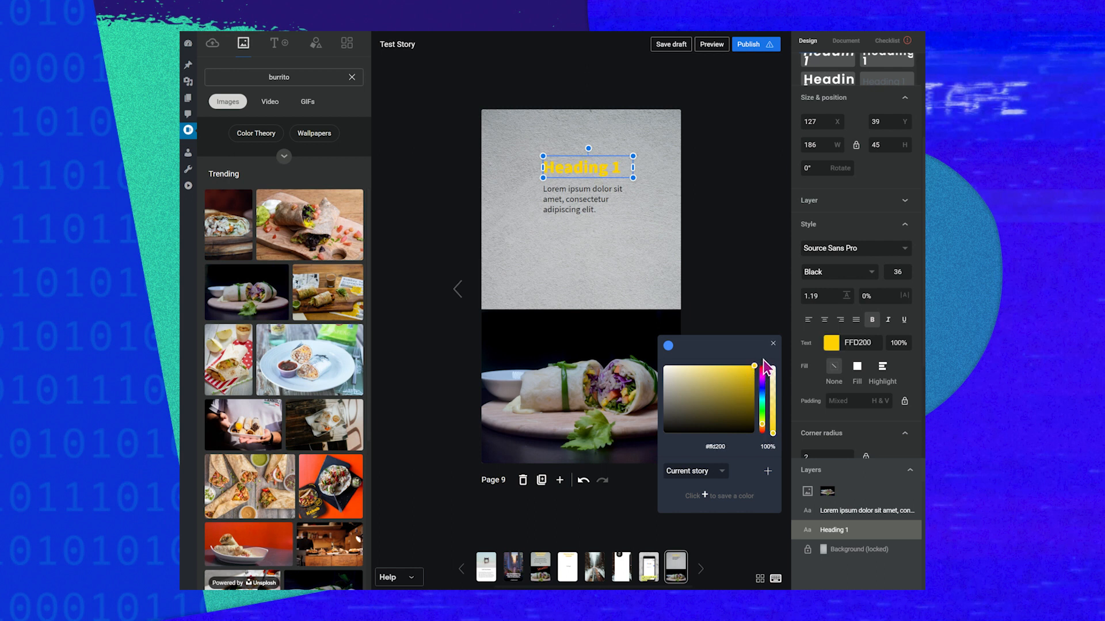
mouse_move(772, 303)
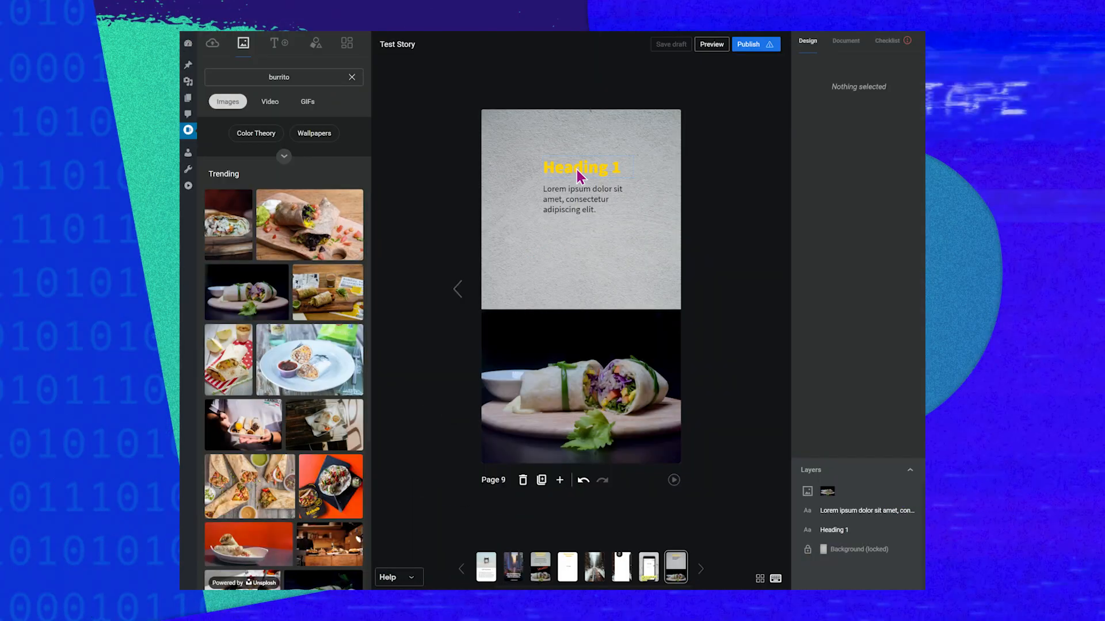
Replace 'Heading 1' with the text 'SF's tastiest burritos!'.
left_click(581, 168)
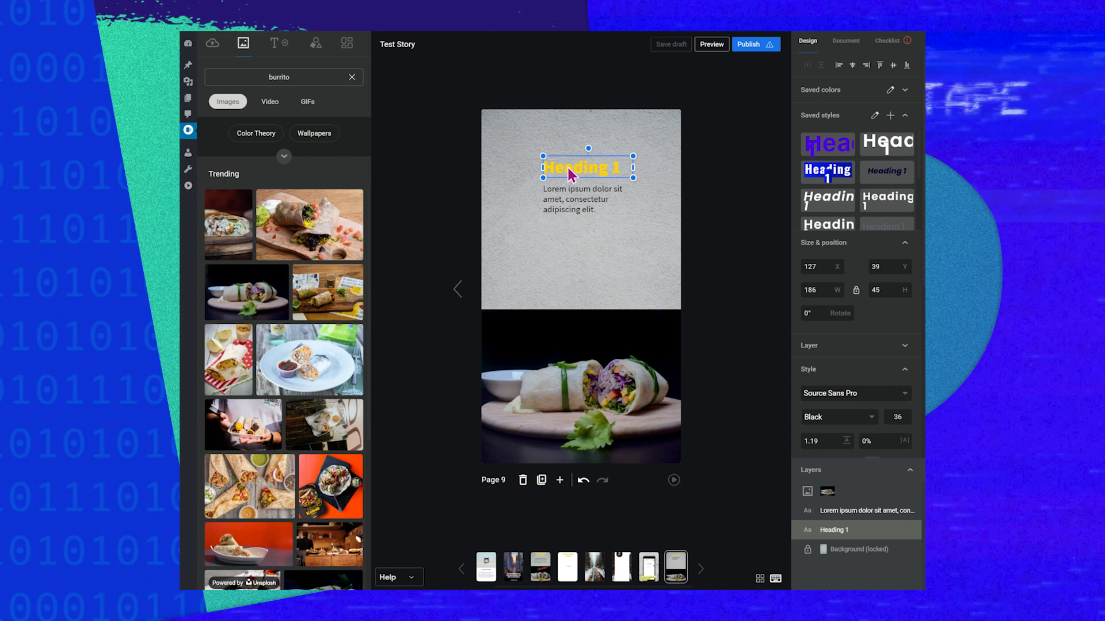
mouse_move(550, 183)
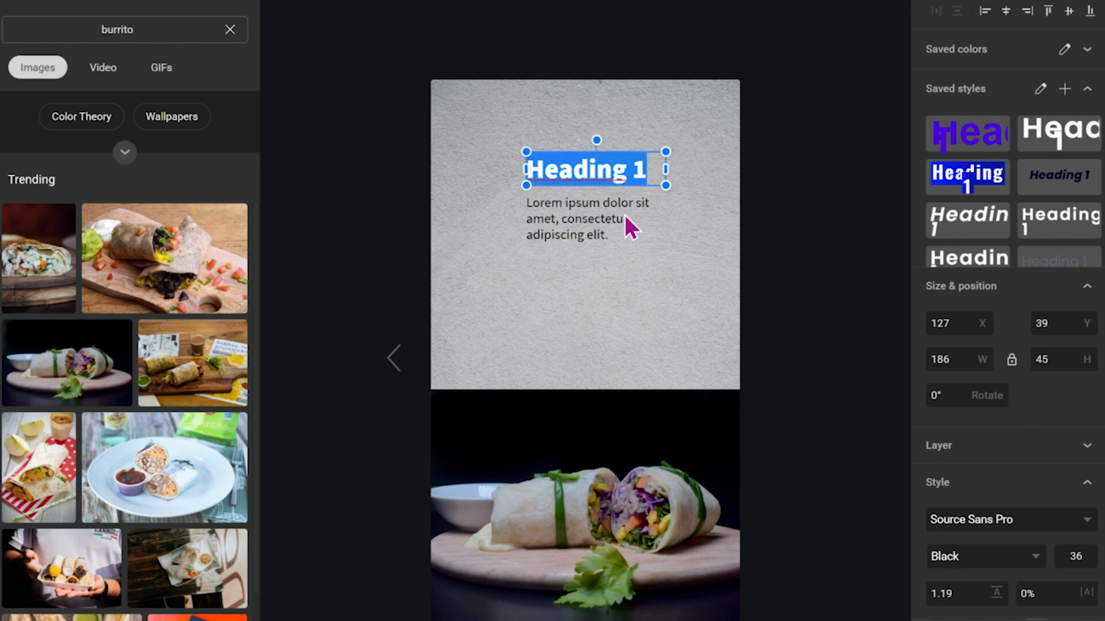
type("SF")
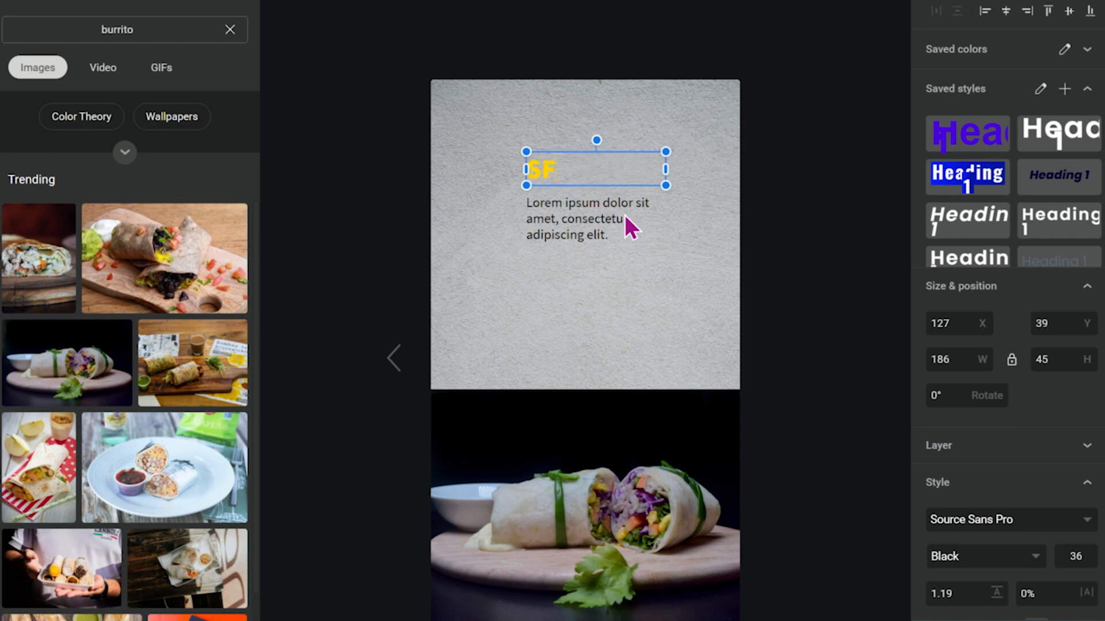
type("'s tast")
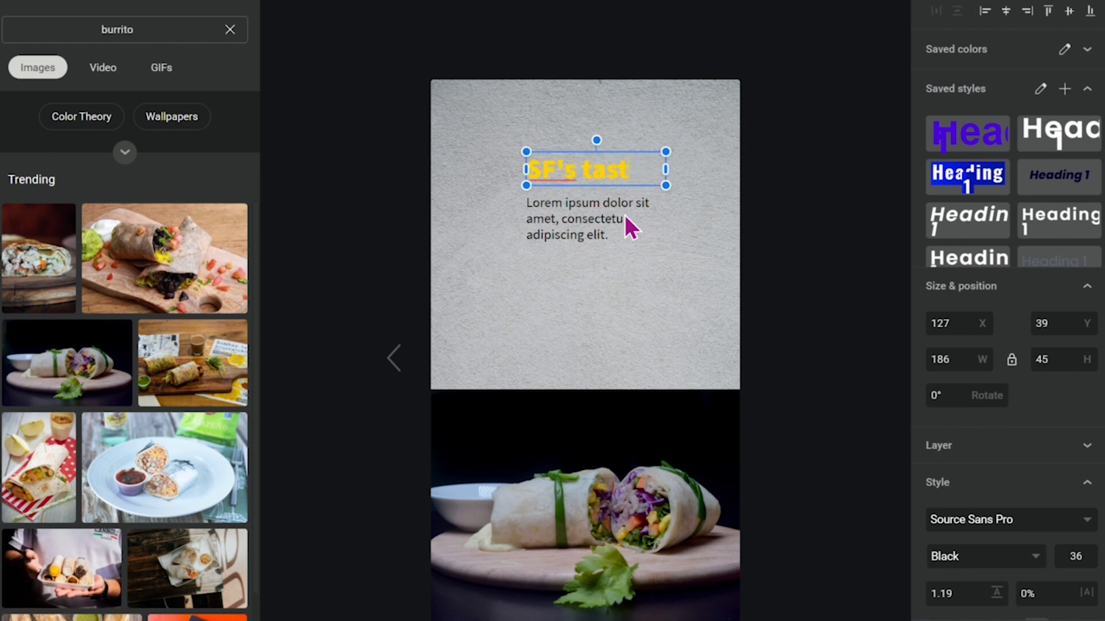
type("iest burritos!")
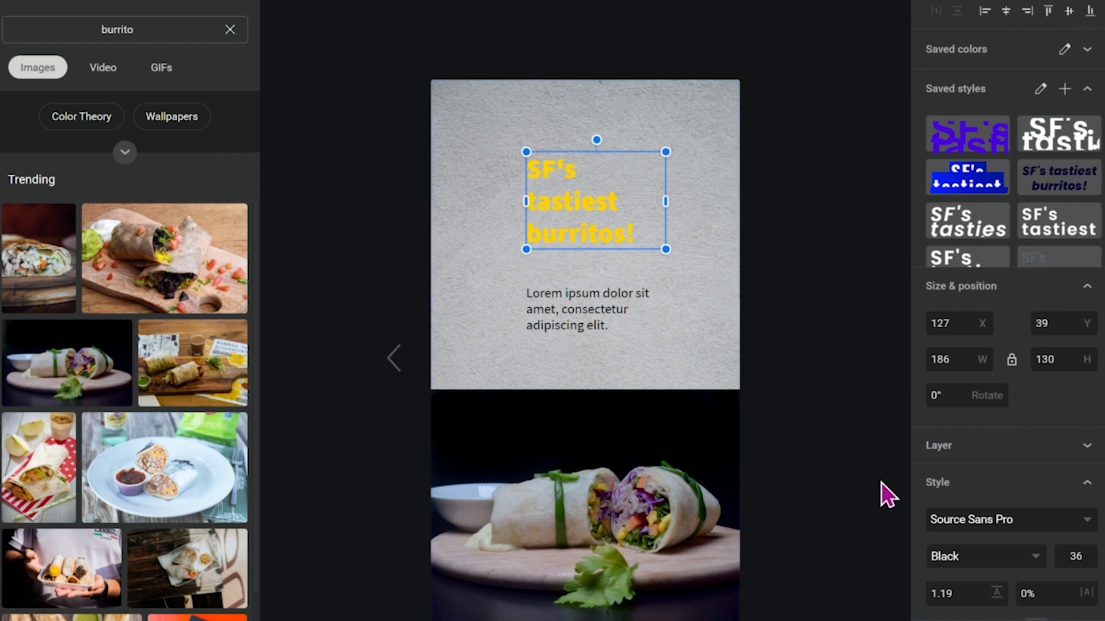
Center-align the yellow heading, widen it to two lines and place it near the top.
scroll("down", 3)
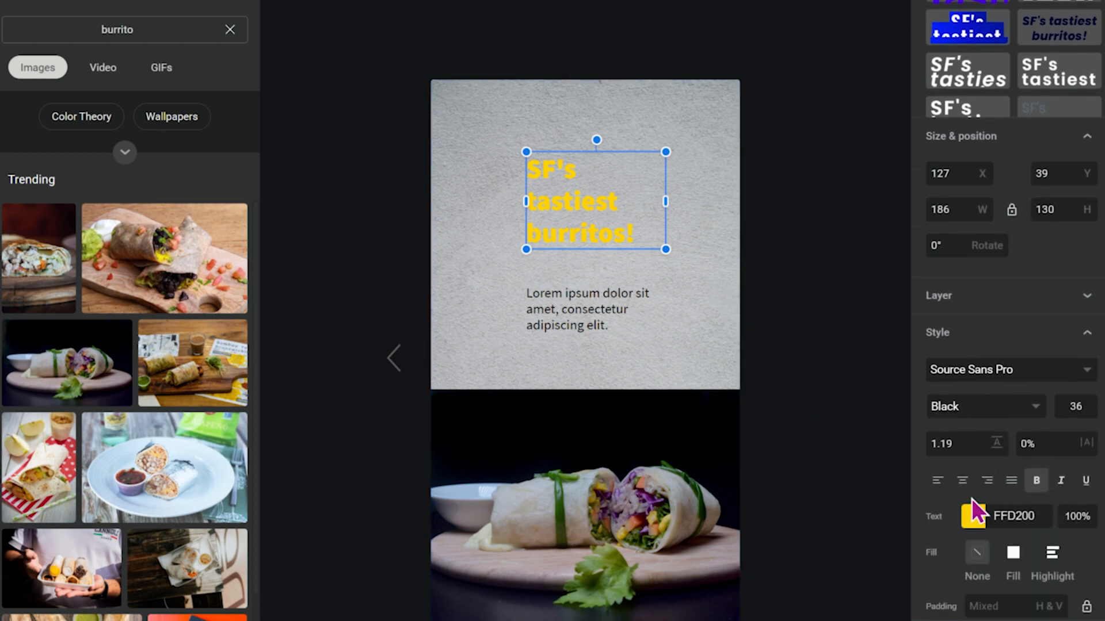
mouse_move(984, 479)
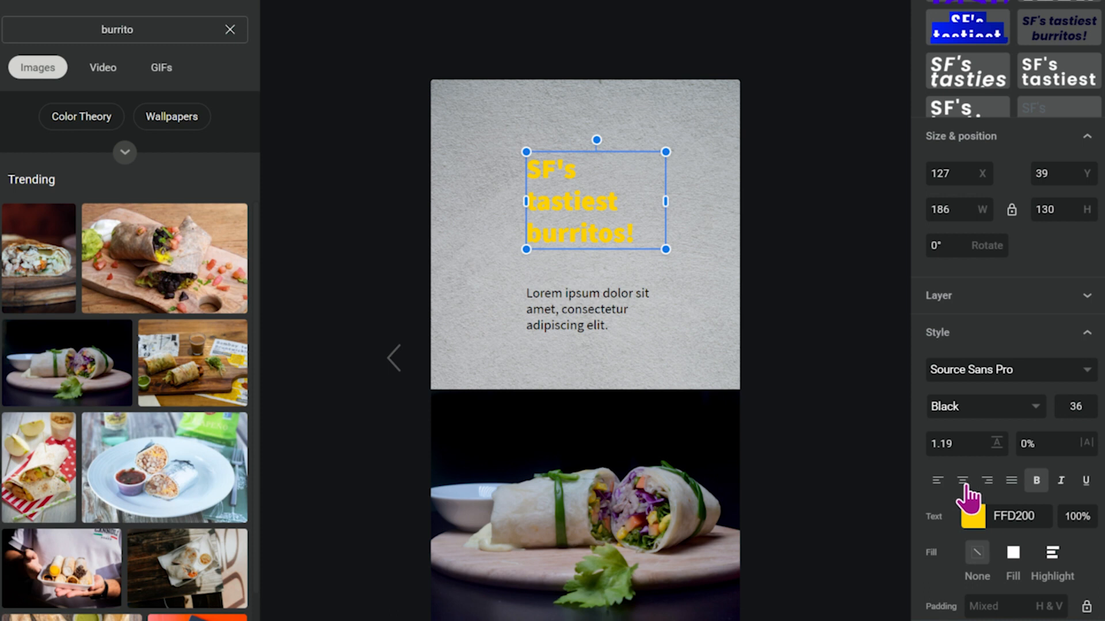
left_click(961, 480)
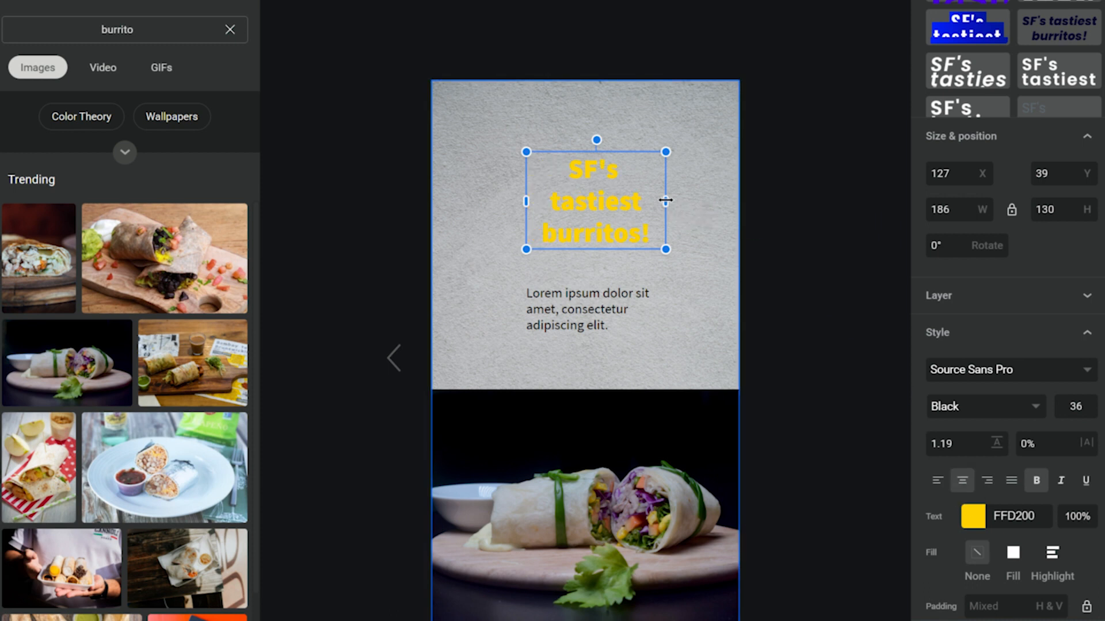
mouse_move(676, 221)
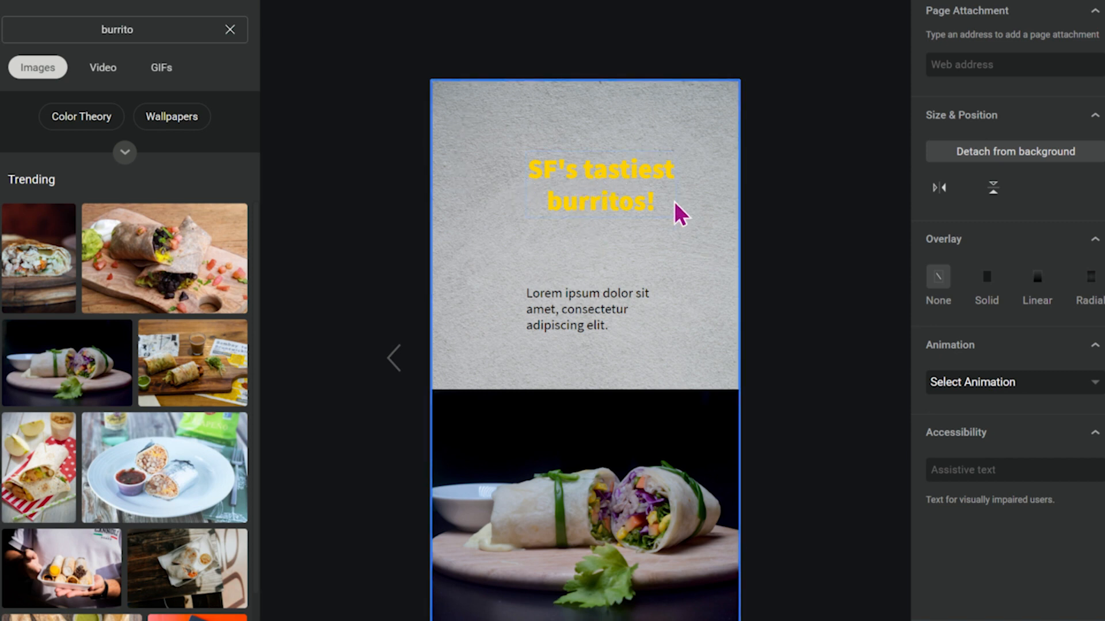
left_click(603, 181)
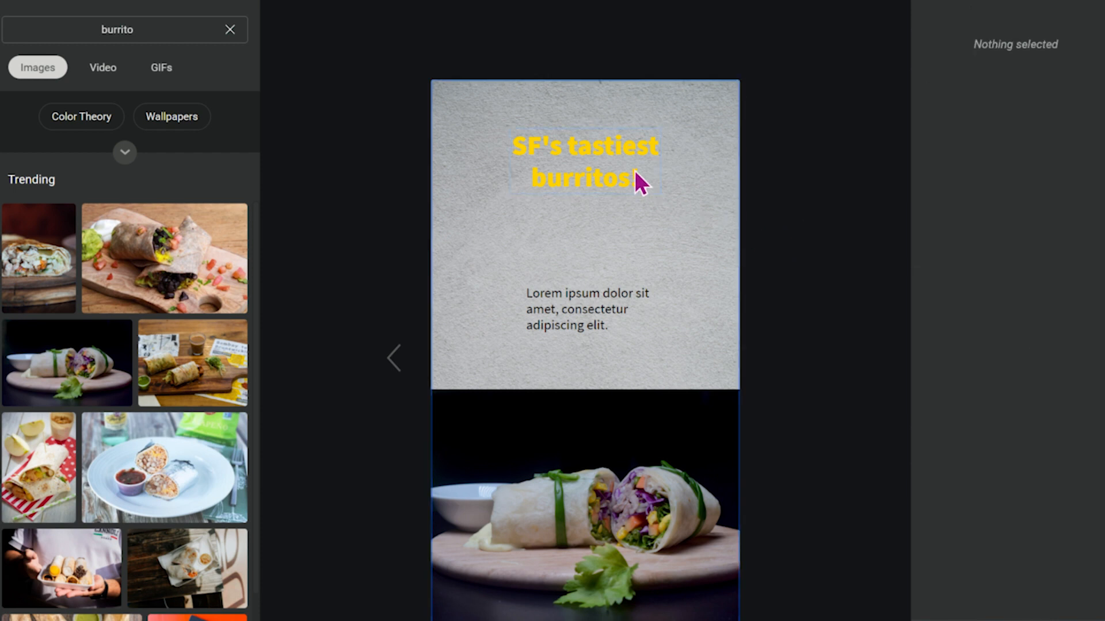
left_click(585, 161)
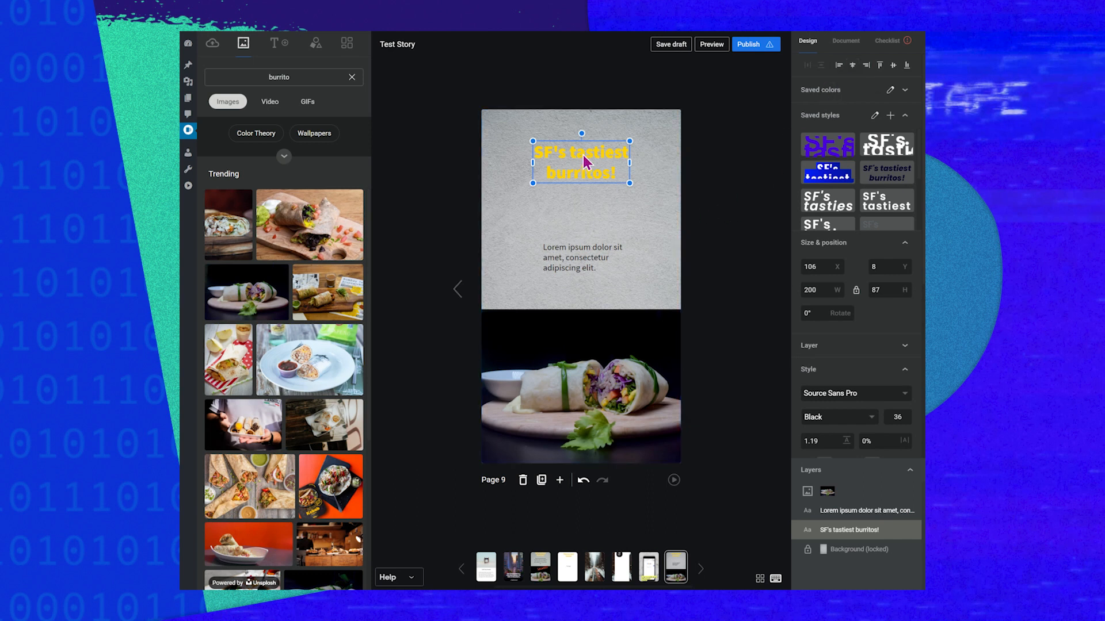
Save the heading's yellow bold style and apply it to the Lorem ipsum paragraph.
left_click_drag(580, 153, 580, 171)
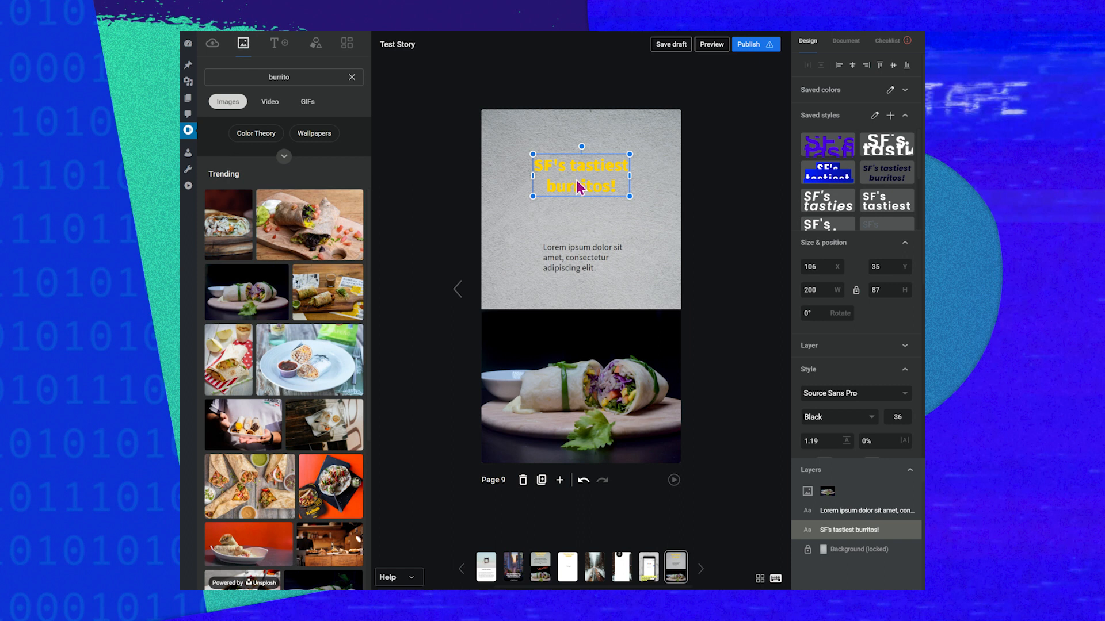
mouse_move(592, 189)
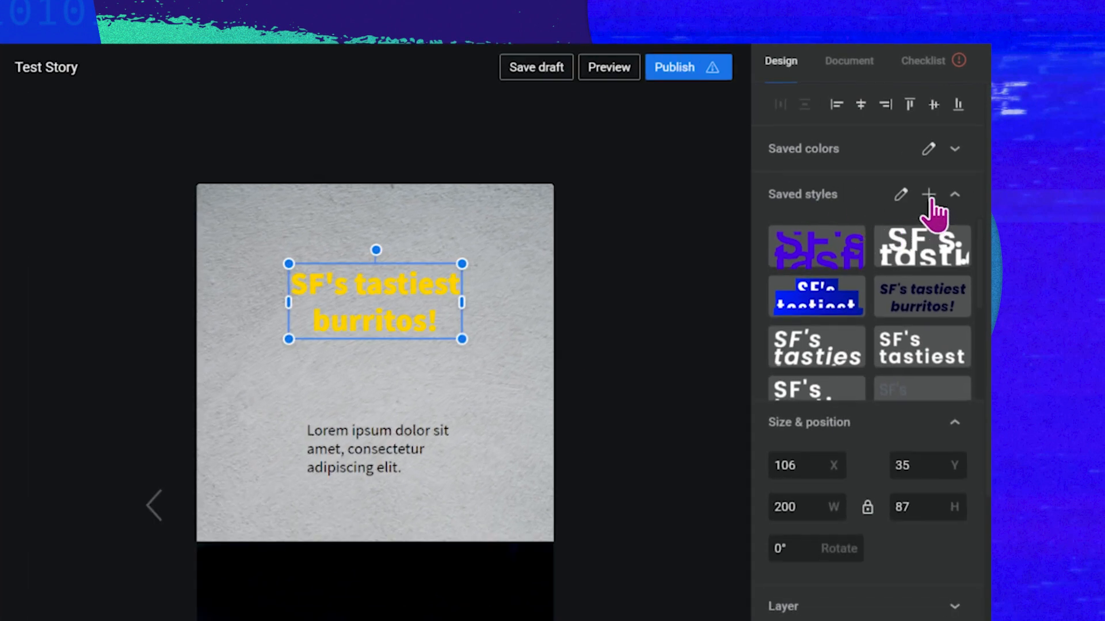
mouse_move(920, 262)
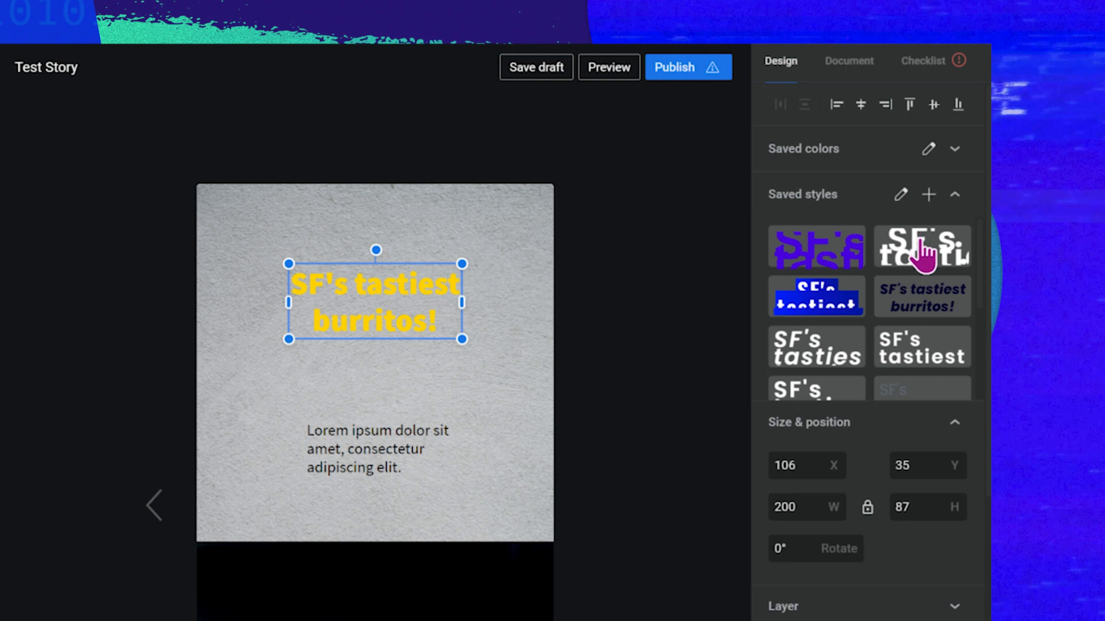
scroll("down", 3)
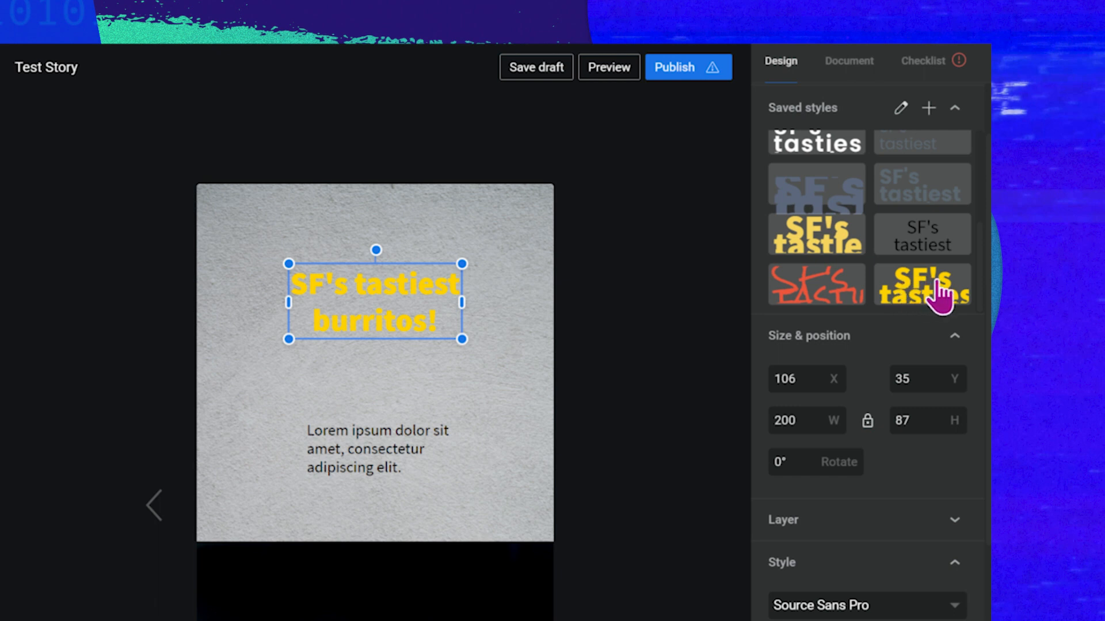
left_click(377, 449)
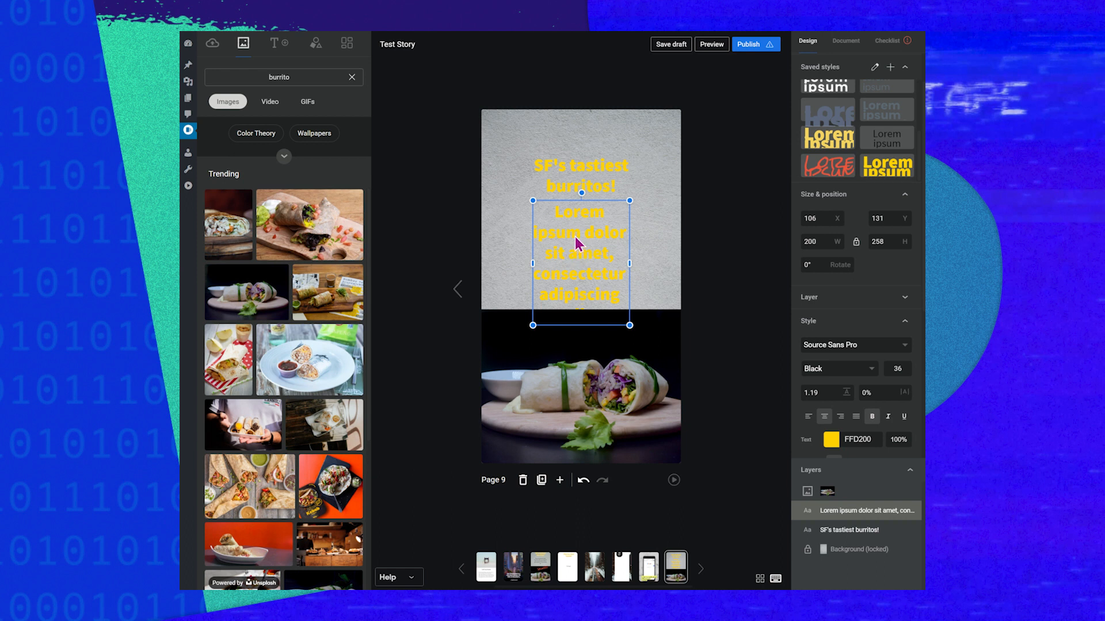
mouse_move(585, 241)
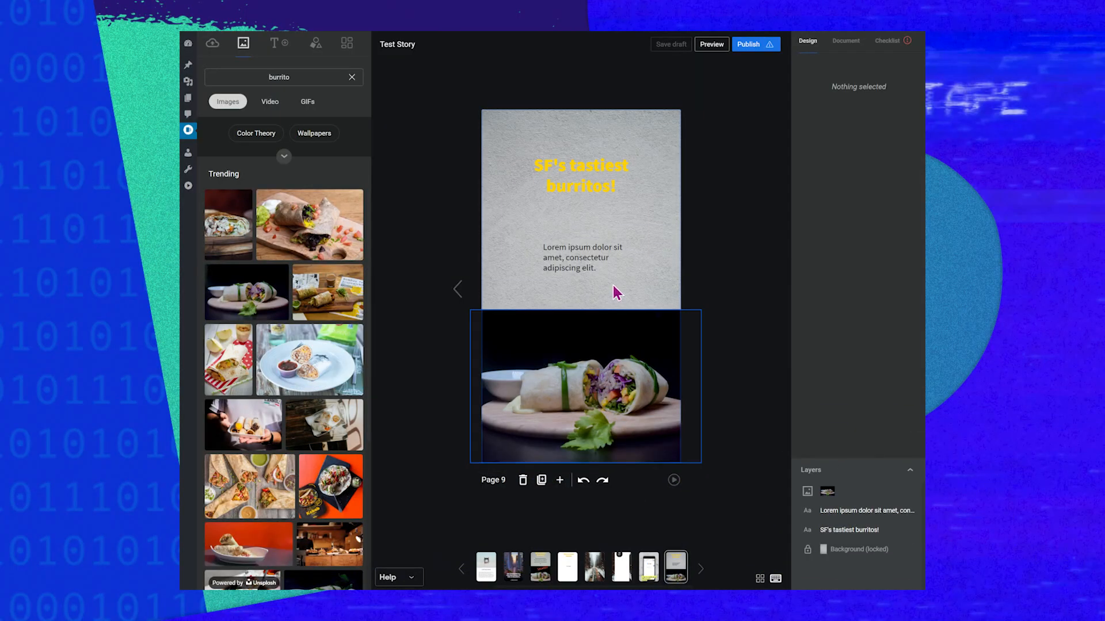
Rewrite the Lorem ipsum paragraph as 'Many claim that the best burritos in town can be found in the Mission district. But'.
left_click(583, 256)
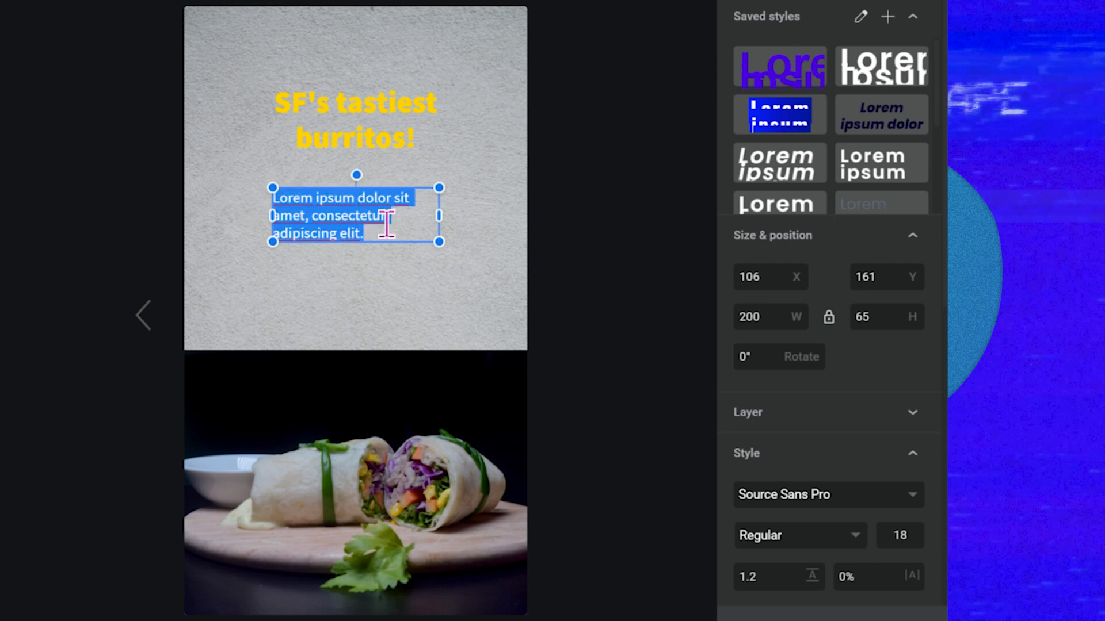
type("Many claim that the best burritos in town can be found in the  Mission district. But is that really true? Find out with me.")
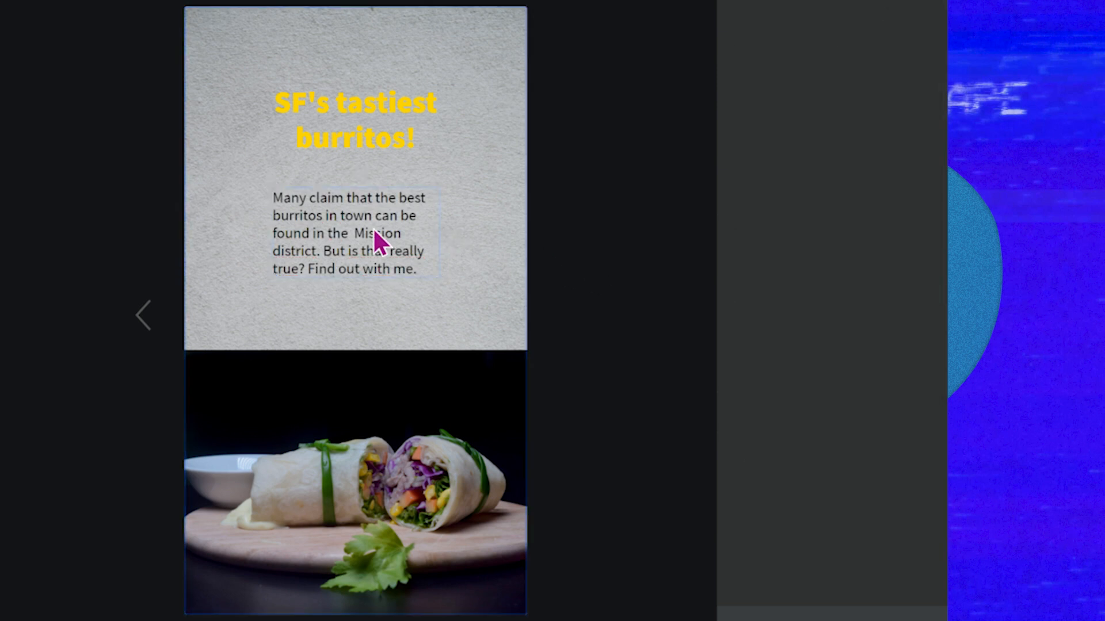
left_click(377, 234)
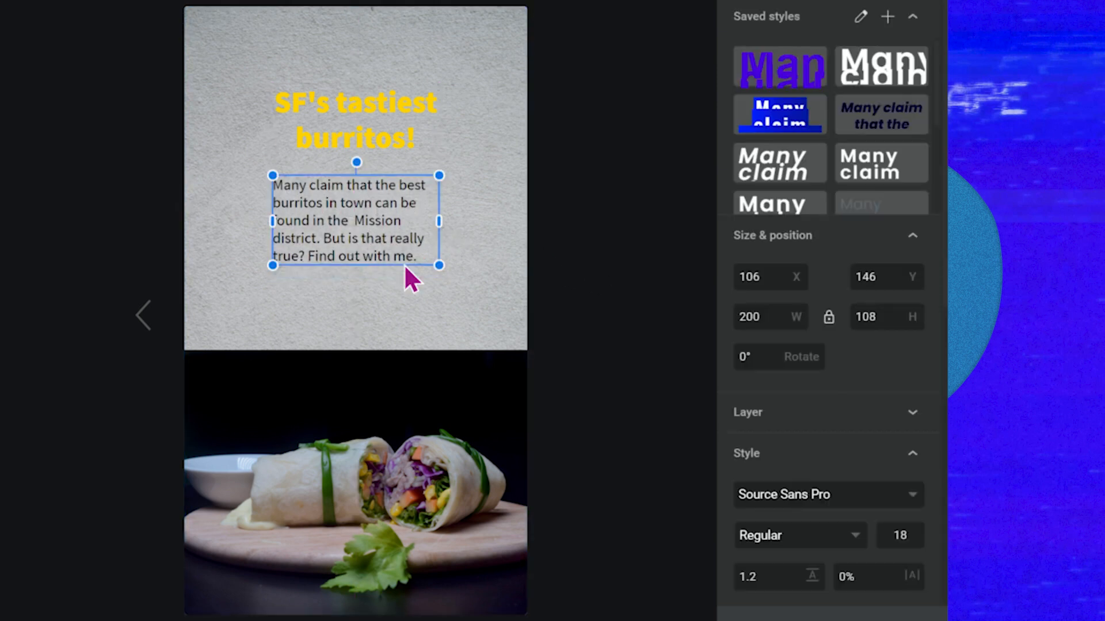
Center-align the paragraph, give it line height 1.5 and start widening its box.
scroll("down", 3)
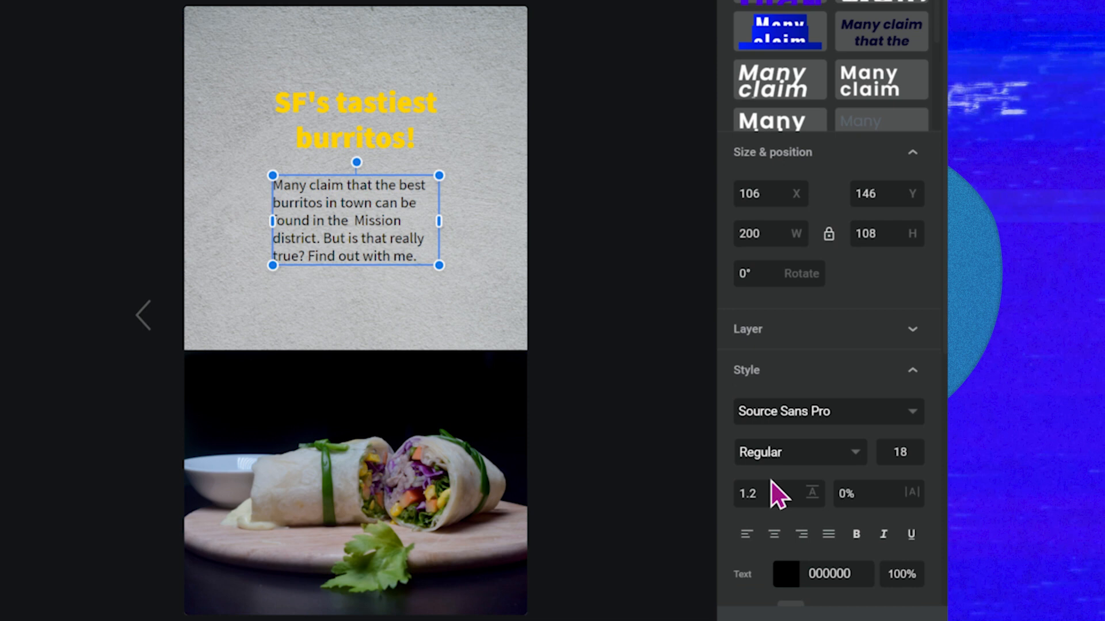
scroll("down", 3)
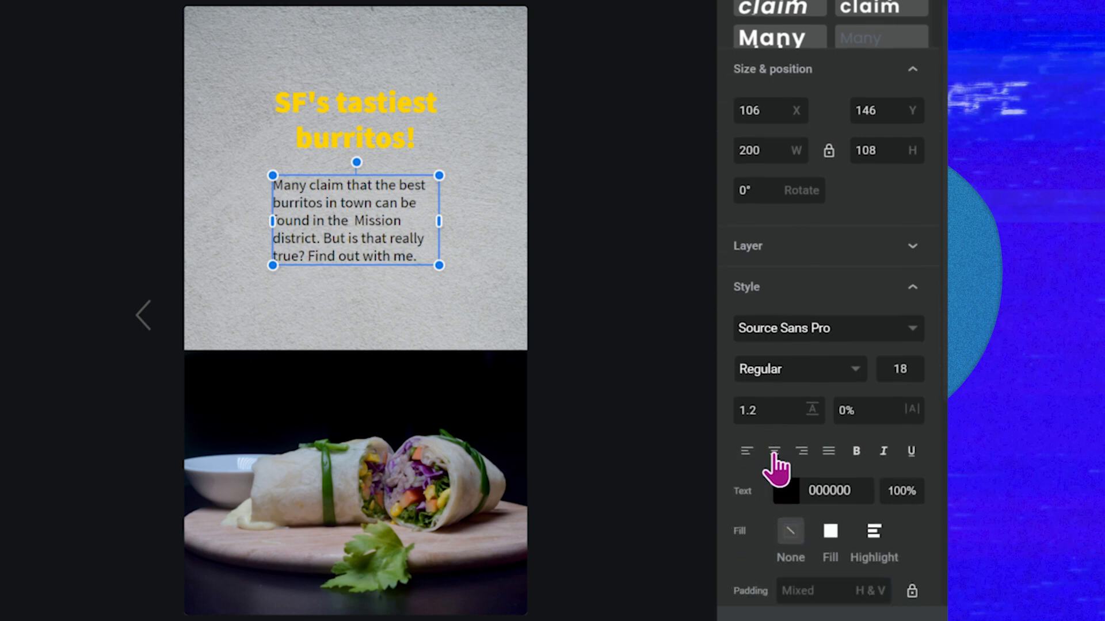
left_click(773, 451)
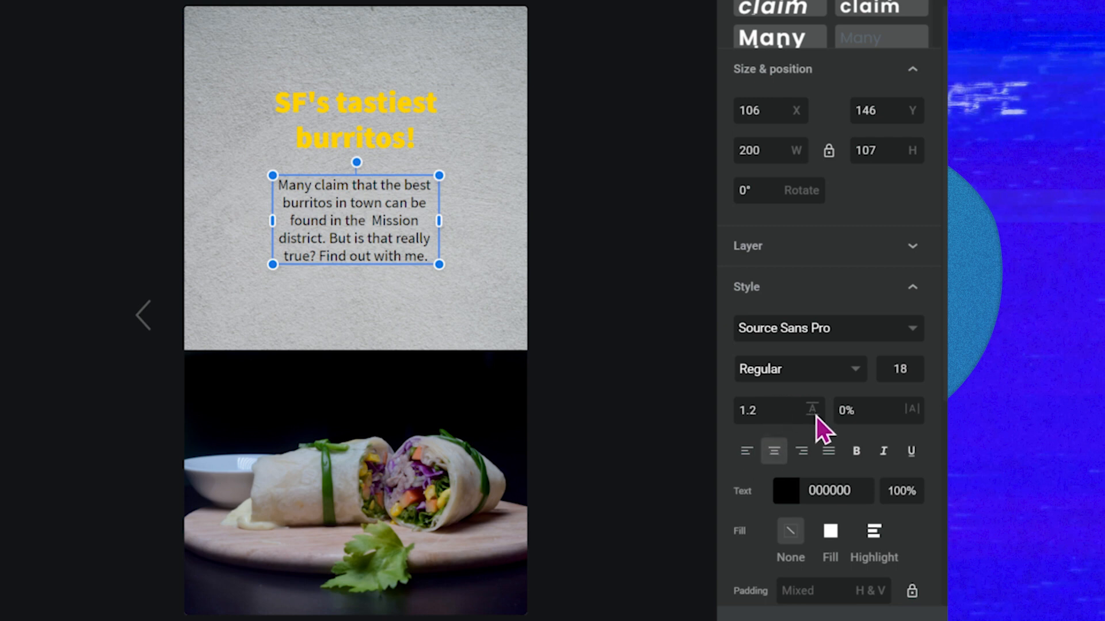
left_click(768, 411)
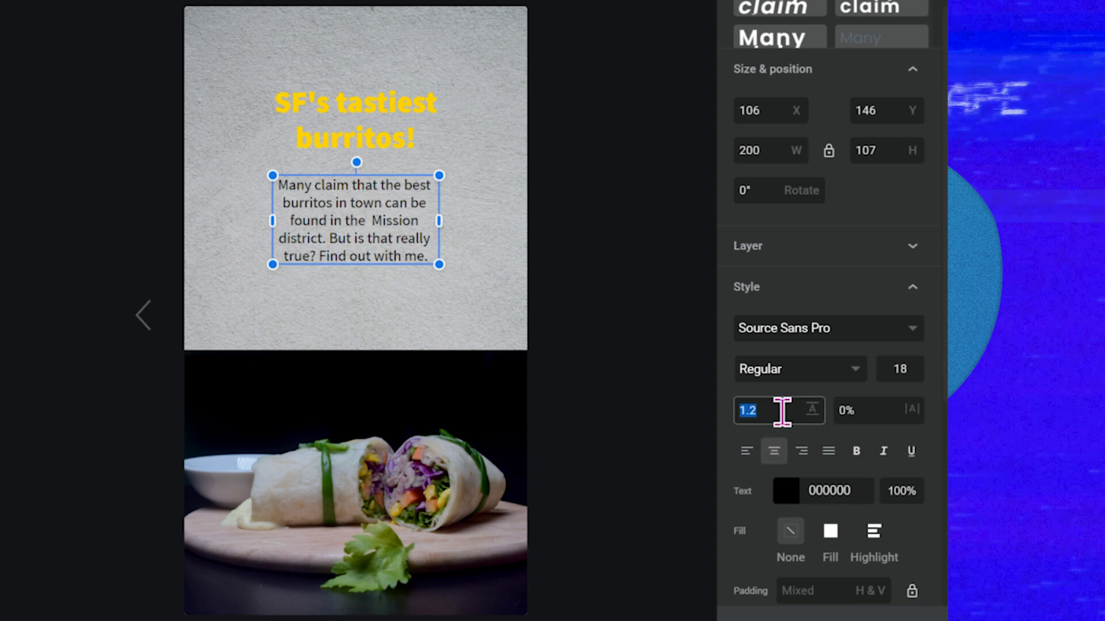
key("Backspace")
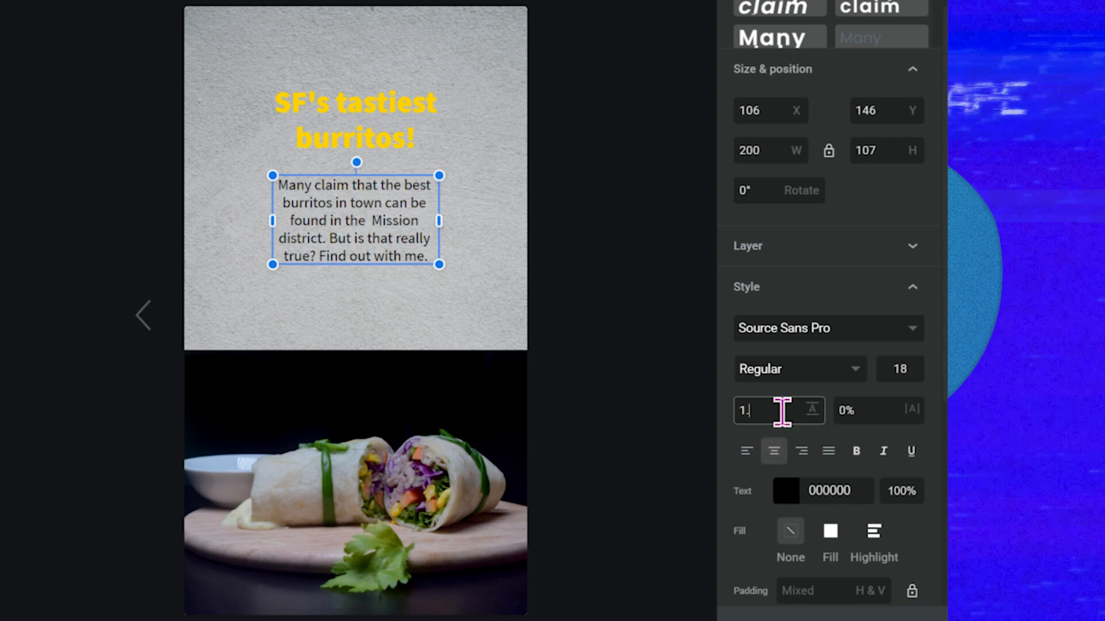
type("1.5")
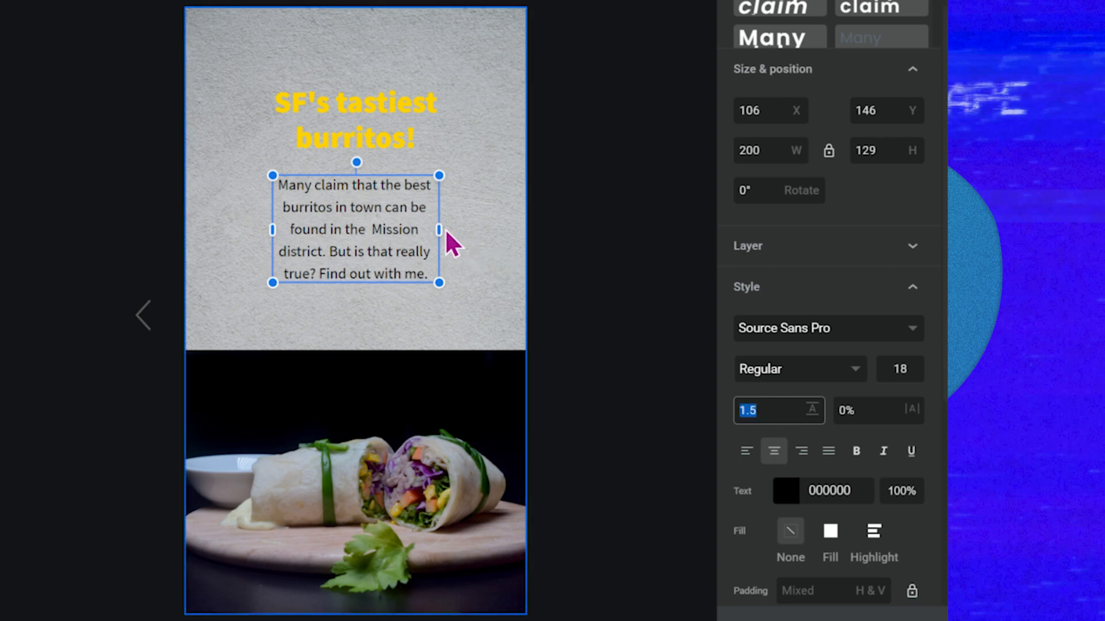
left_click_drag(438, 229, 461, 229)
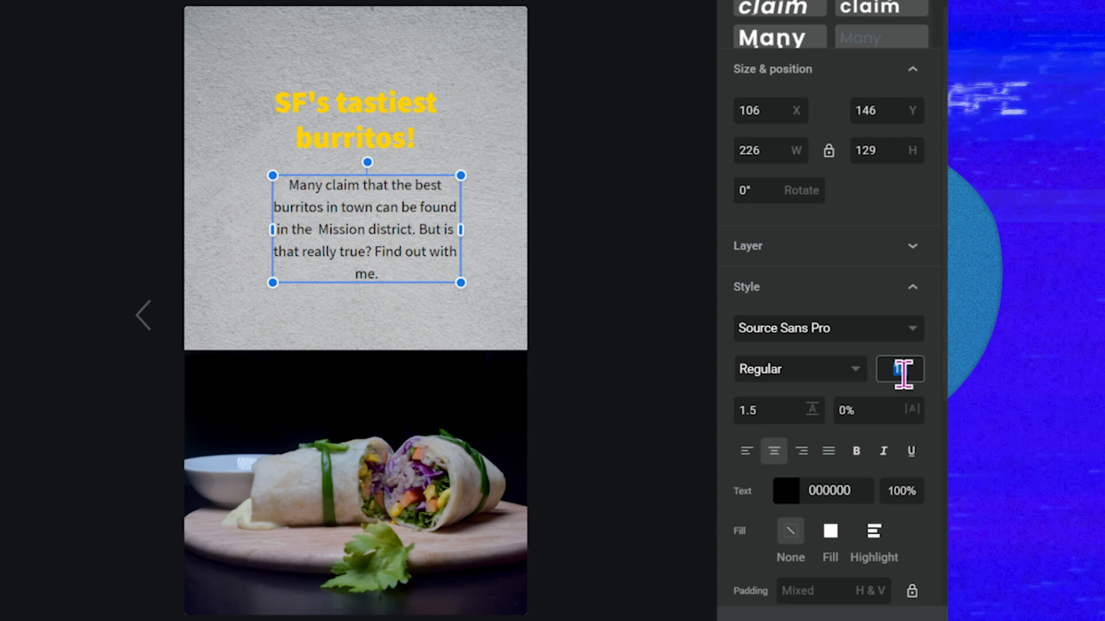
Set the paragraph font size to 22 and widen the box across the page.
left_click(900, 369)
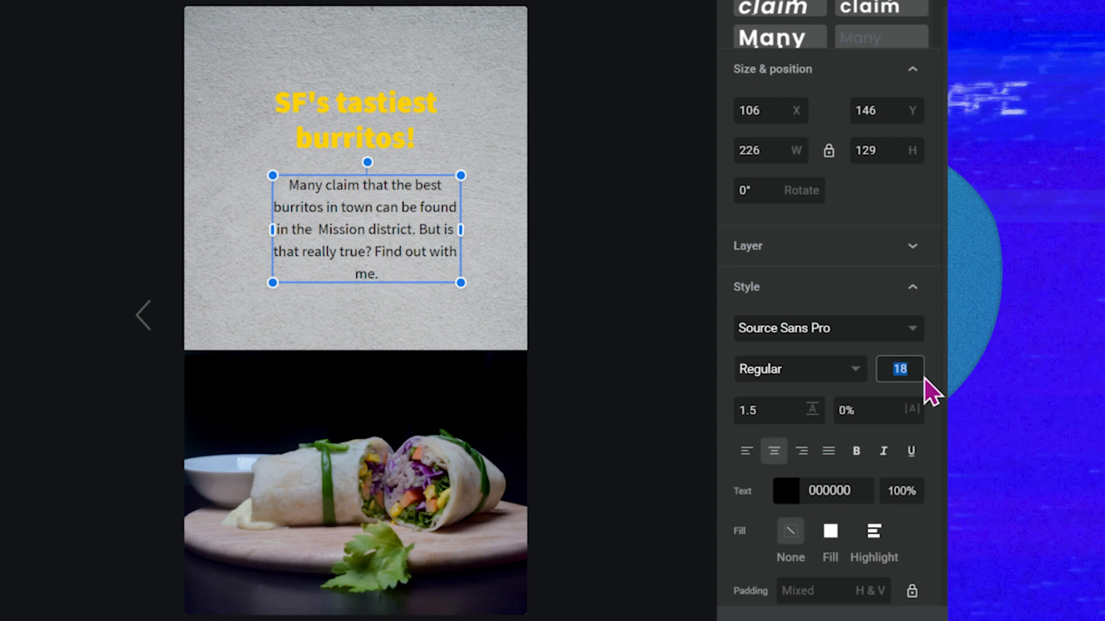
type("22")
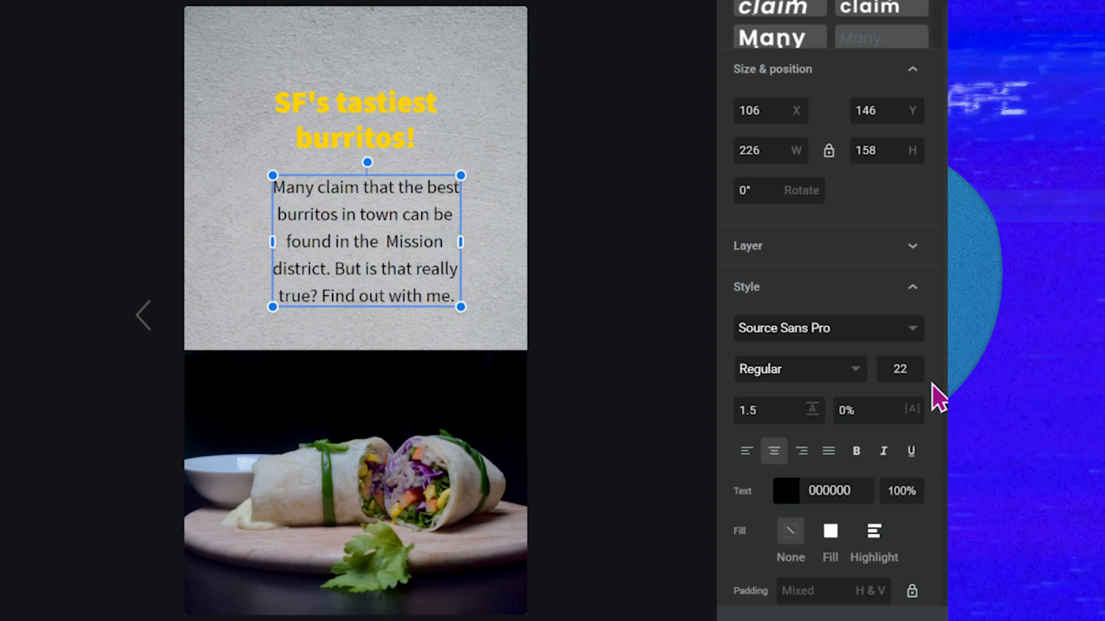
mouse_move(450, 253)
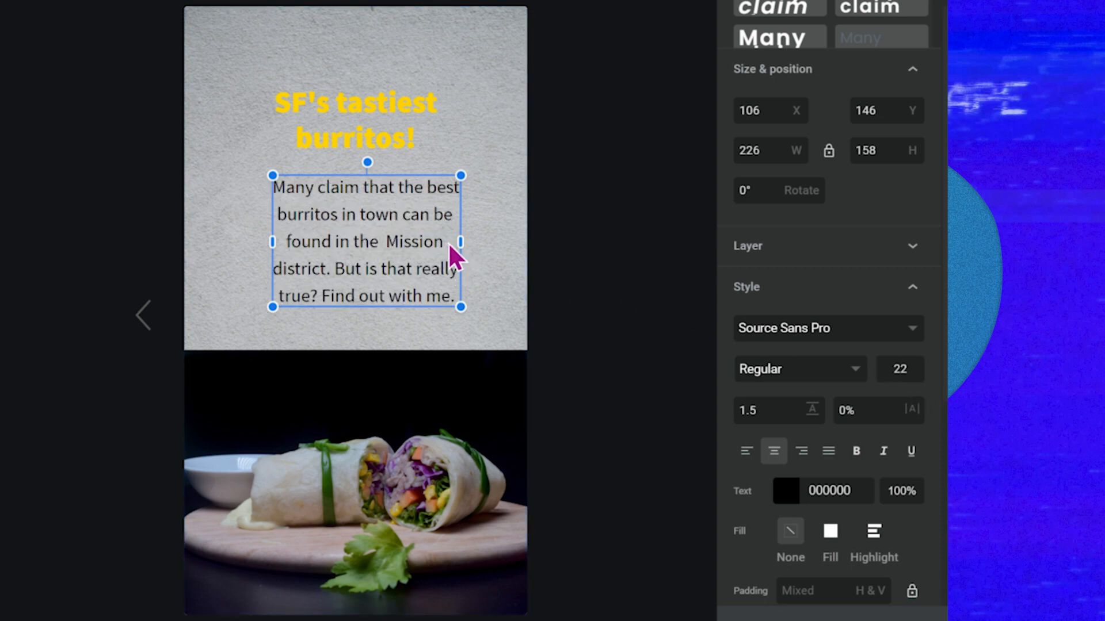
left_click_drag(460, 241, 484, 242)
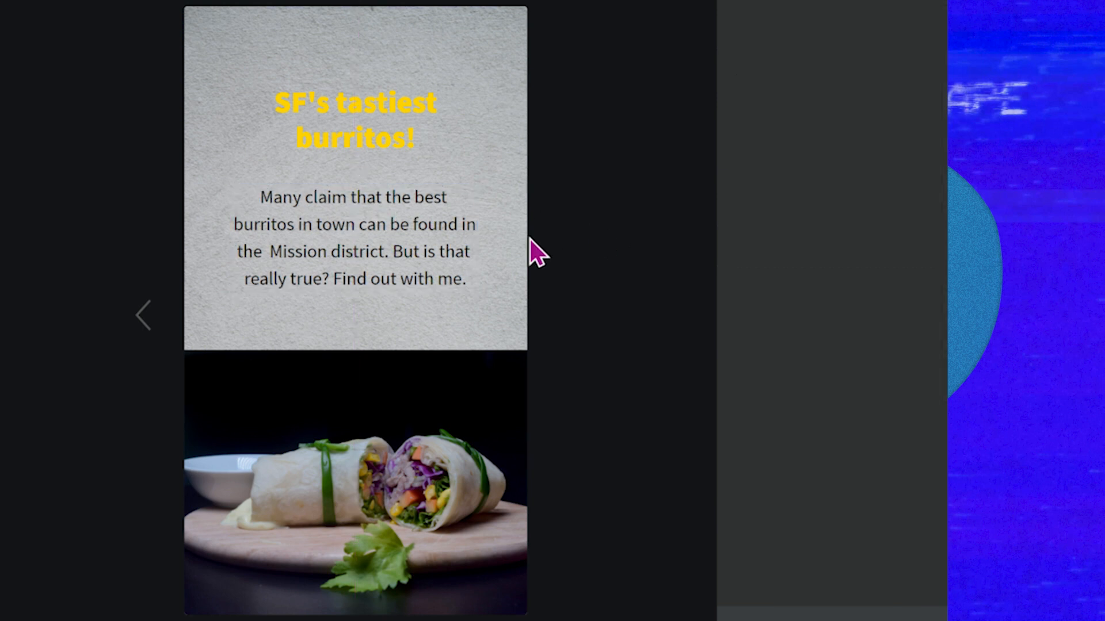
mouse_move(654, 314)
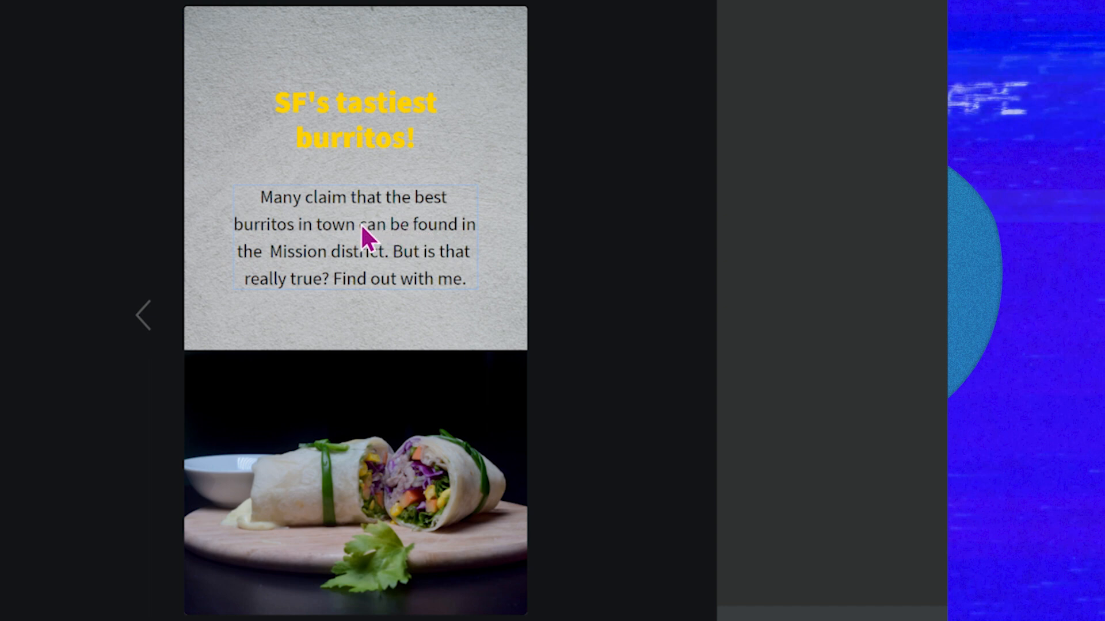
Select the burrito paragraph and scroll its style panel.
left_click(364, 237)
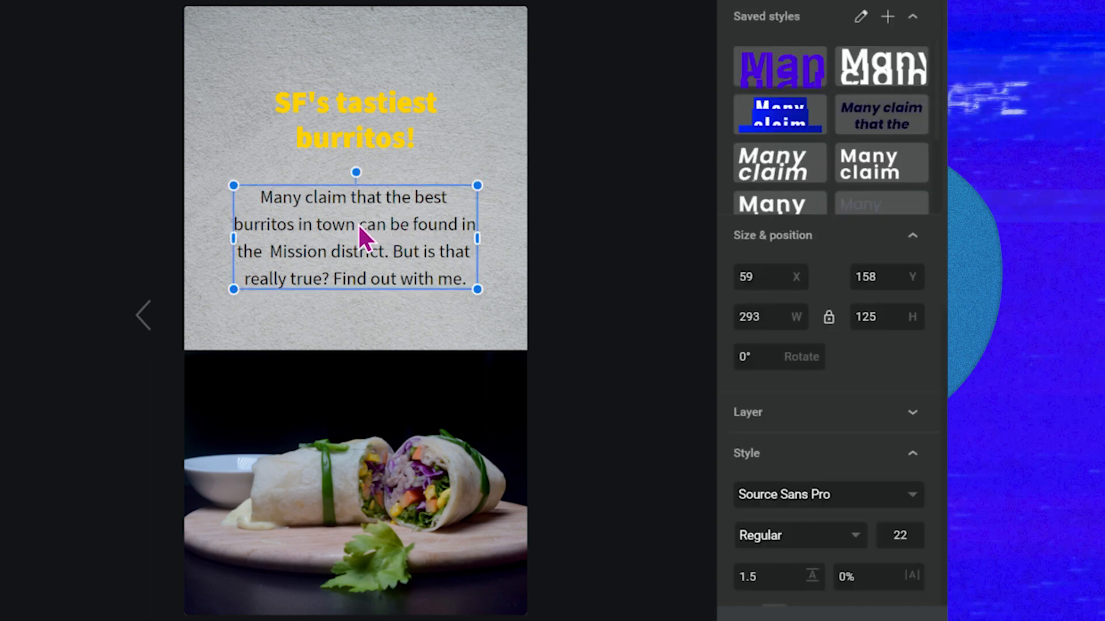
scroll("down", 3)
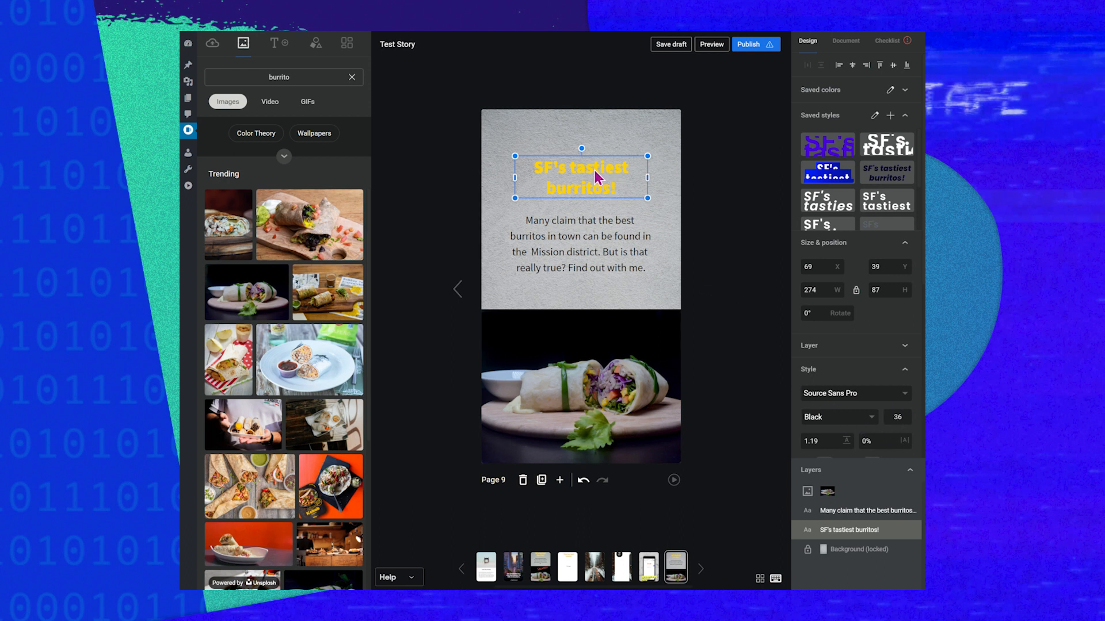
mouse_move(669, 196)
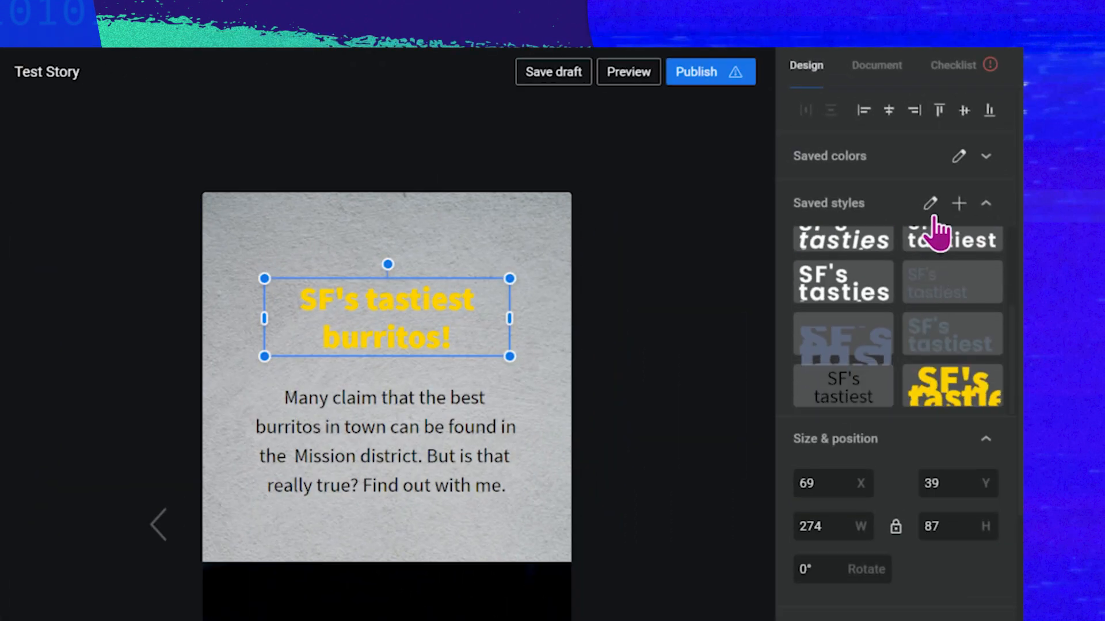
Remove the saved yellow heading style, set the heading size to 44 and apply a saved italic style.
left_click(930, 203)
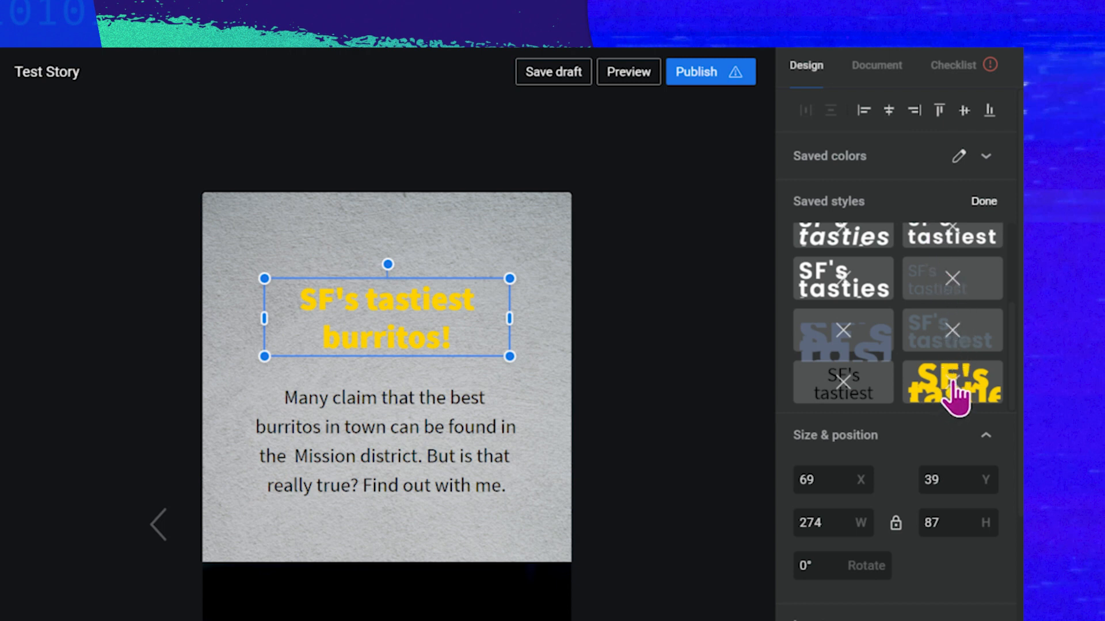
left_click(952, 384)
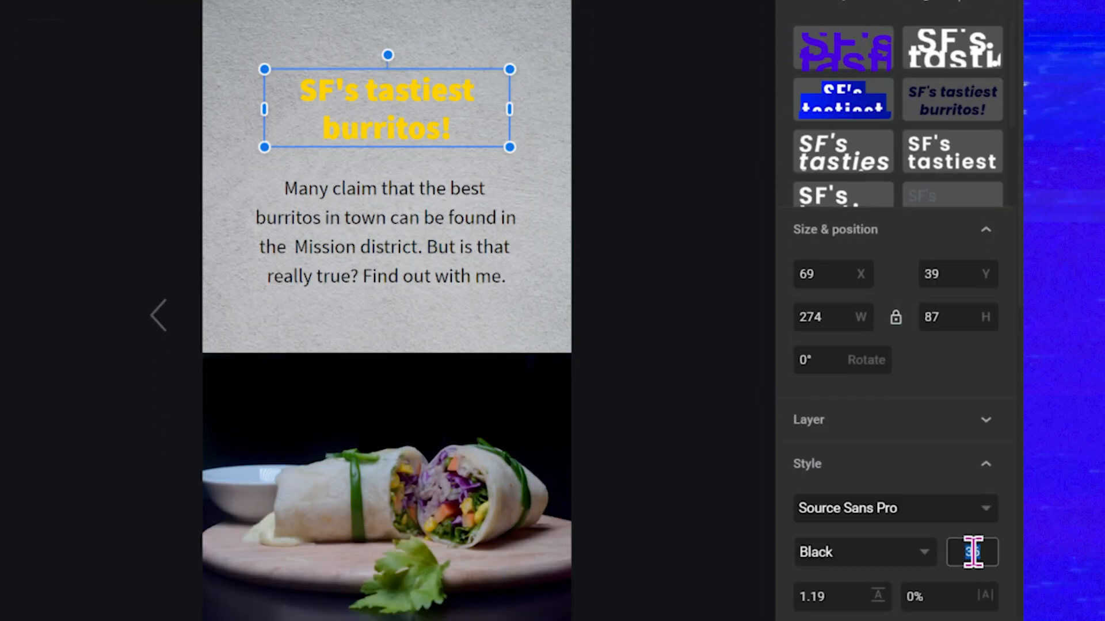
type("44")
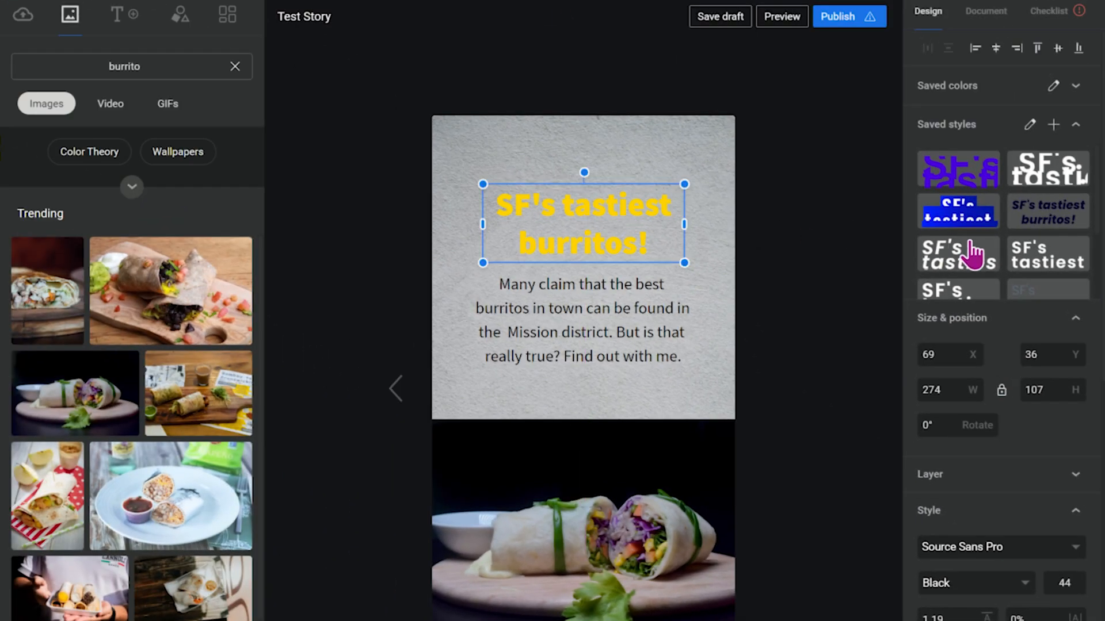
left_click(1054, 124)
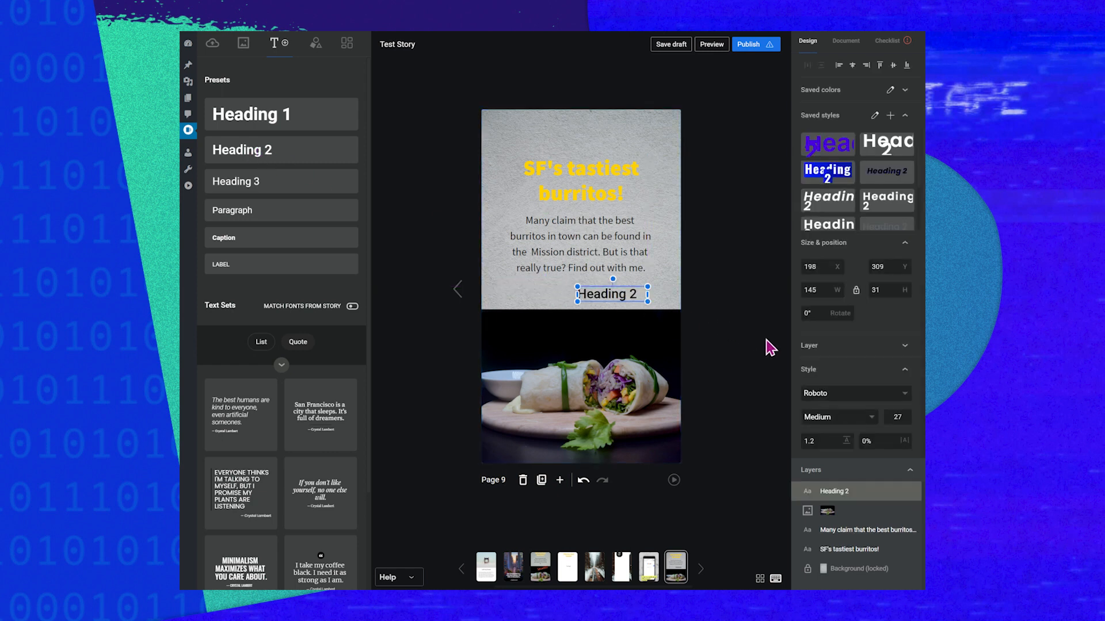
Give Heading 2 the Rock Salt font.
left_click(855, 393)
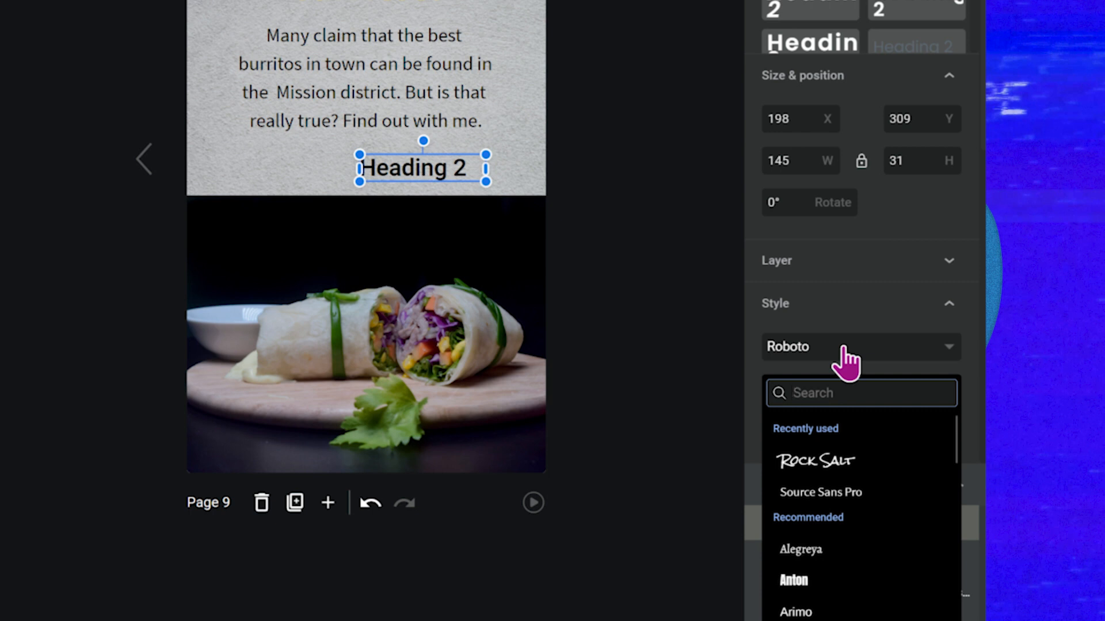
type("rock salt")
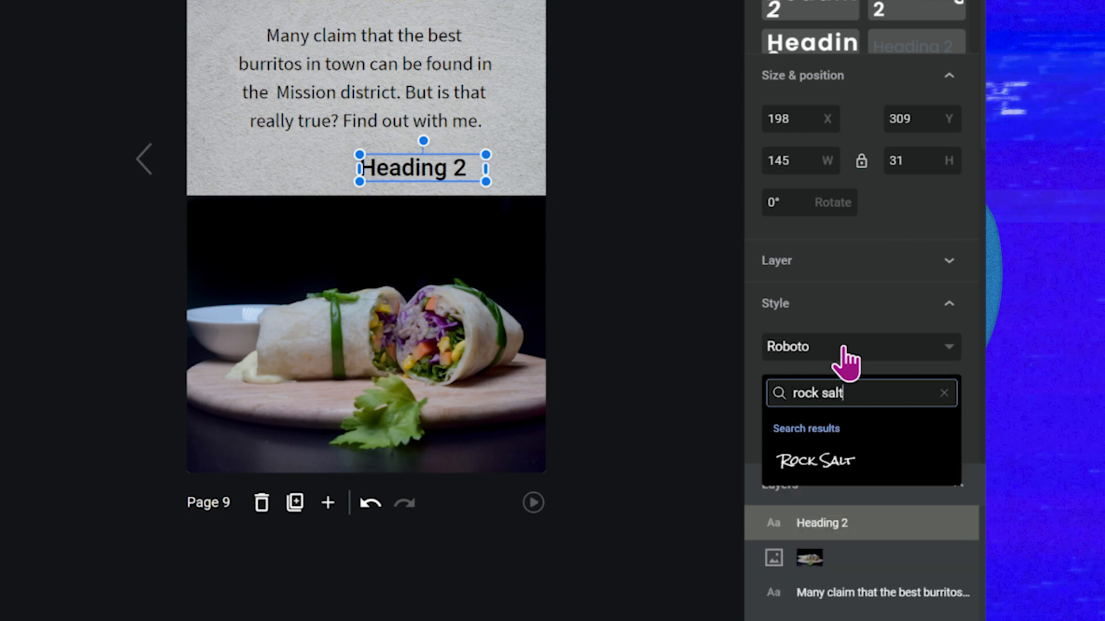
left_click(815, 461)
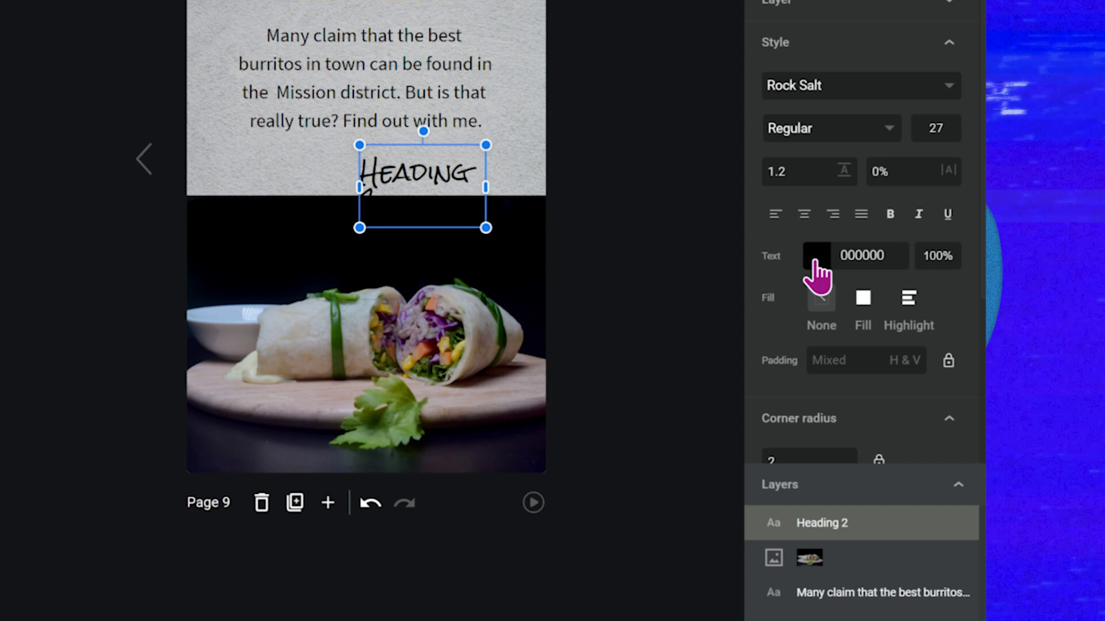
Colour the Heading 2 text a bright orange-red (E83C0B).
left_click(819, 256)
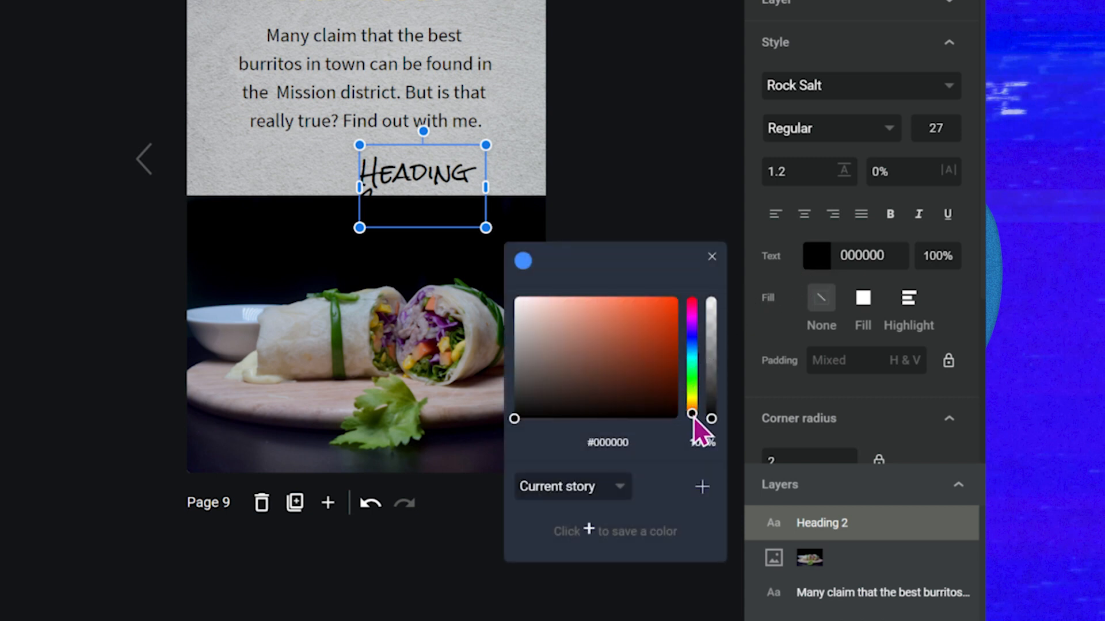
left_click(644, 324)
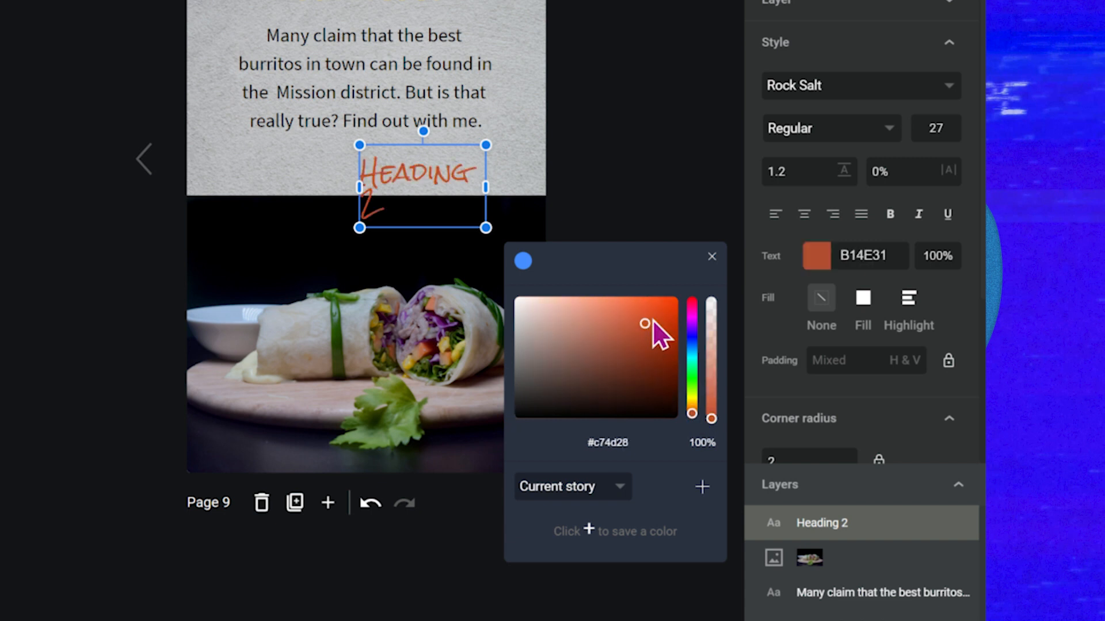
left_click(668, 304)
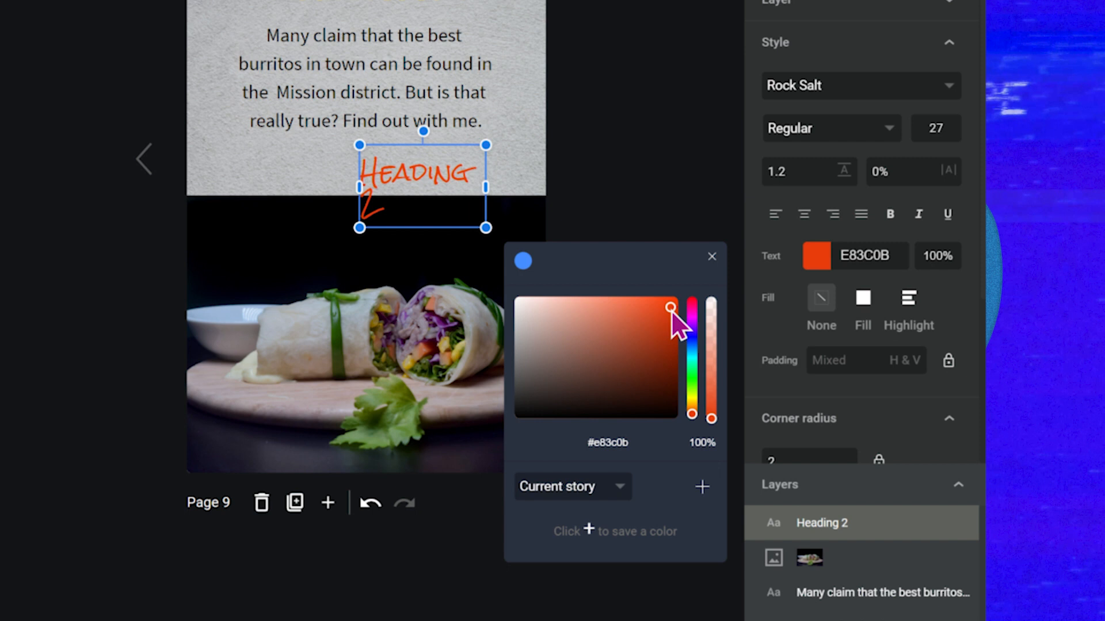
mouse_move(628, 234)
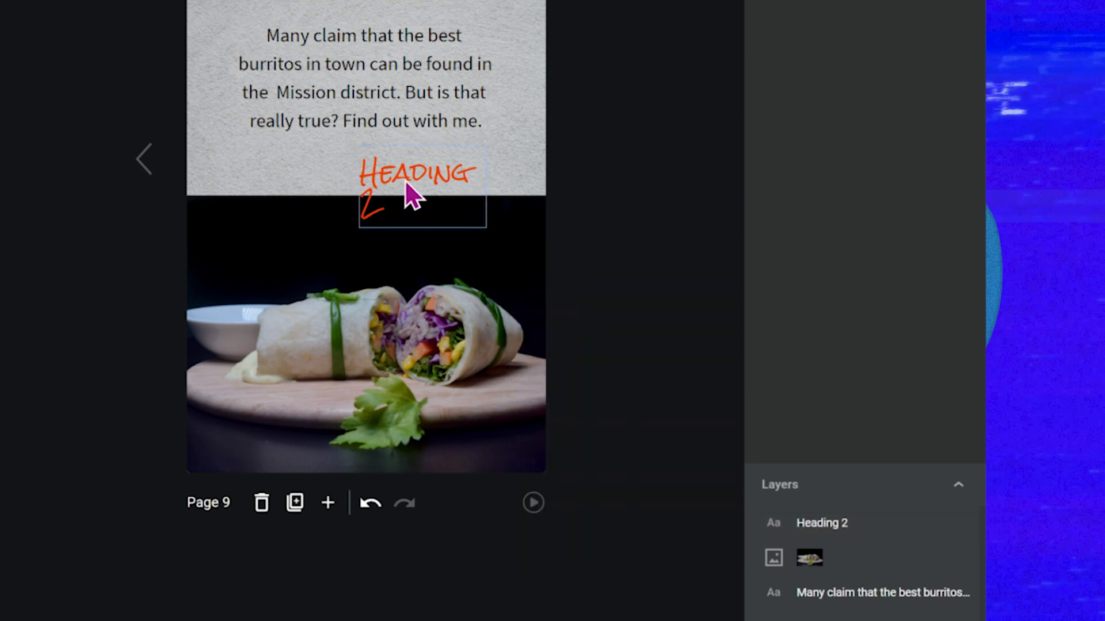
Replace the heading's words with 'SAY WHAT!?'.
left_click(416, 184)
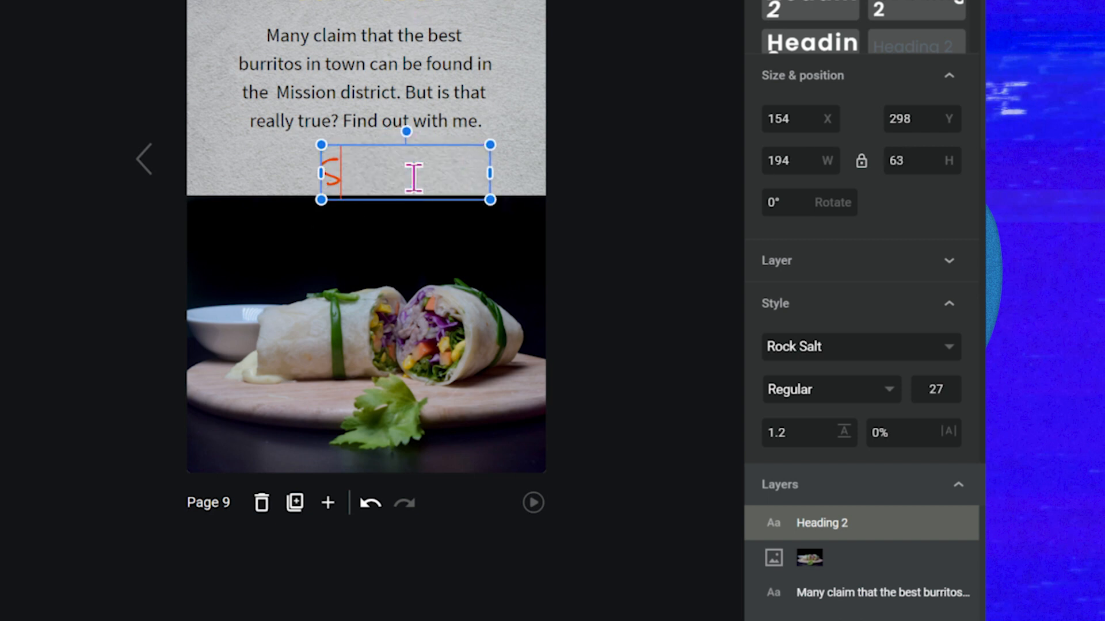
type("SAY WHAT!")
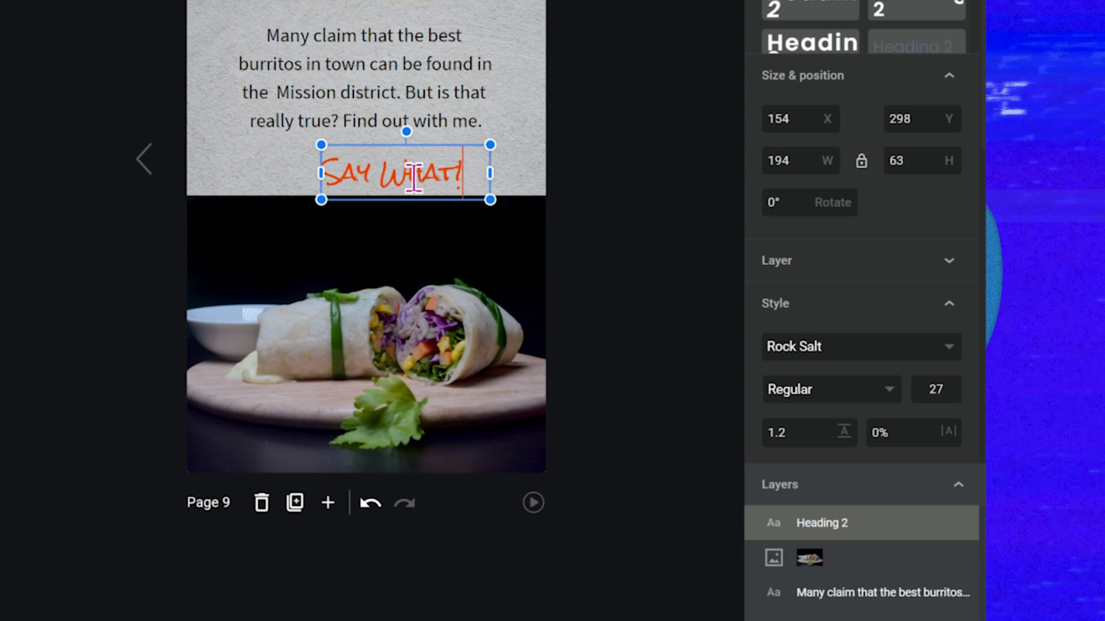
type("?")
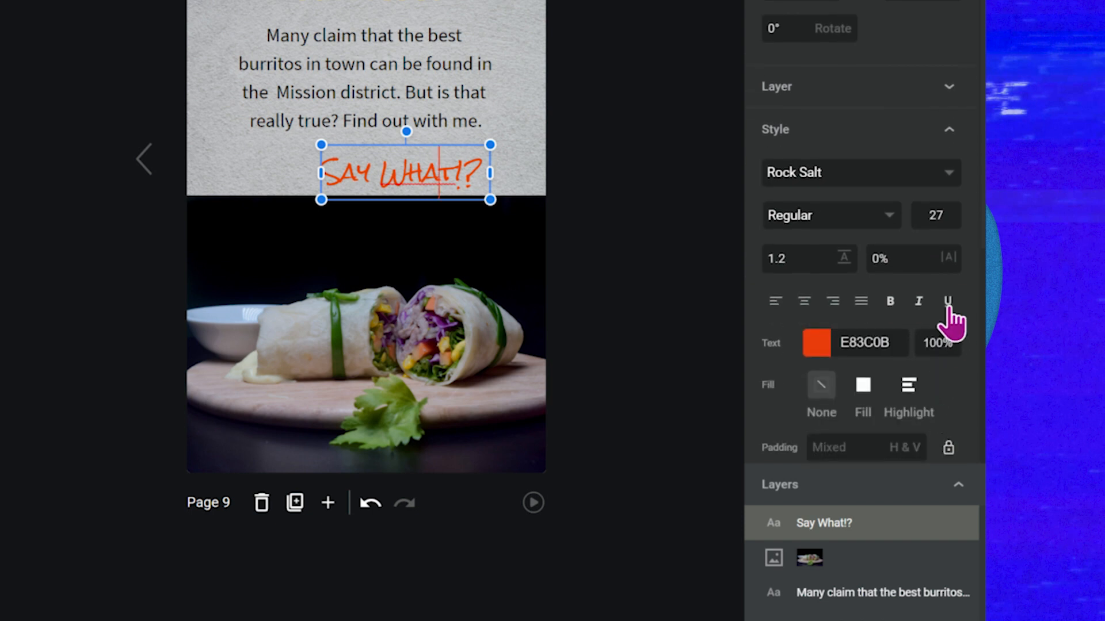
Underline the whole SAY WHAT!? text and deselect it.
left_click(948, 301)
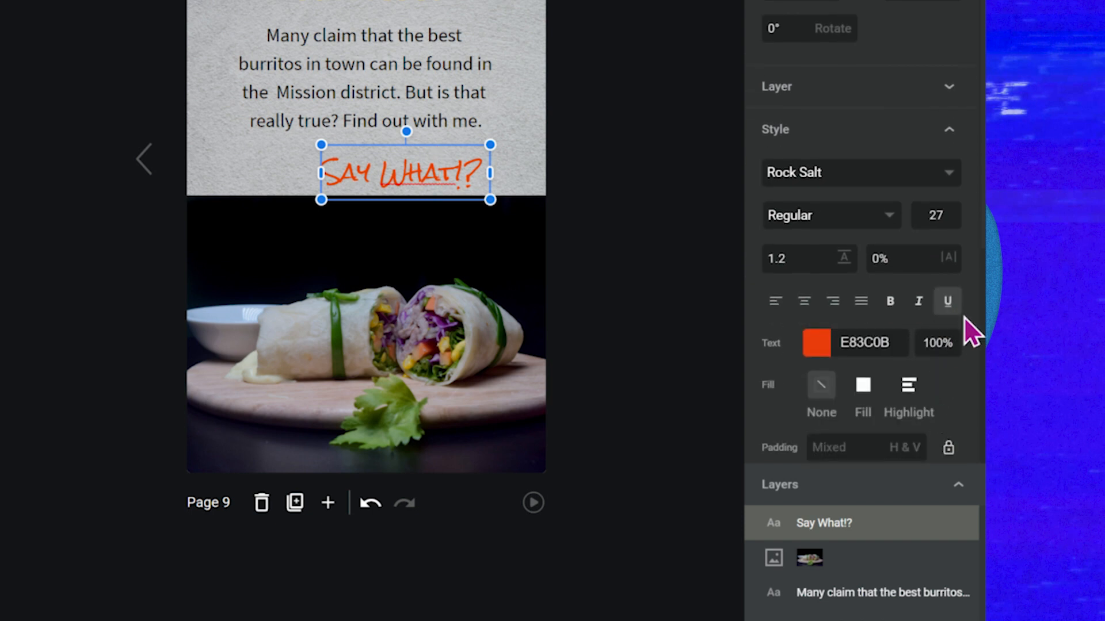
left_click(472, 171)
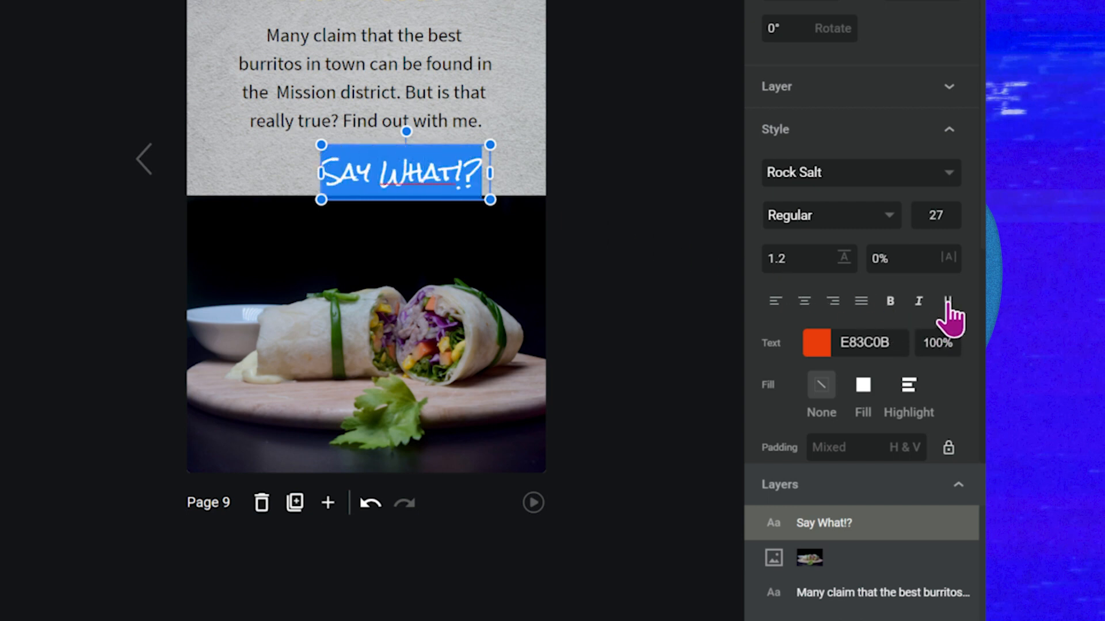
left_click(605, 241)
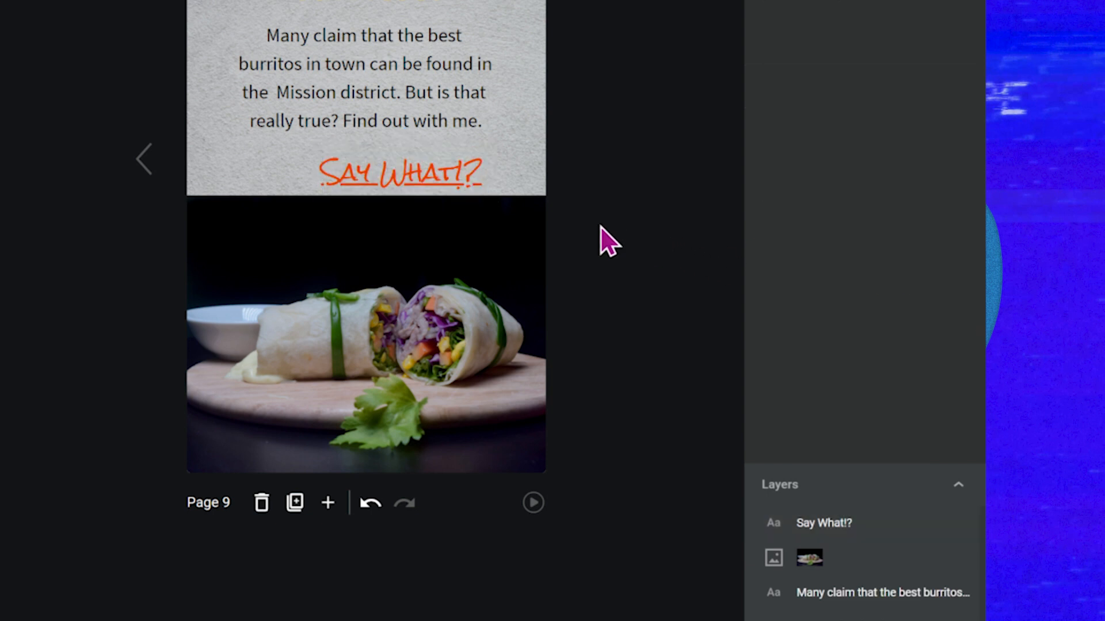
left_click(406, 172)
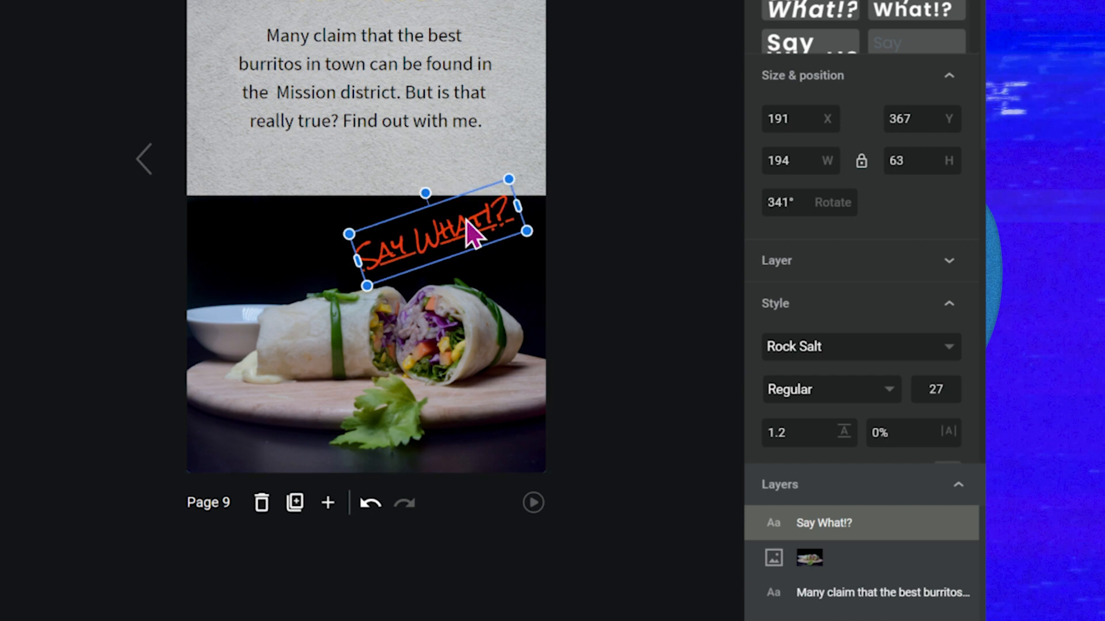
Tilt SAY WHAT!? over the burrito photo and set its rotation to 345°.
left_click_drag(472, 233, 454, 225)
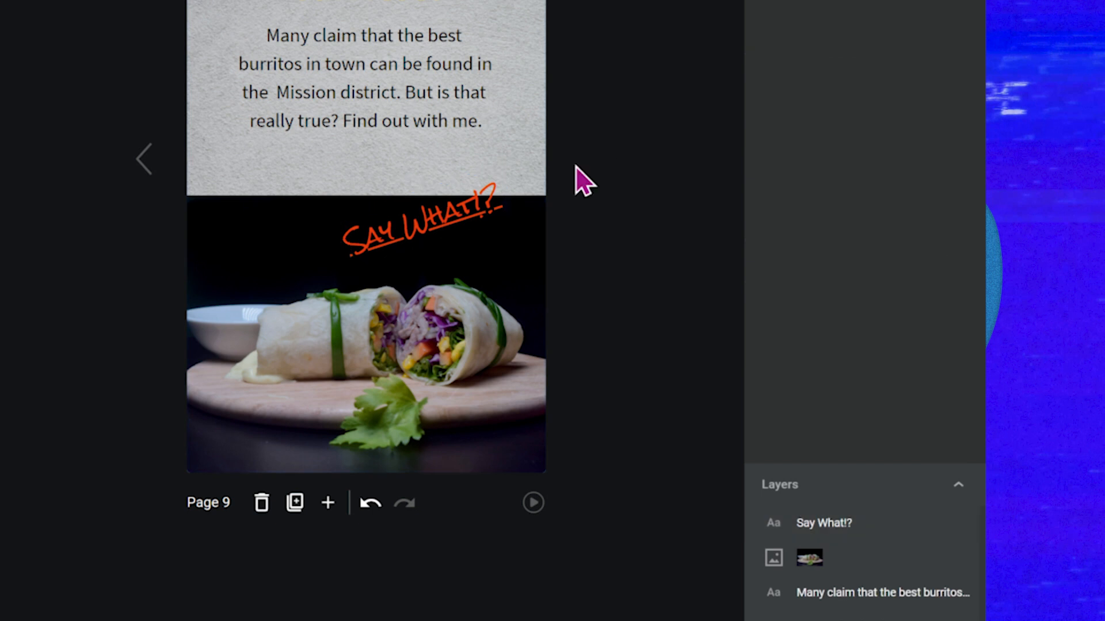
left_click(425, 233)
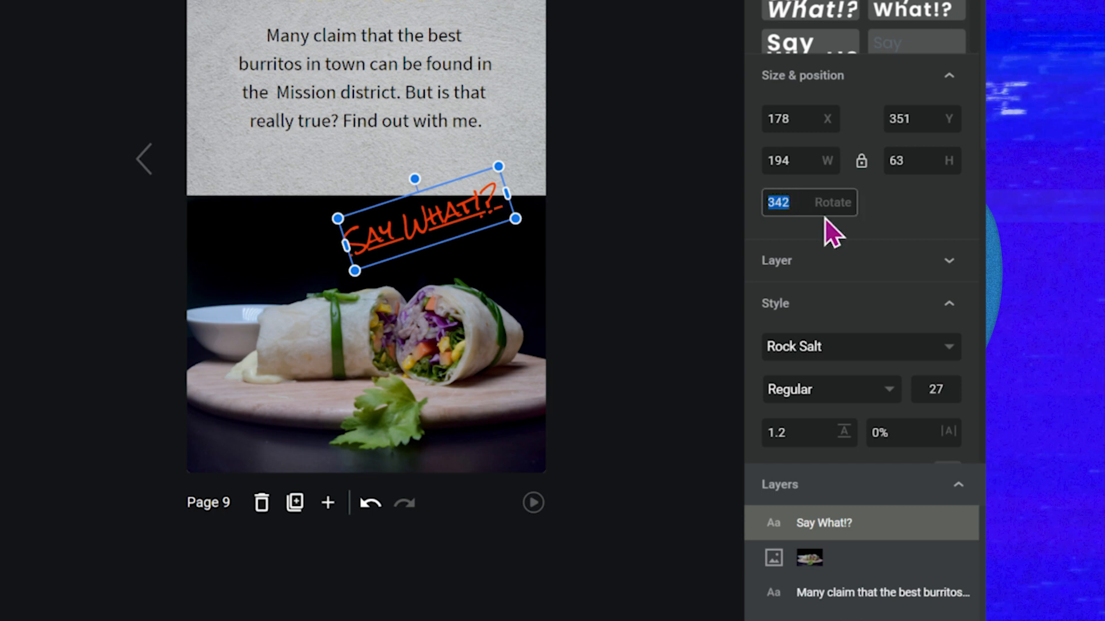
type("0")
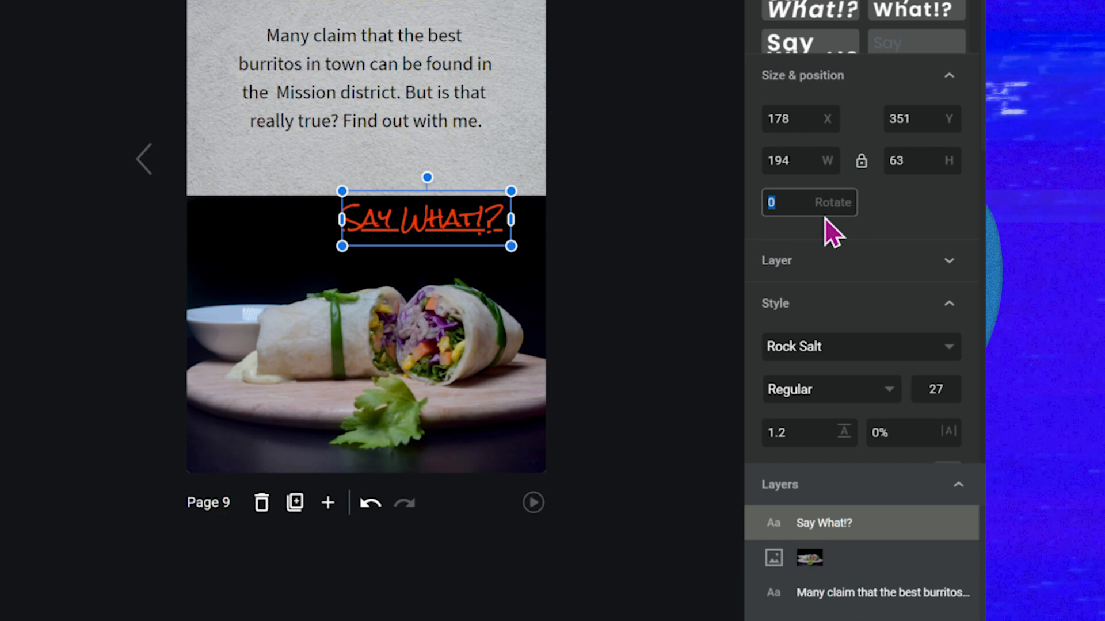
type("345")
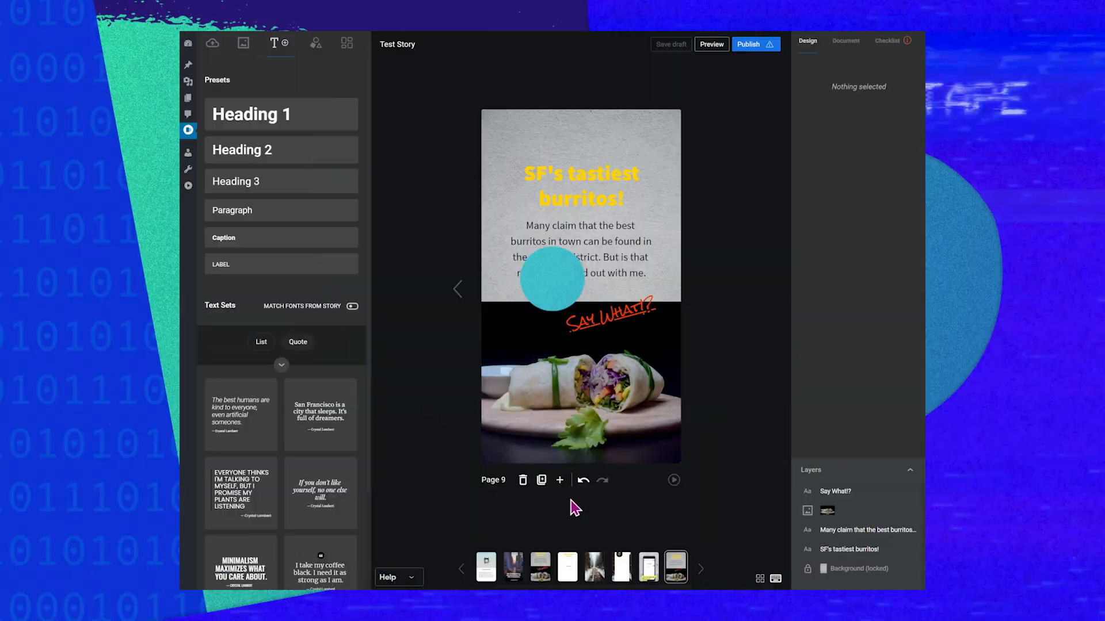
mouse_move(561, 481)
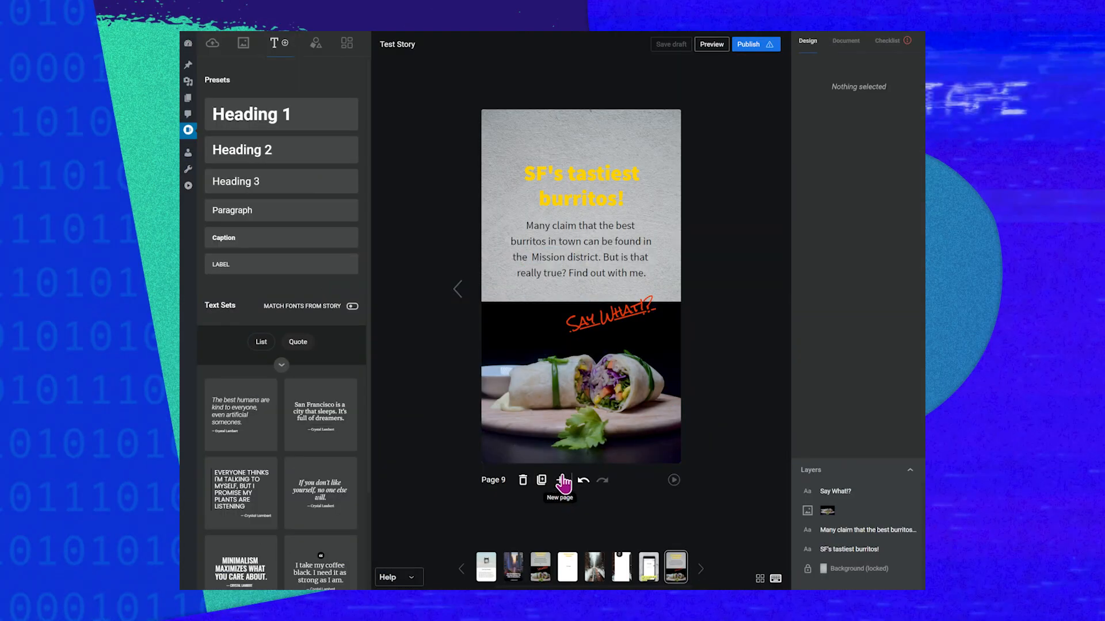
Add a blank page 10 with a Heading 1 in the saved yellow heading style.
left_click(560, 481)
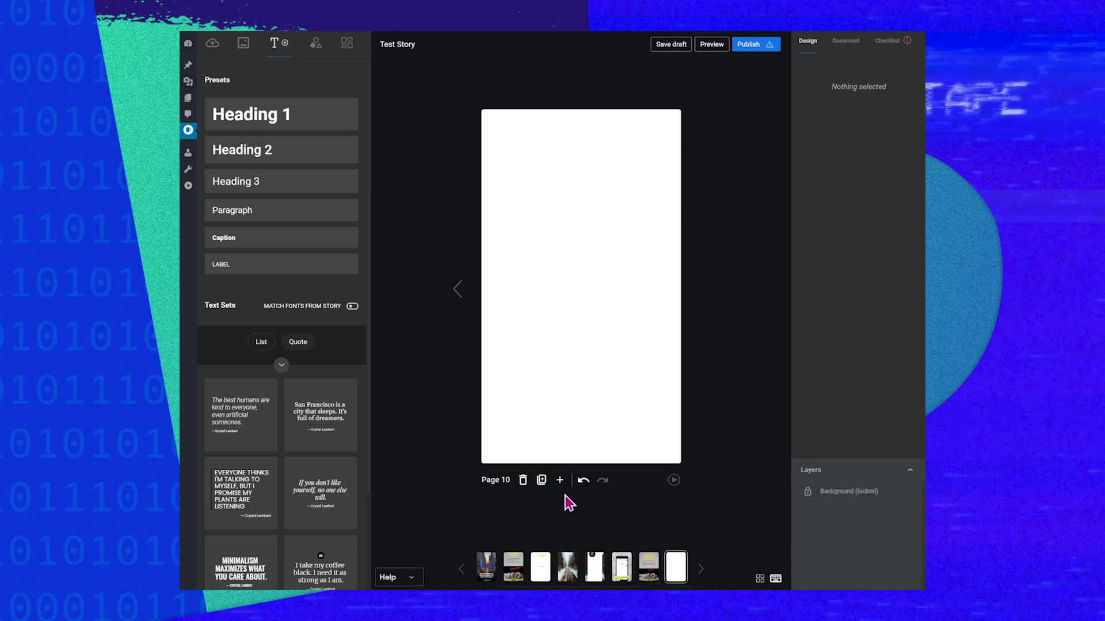
left_click(281, 114)
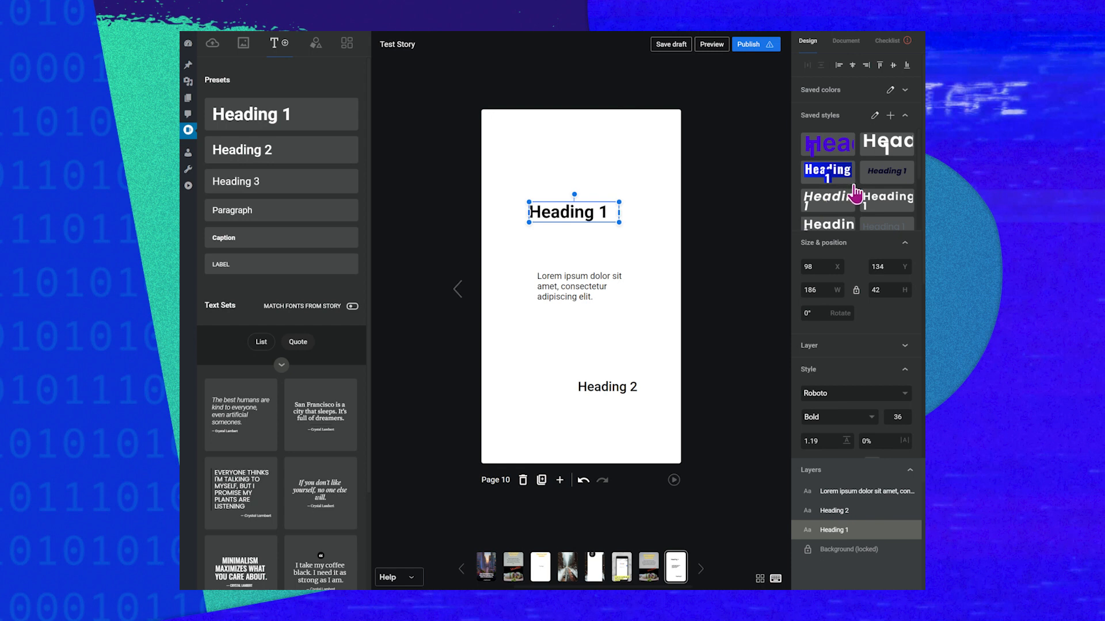
left_click(886, 184)
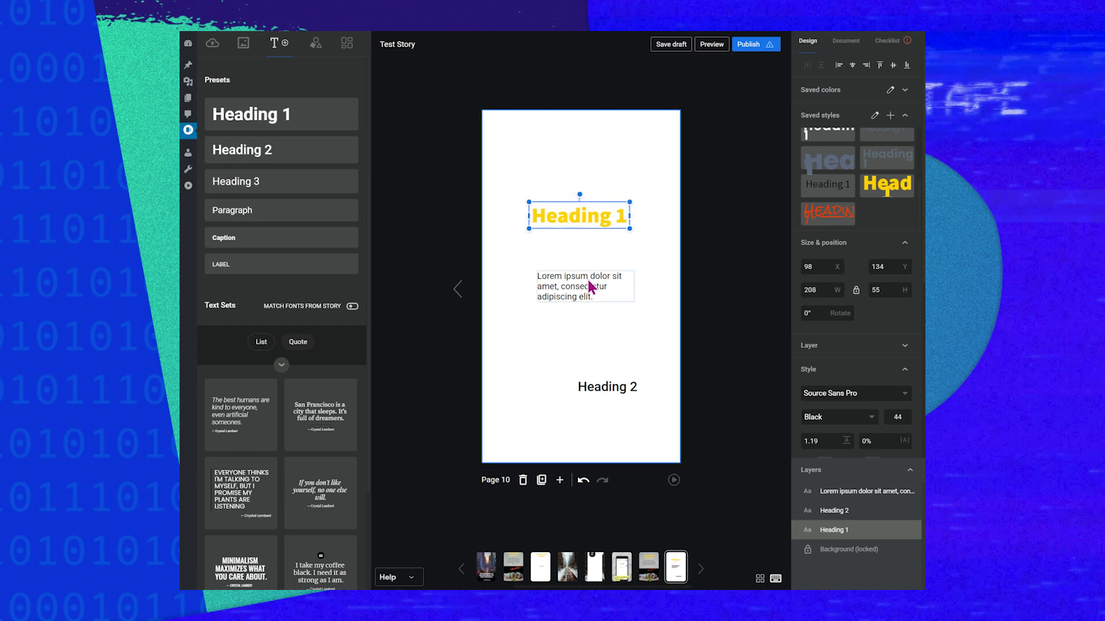
Give the new paragraph the saved centered style and Heading 2 the red Rock Salt style.
left_click(828, 184)
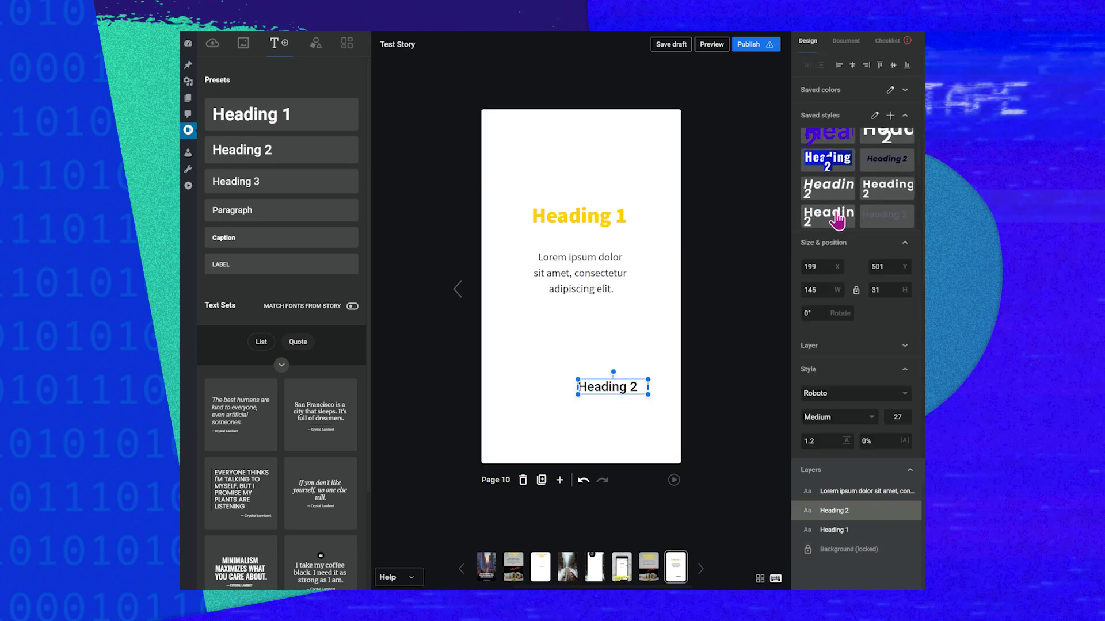
left_click(827, 215)
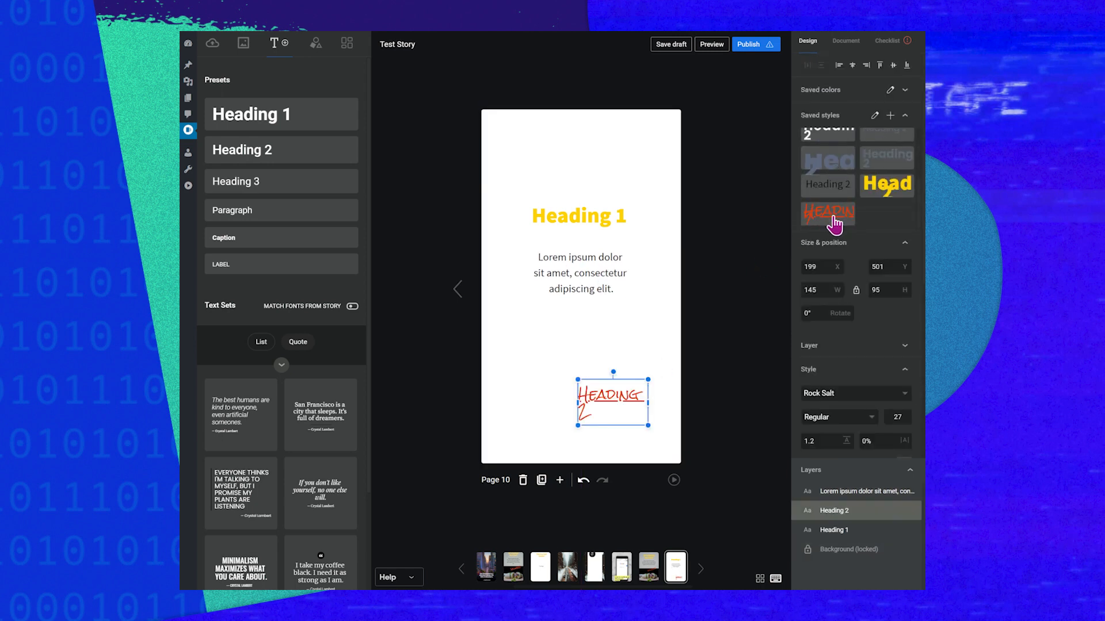